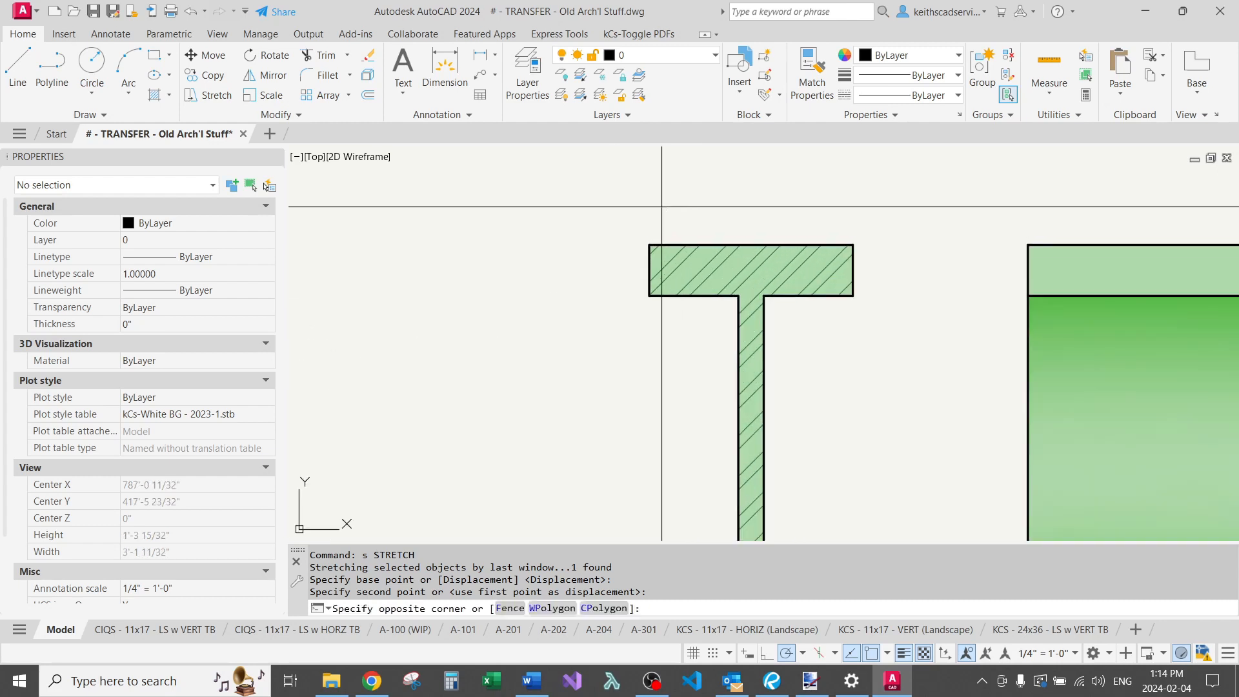
# Stretch the I-beam flanges with crossing windows and copy the hatch properties onto the section.
pyautogui.click(564, 347)
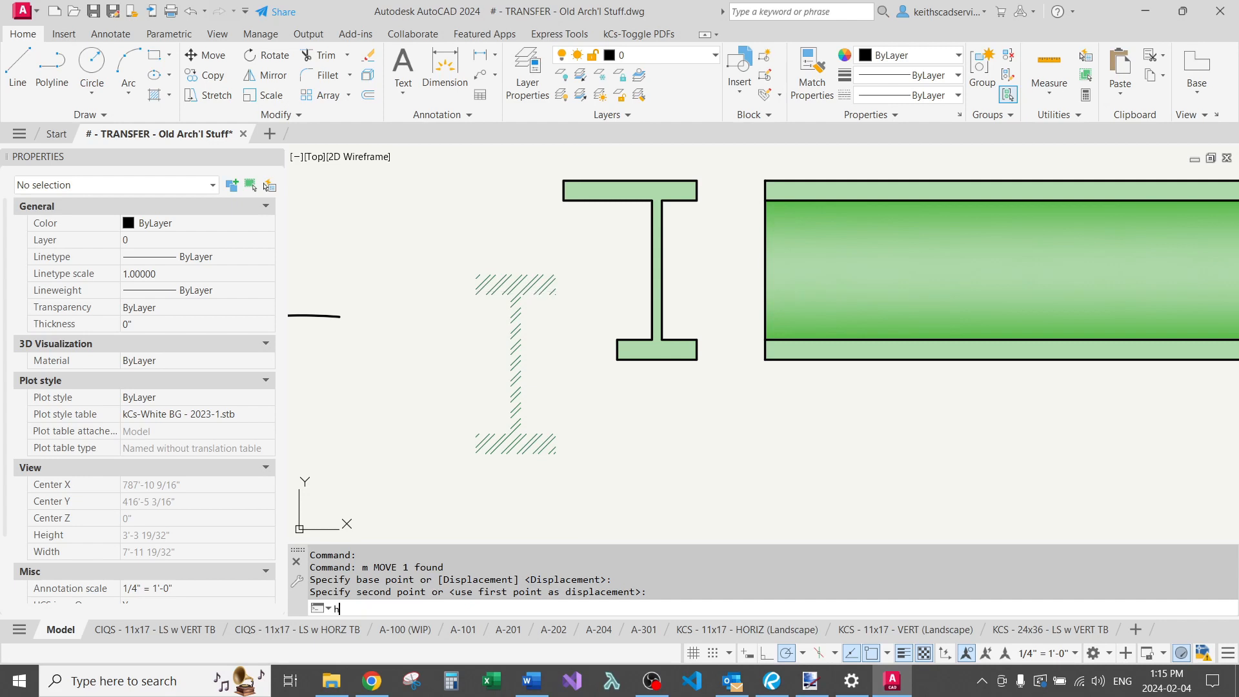
pyautogui.write('h')
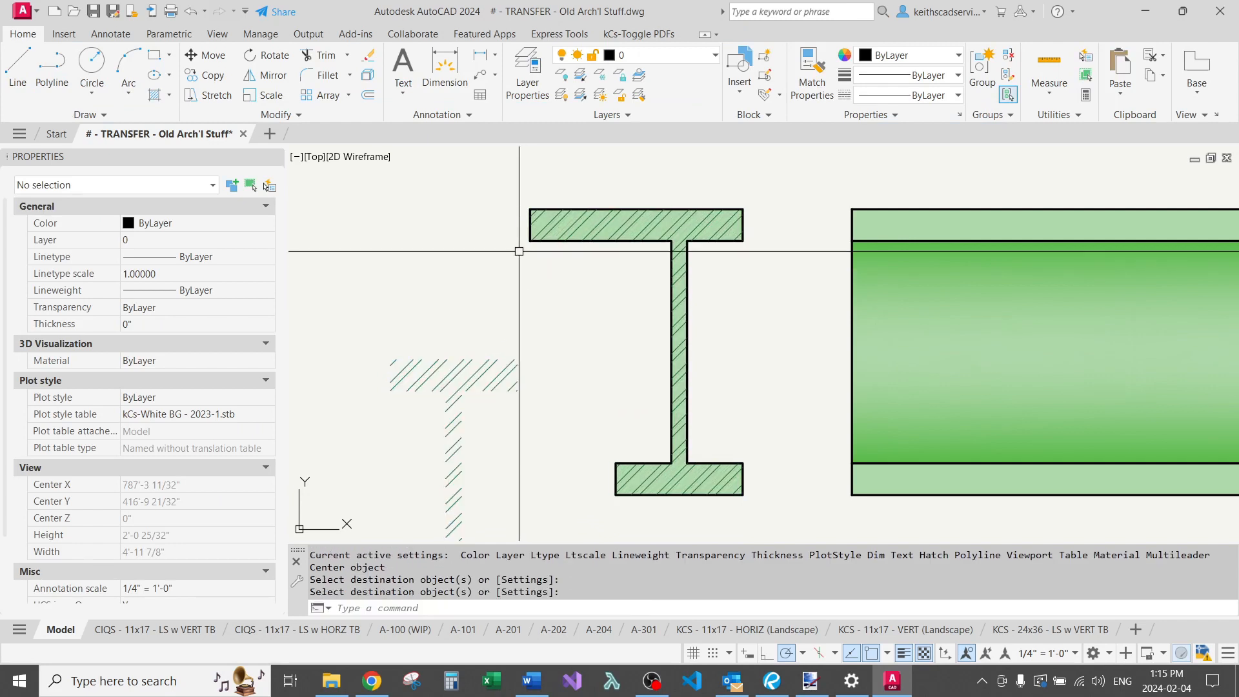
pyautogui.click(529, 242)
pyautogui.write('s')
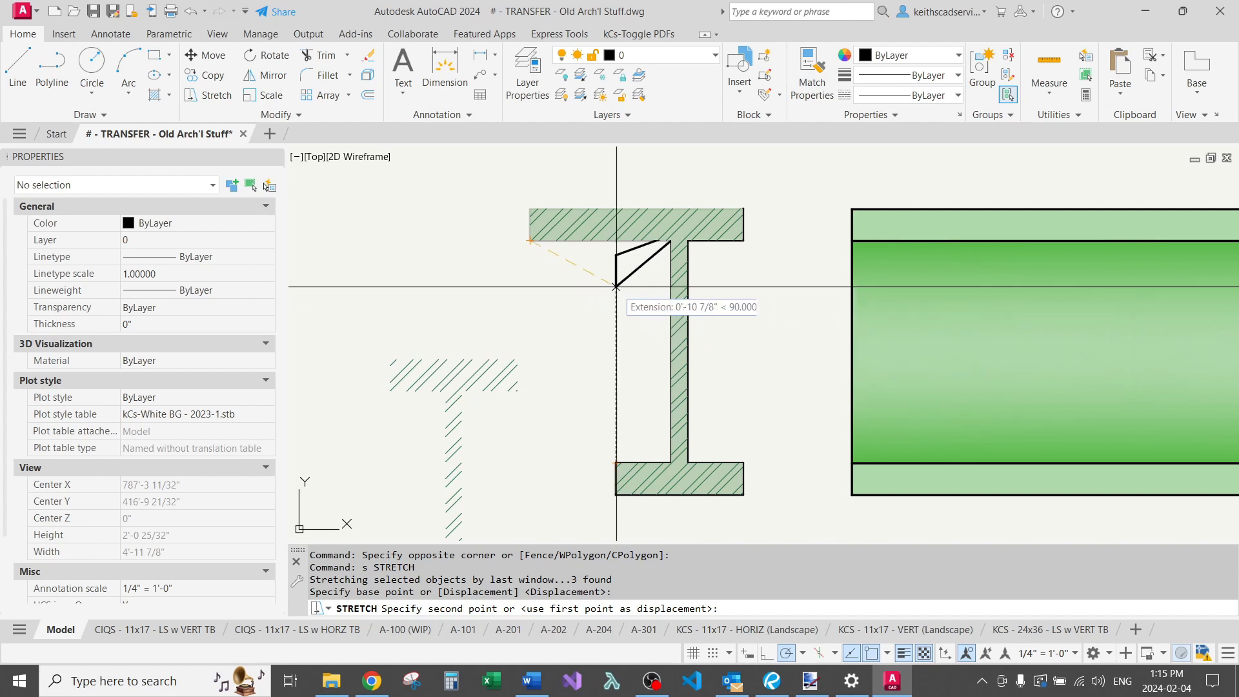
pyautogui.click(615, 286)
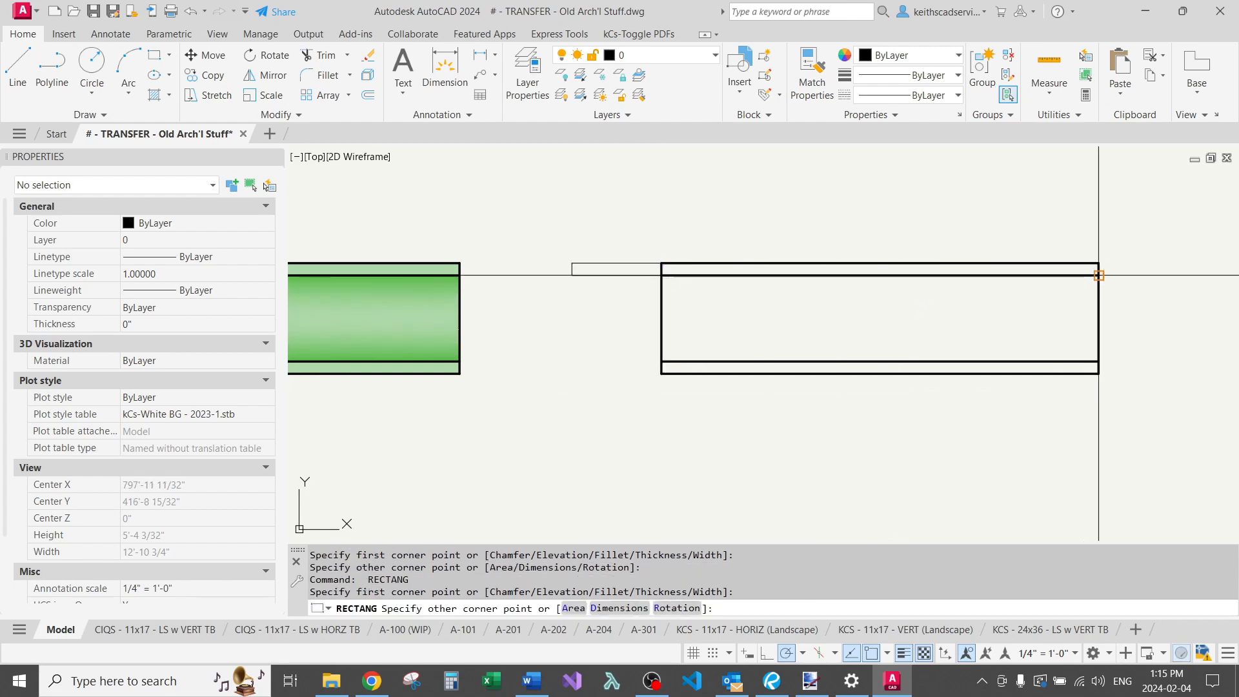
pyautogui.moveTo(572, 275)
pyautogui.write('REC')
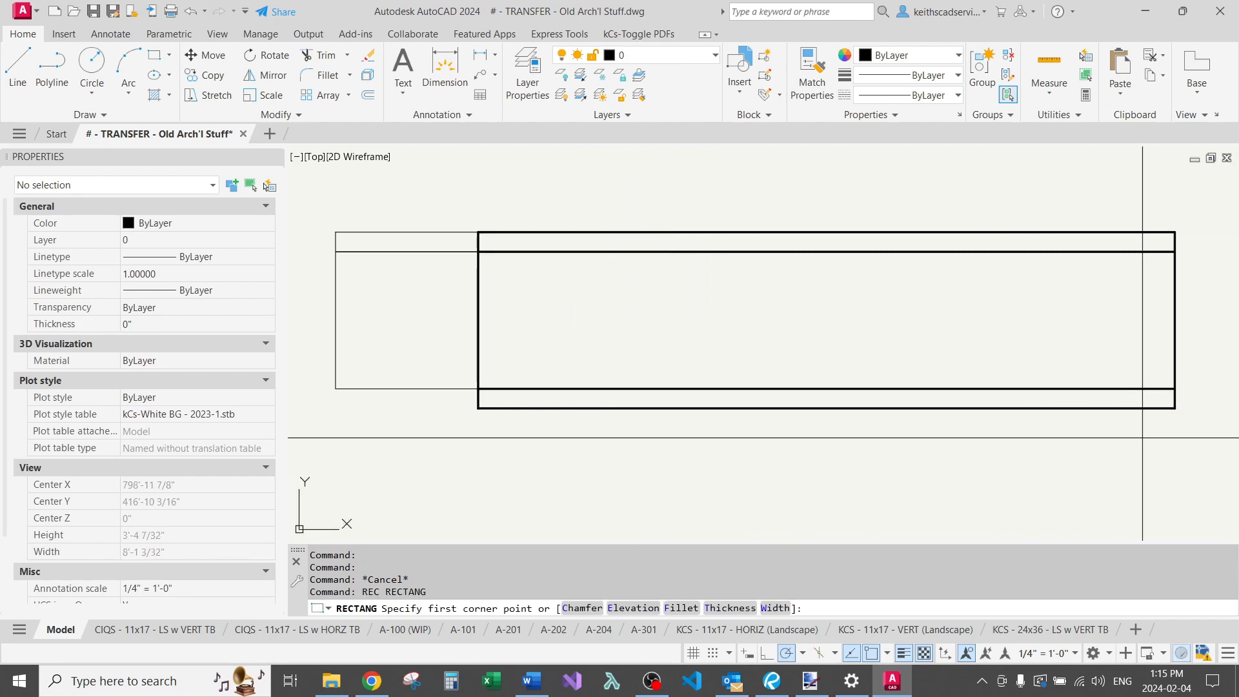
# Draw the beam side-view rectangle and give it the existing beam's green gradient fill via MATCHPROP and Hatch Editor.
pyautogui.click(555, 355)
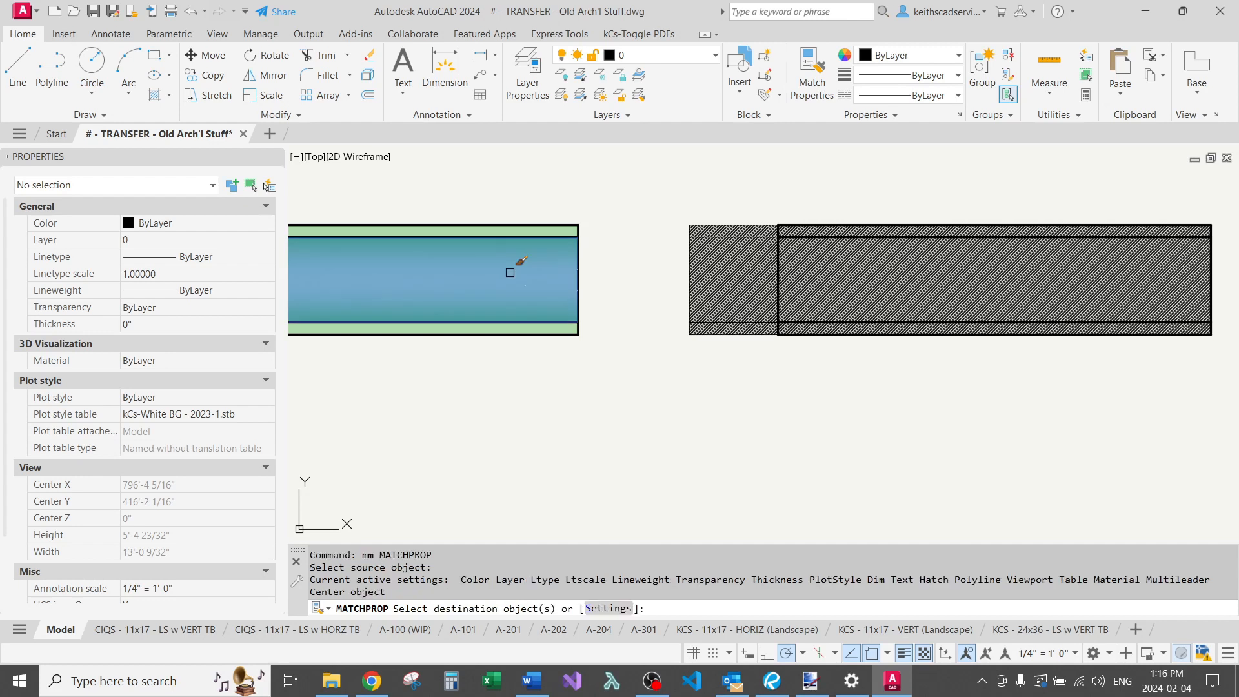
pyautogui.click(948, 279)
pyautogui.write('s')
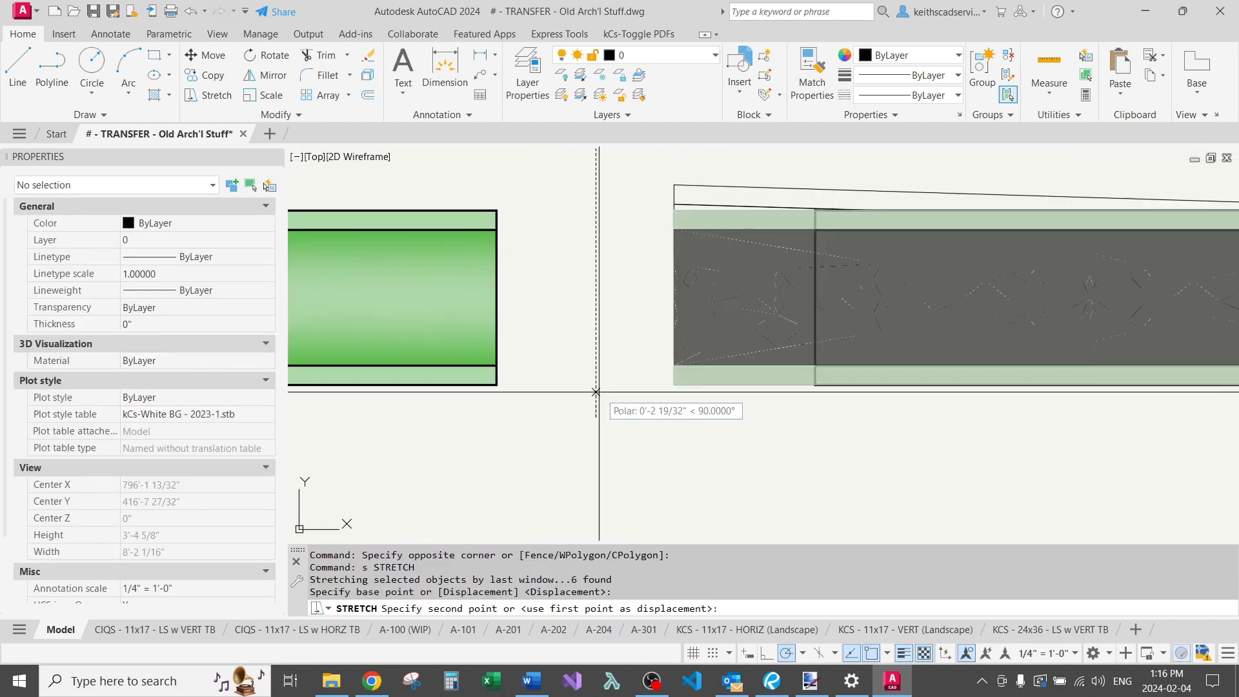
pyautogui.moveTo(680, 438)
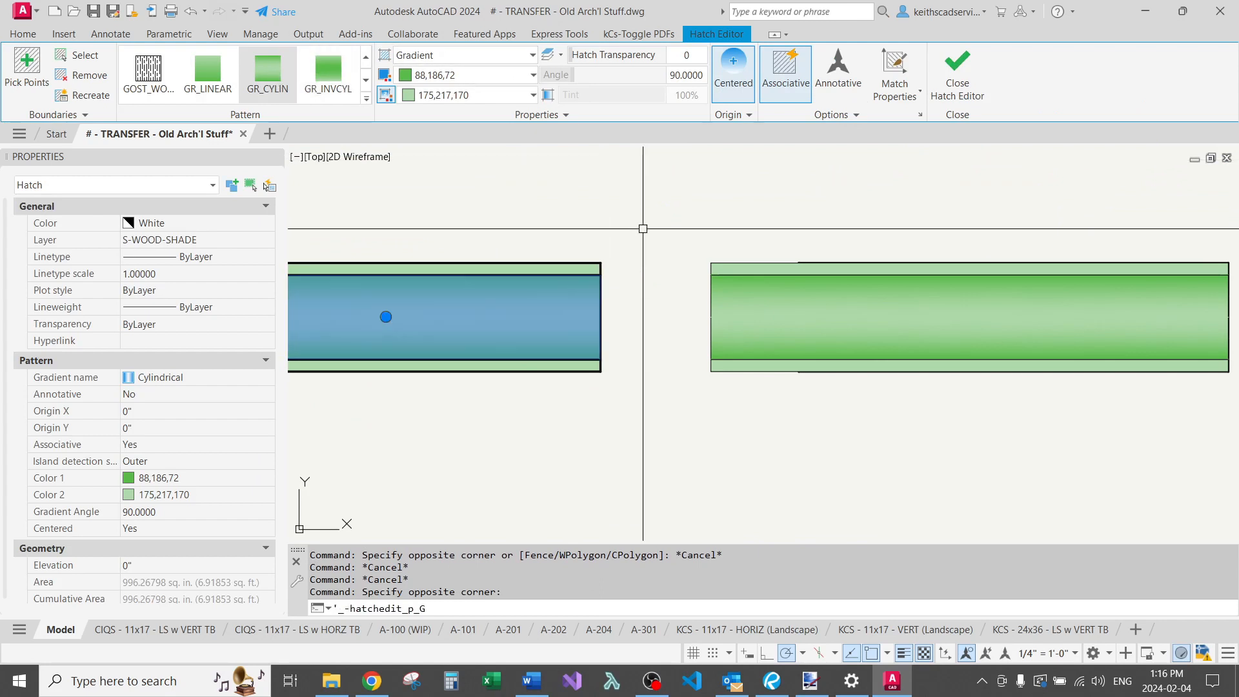
pyautogui.click(956, 75)
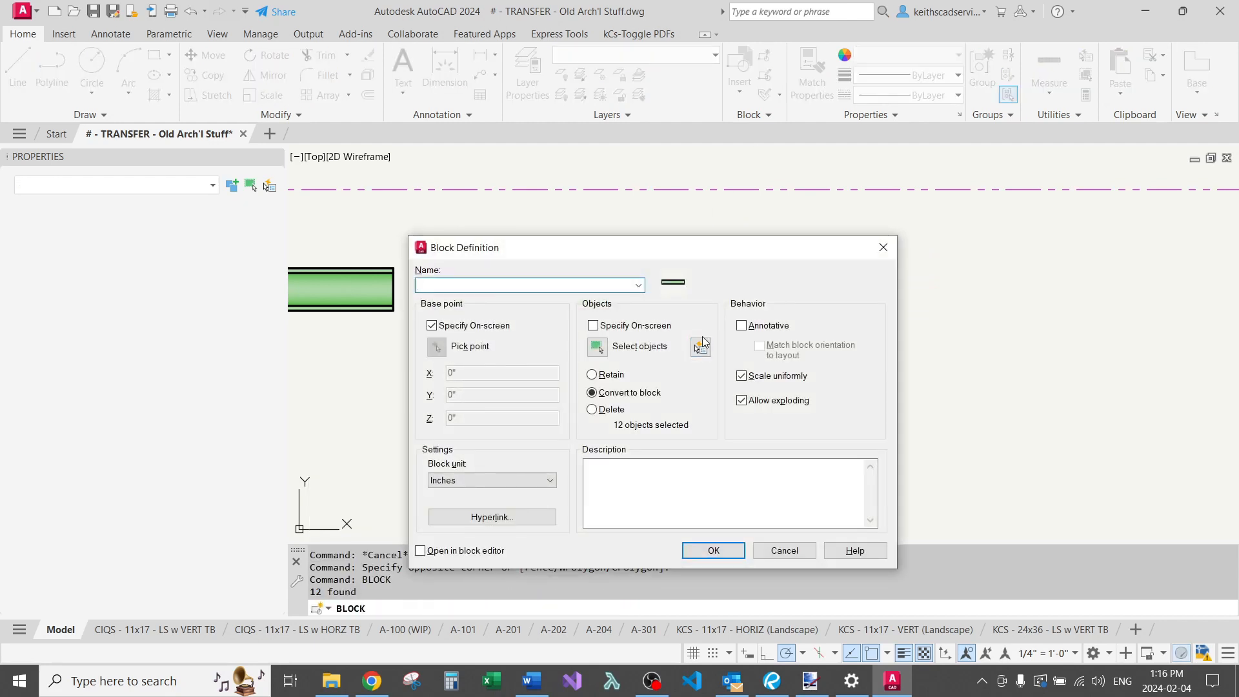
# Create a block named #-BEAM DEMO from the beam and open it with BEDIT.
pyautogui.write('#-BEAM D')
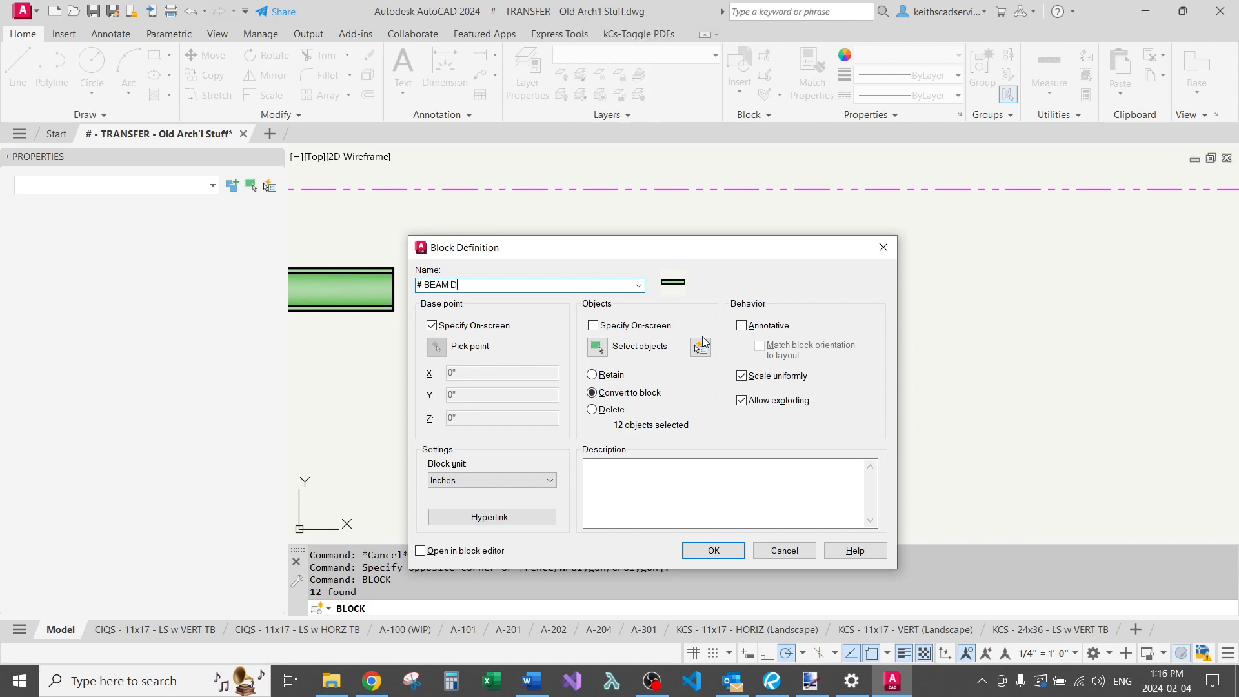
pyautogui.write('EMO')
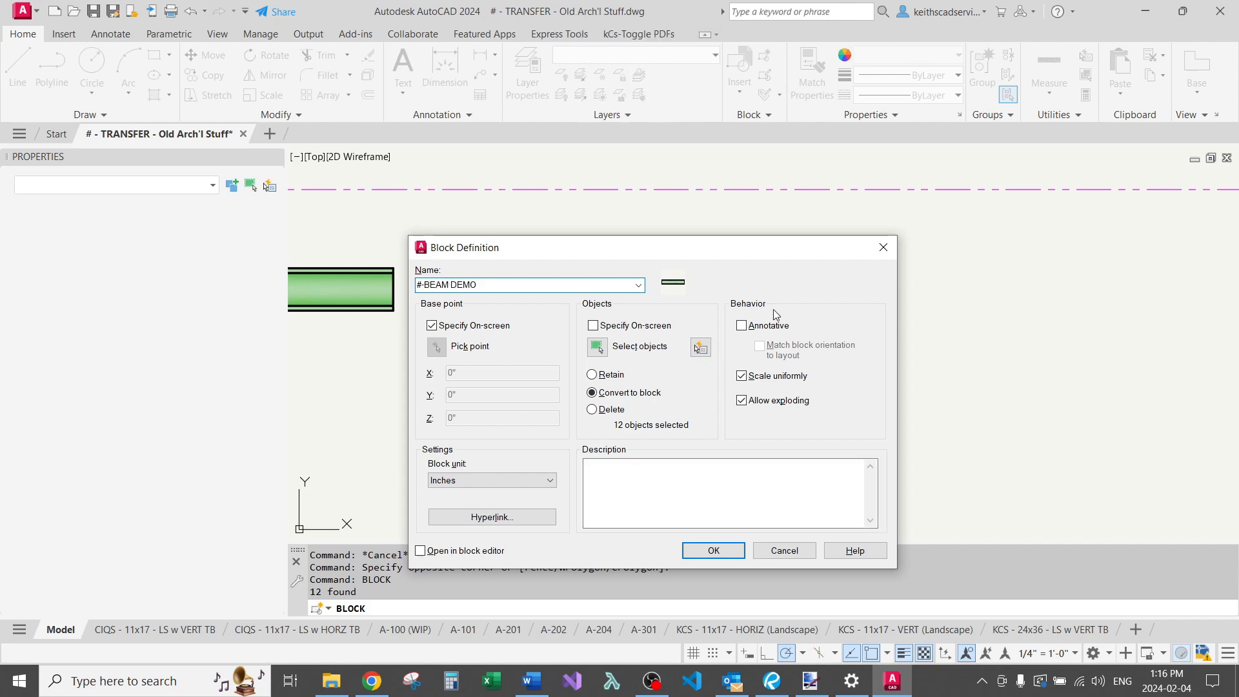
pyautogui.moveTo(712, 550)
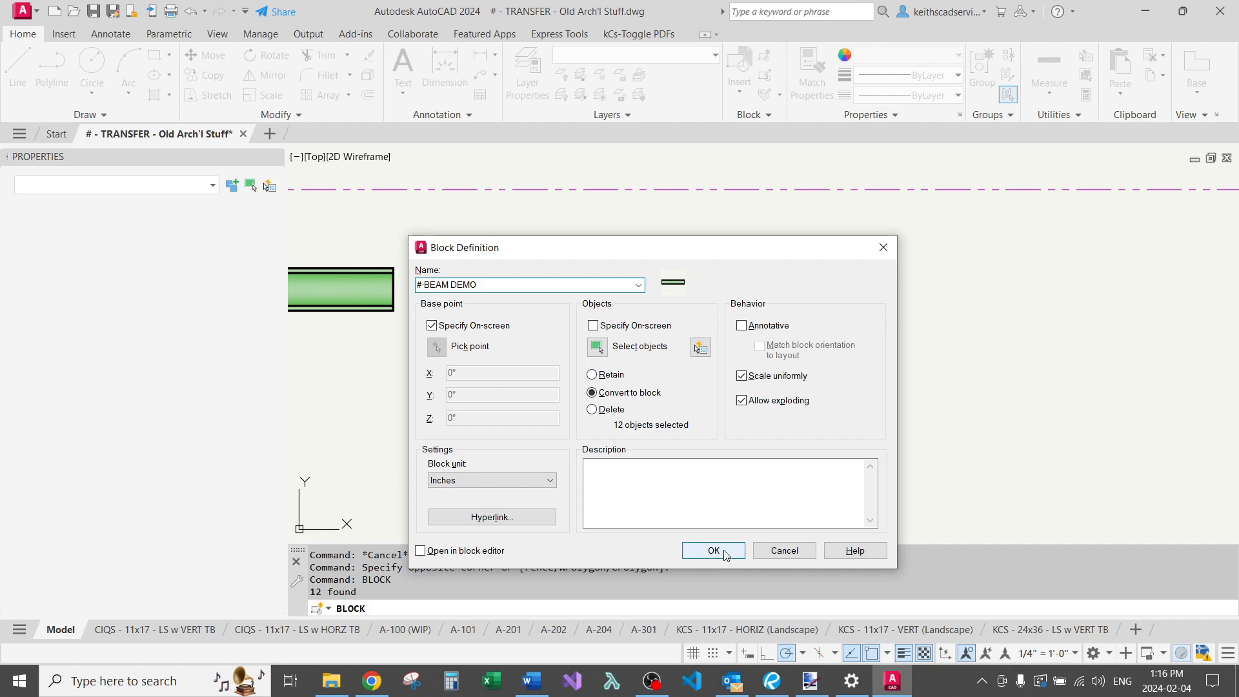
pyautogui.click(712, 551)
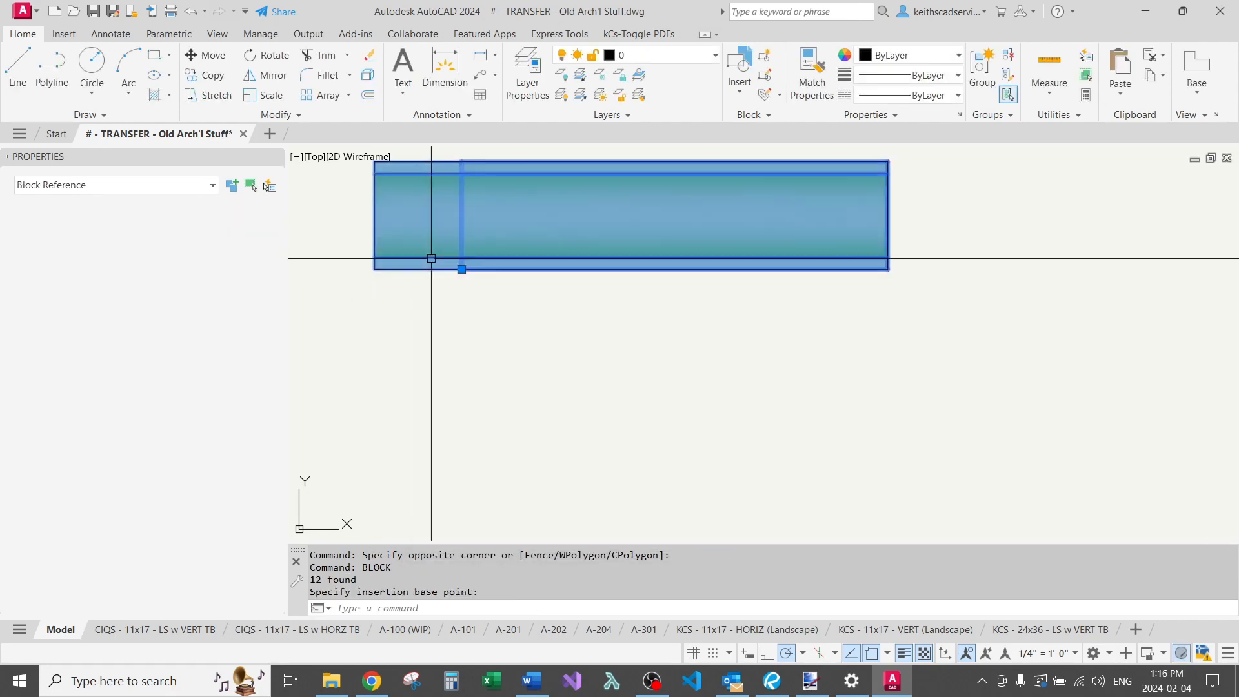
pyautogui.write('BE')
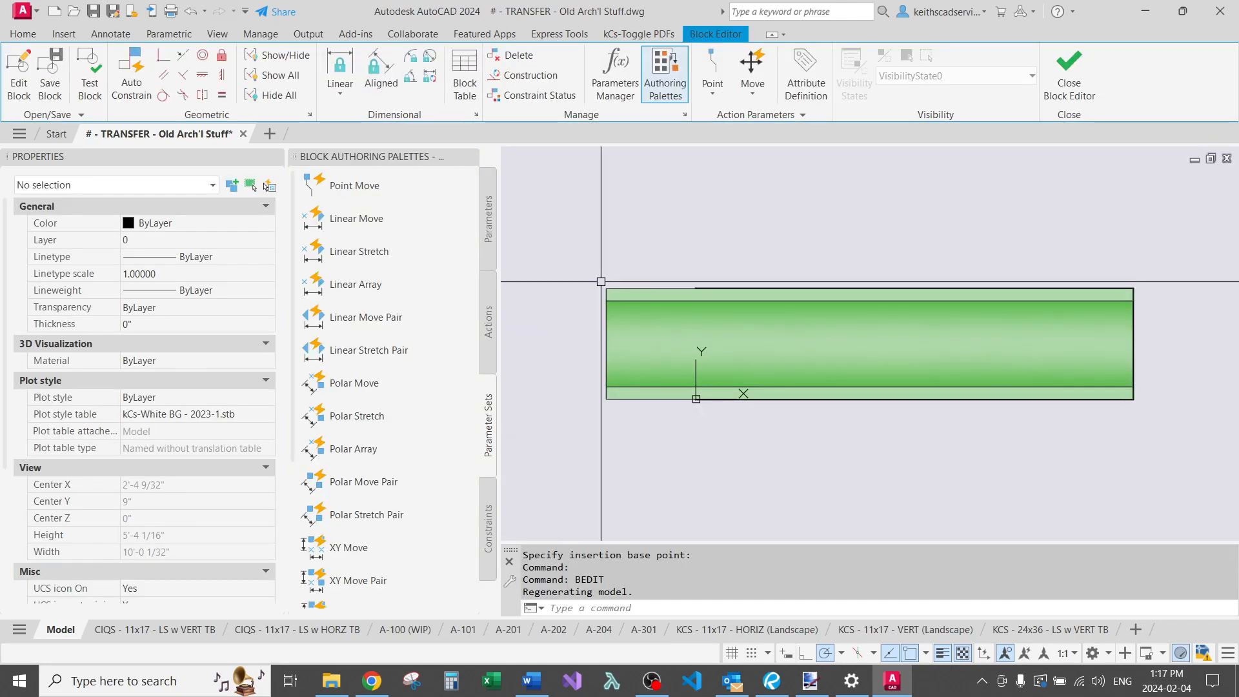
# Convert the beam polylines with BCONSTRUCTION and stretch the beam's right end shorter.
pyautogui.click(869, 301)
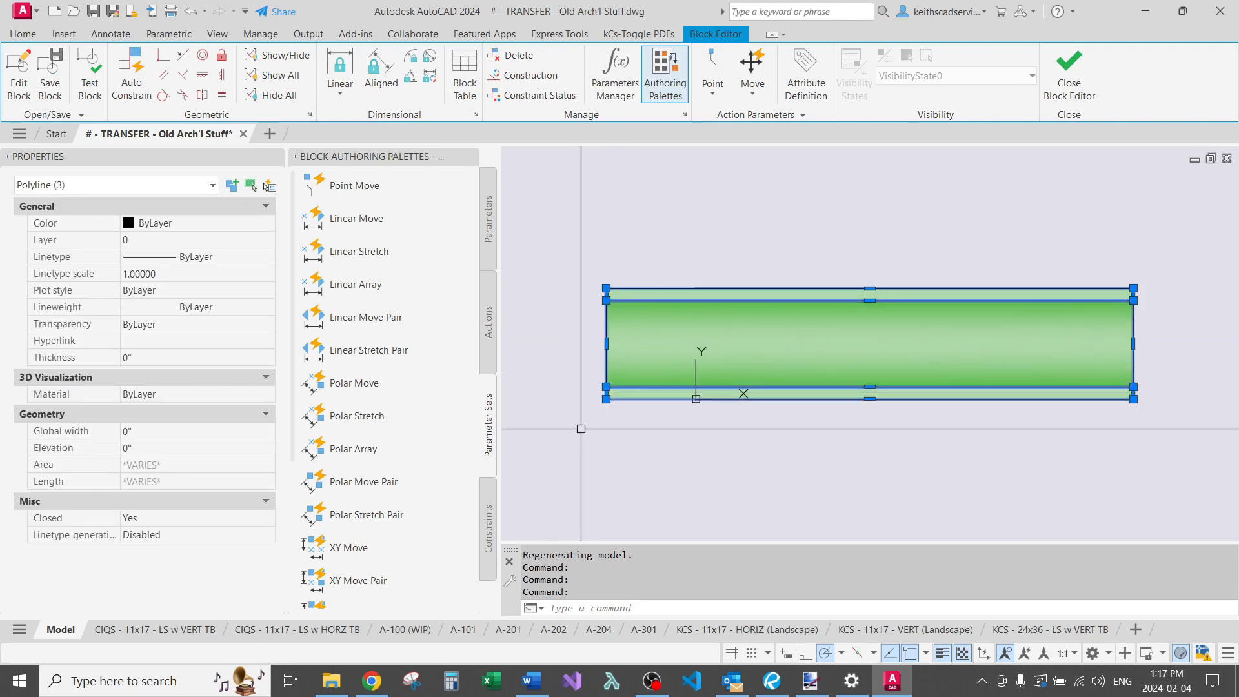
pyautogui.write('BCONSTRUCTION')
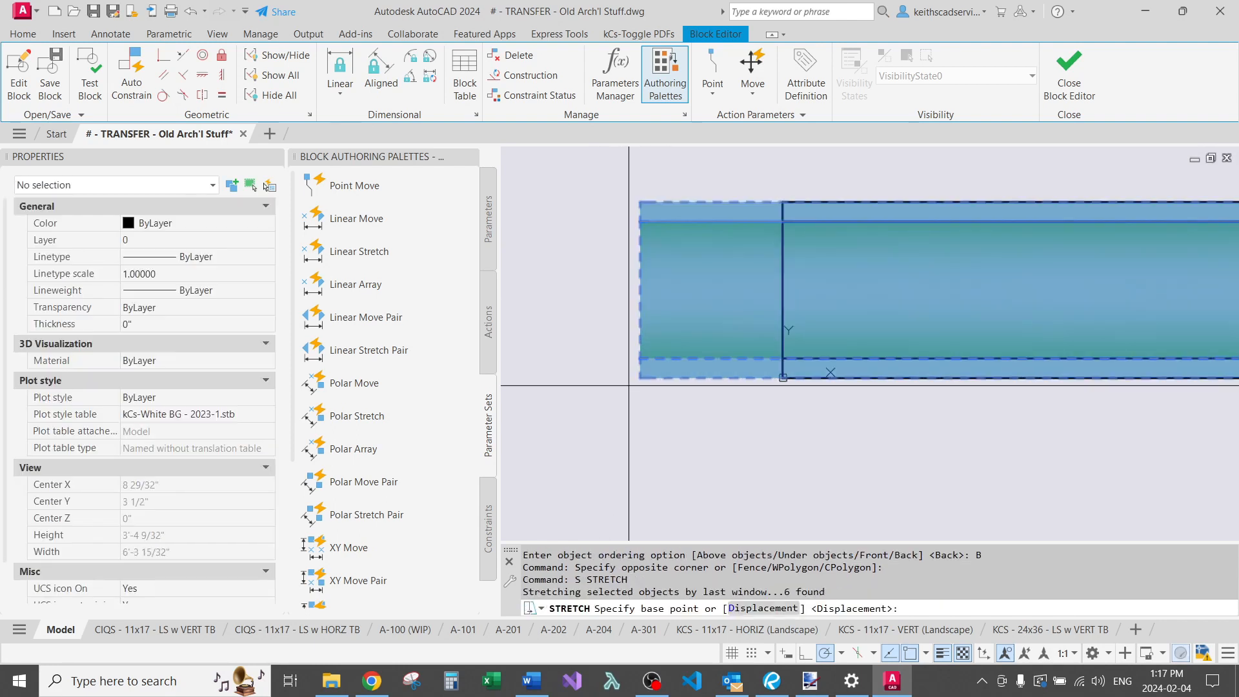
pyautogui.click(782, 376)
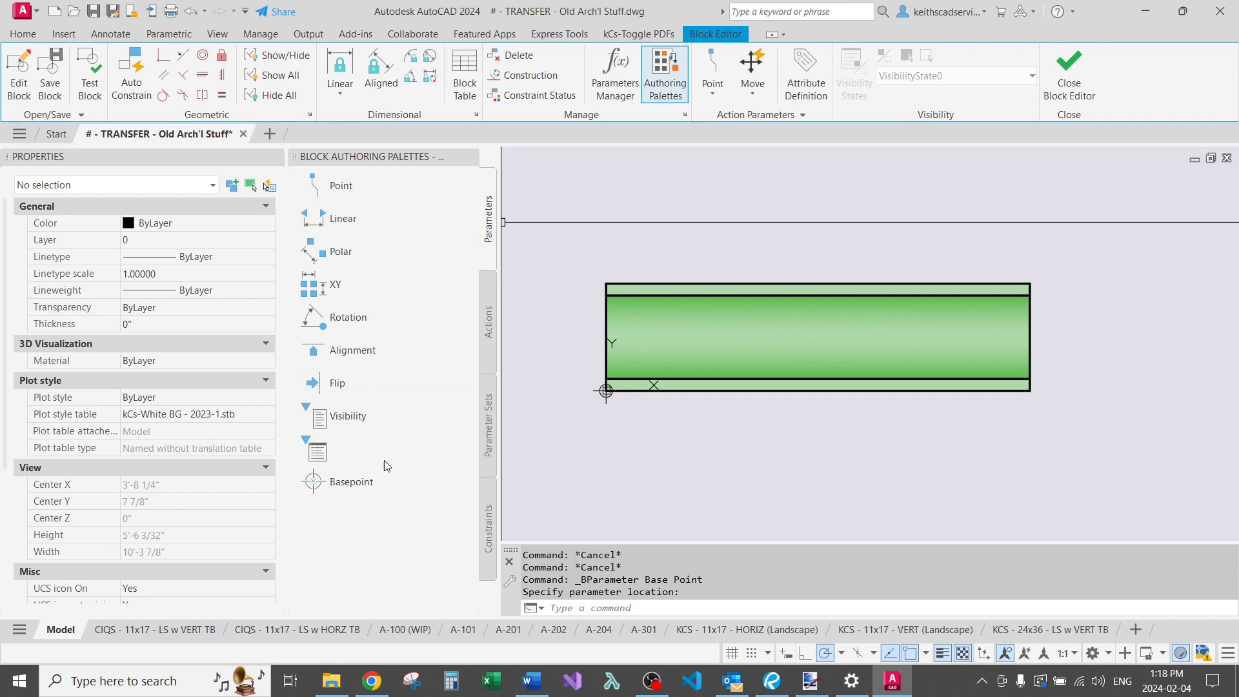
pyautogui.moveTo(344, 218)
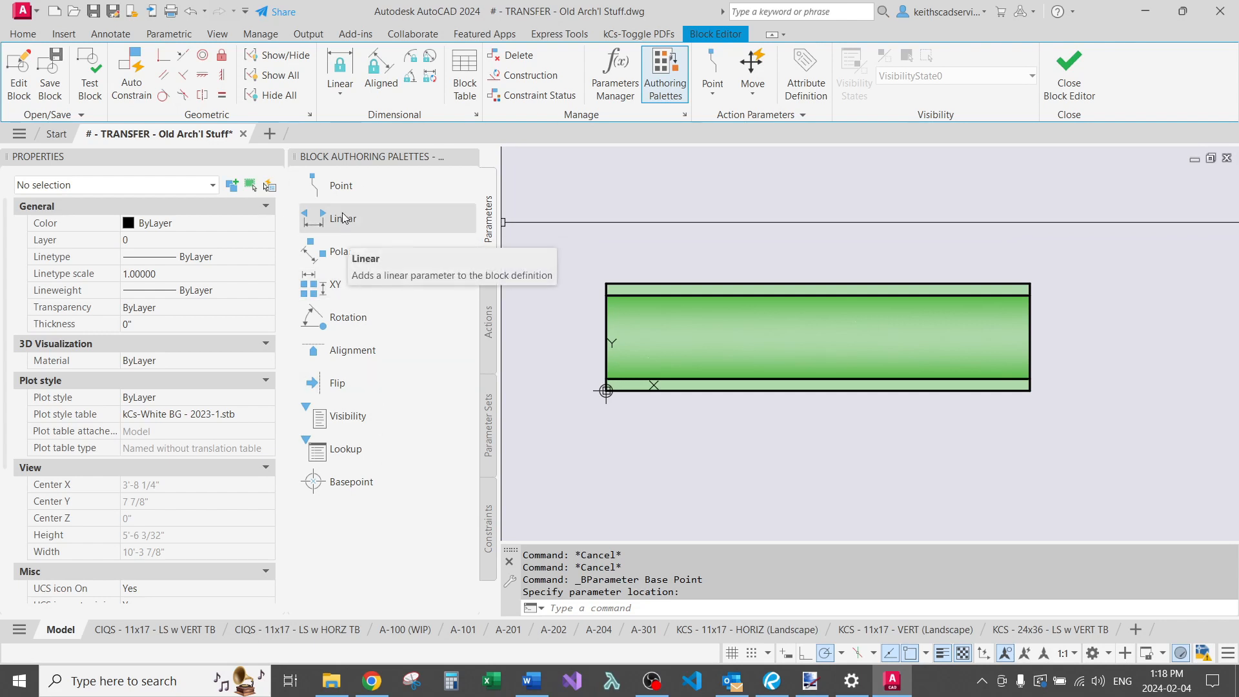
# Place a Linear parameter Distance1 from the beam's left end to its right end, labelled above.
pyautogui.click(342, 218)
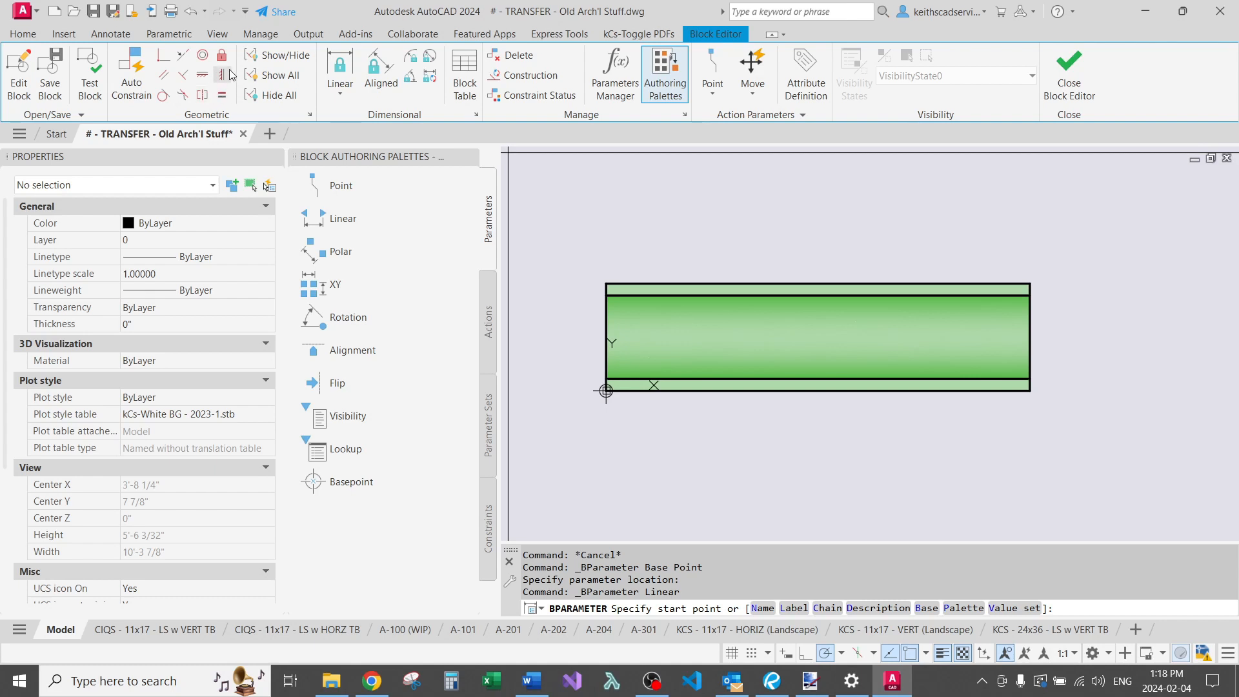
pyautogui.moveTo(220, 75)
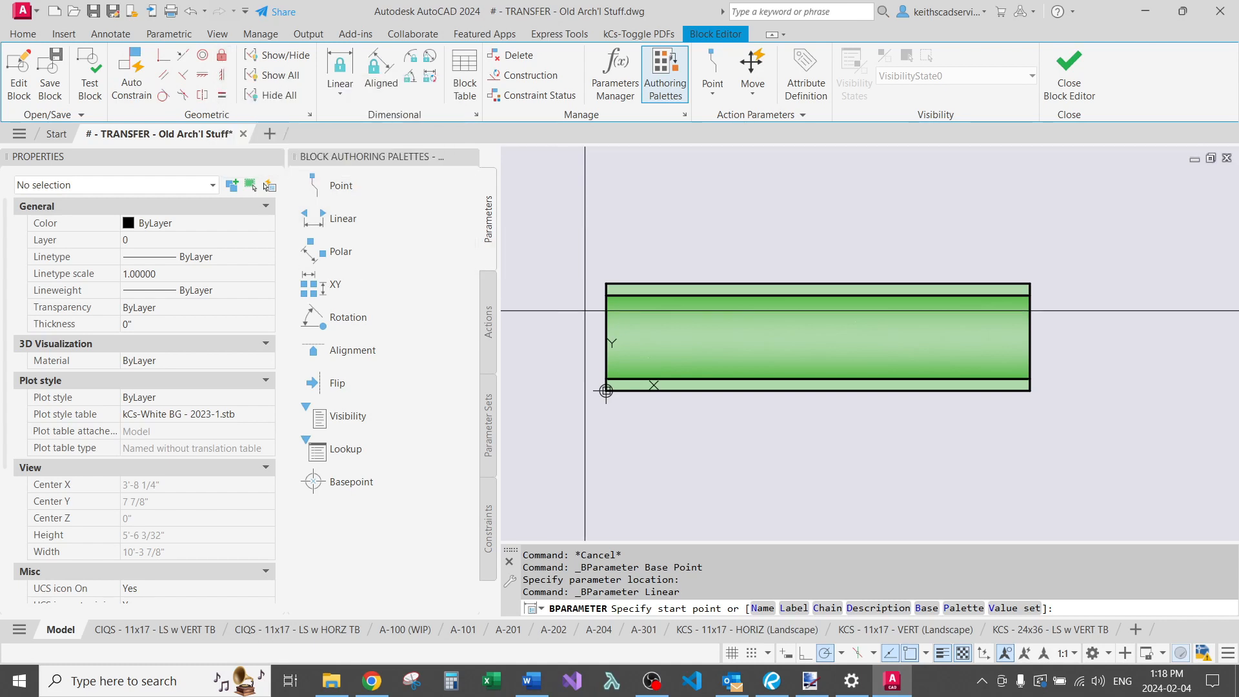
pyautogui.click(606, 327)
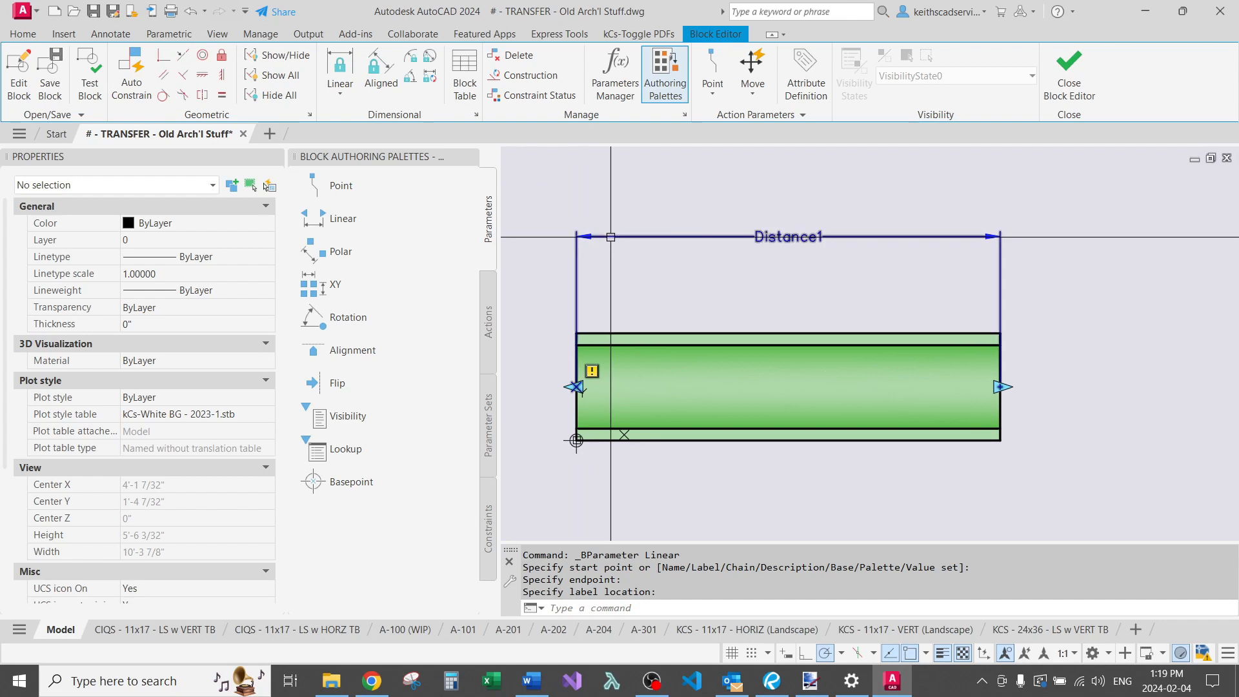
pyautogui.press('Escape')
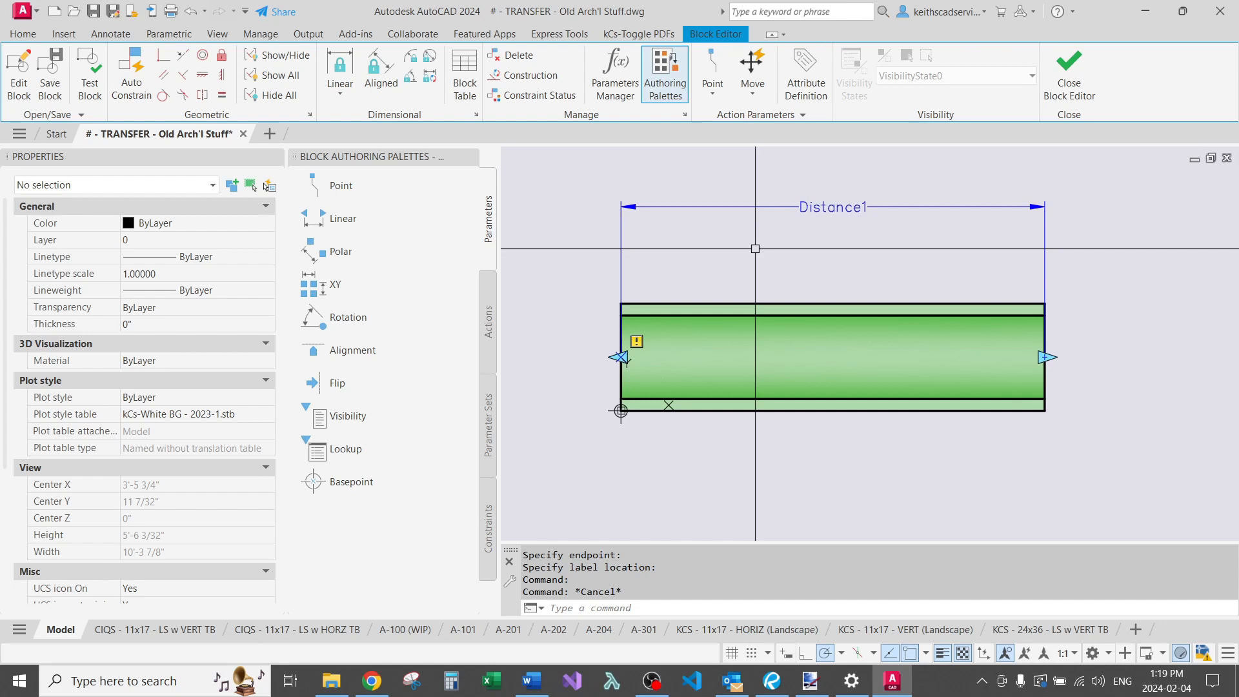
pyautogui.click(831, 206)
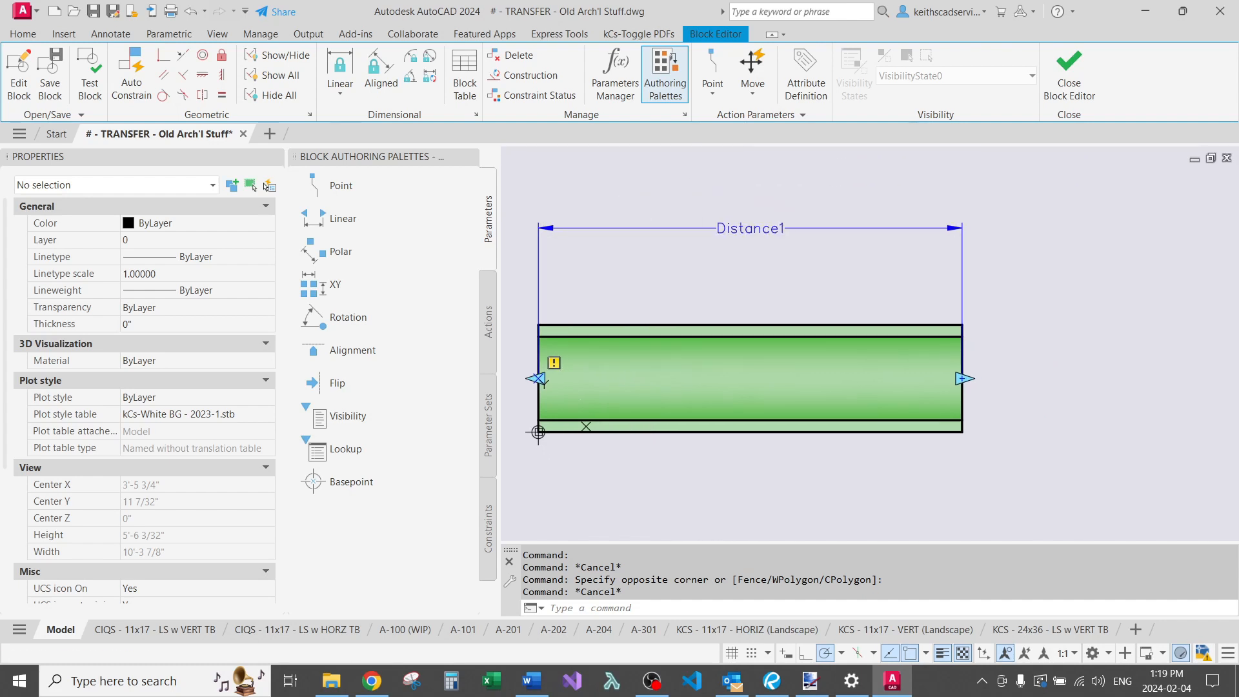
pyautogui.click(754, 228)
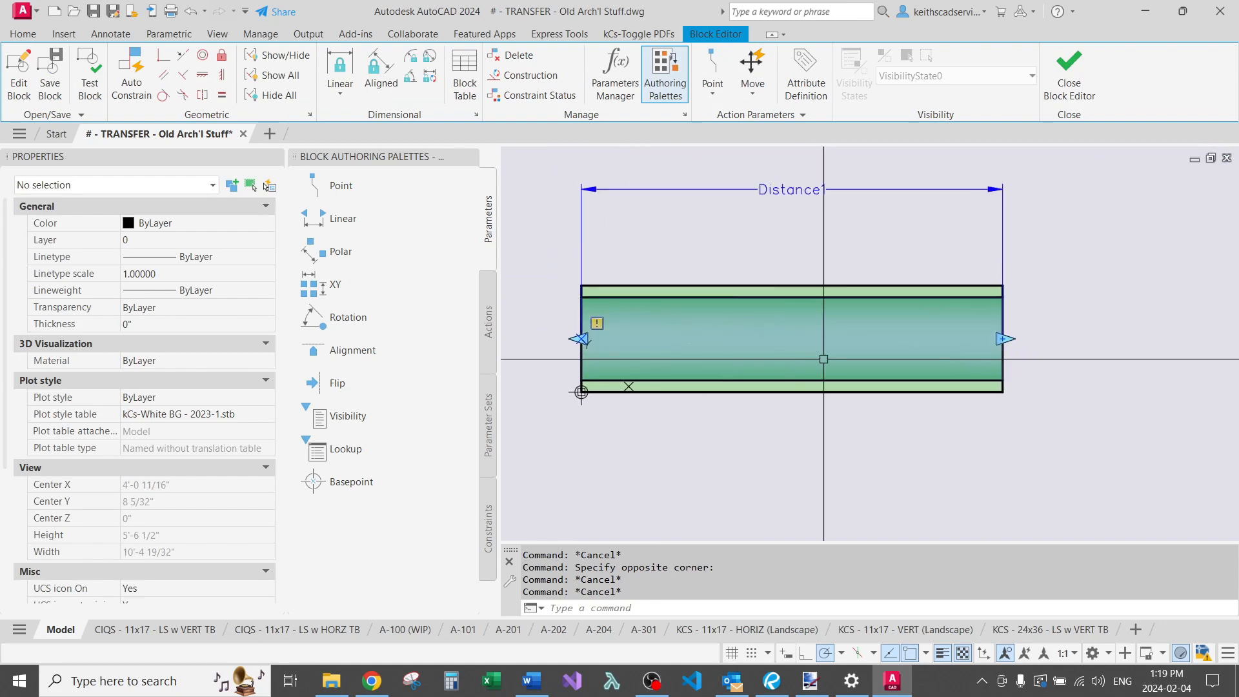
# Add a Stretch action on Distance1's right point with its frame around the beam's right end.
pyautogui.click(488, 322)
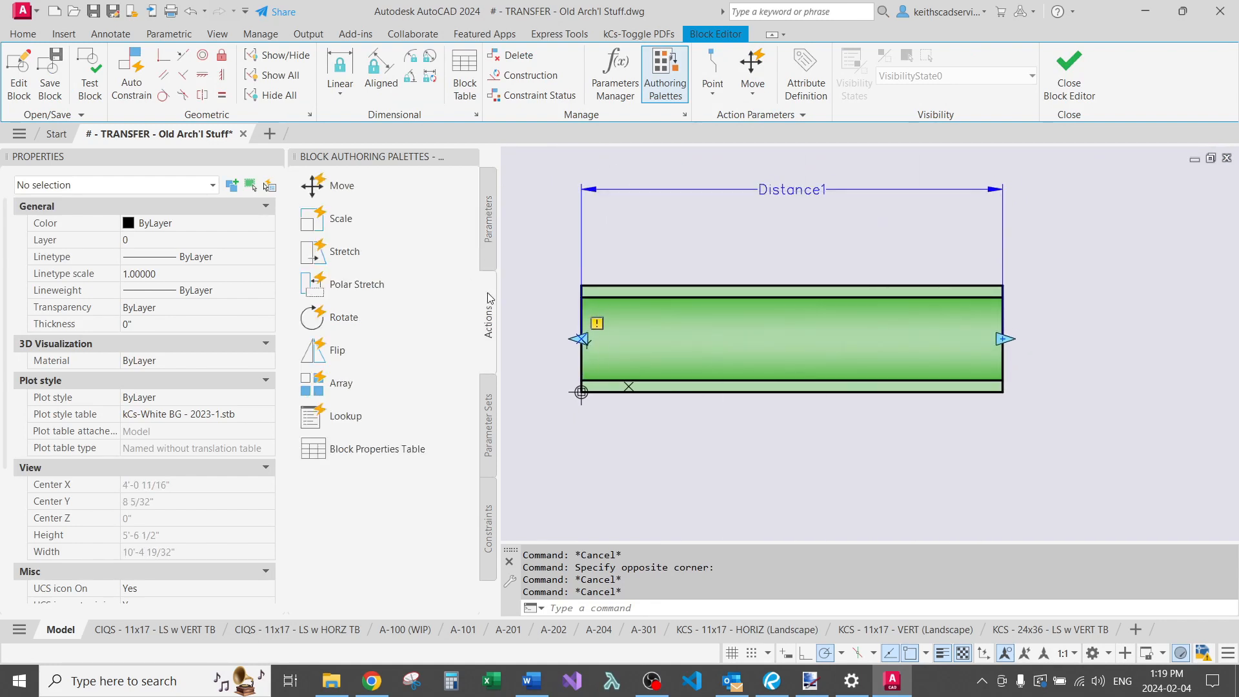
pyautogui.moveTo(361, 221)
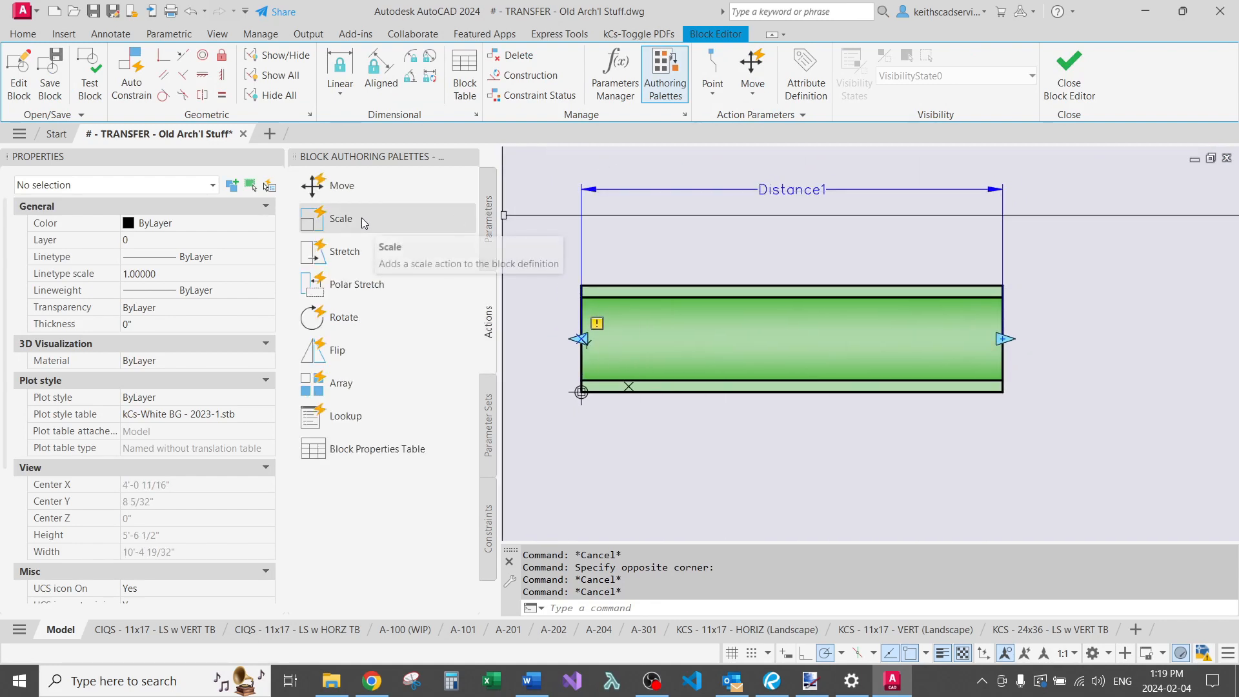
pyautogui.click(343, 251)
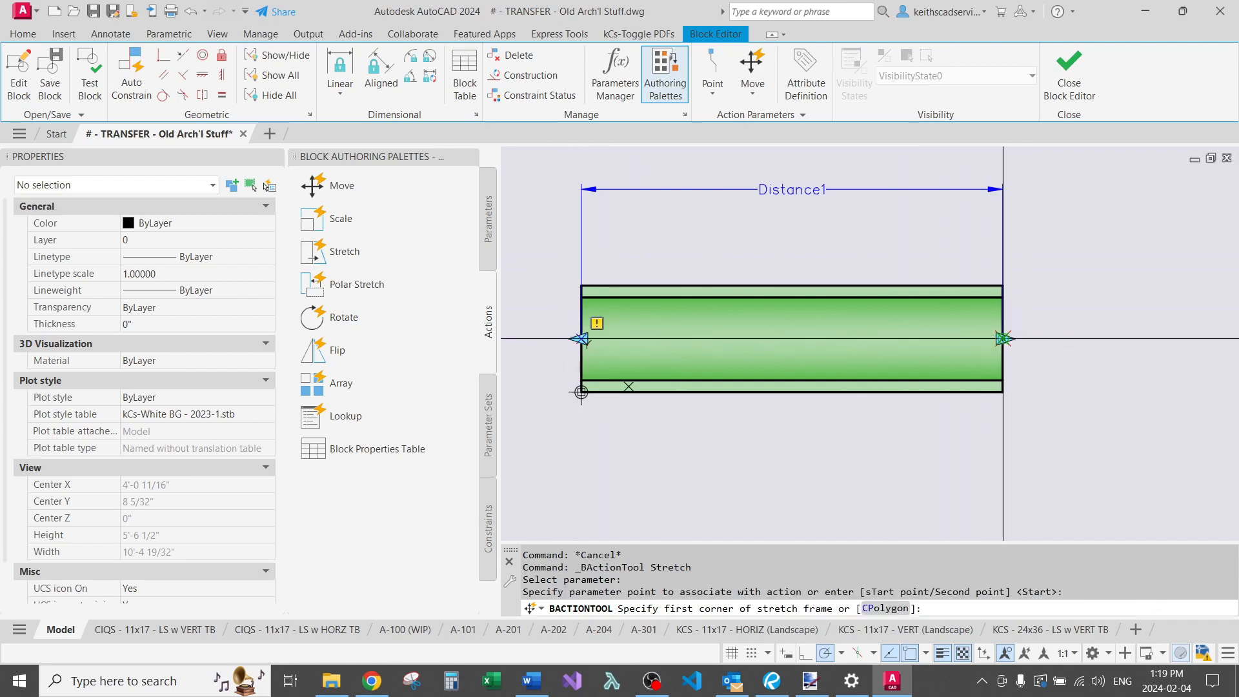
pyautogui.click(1004, 339)
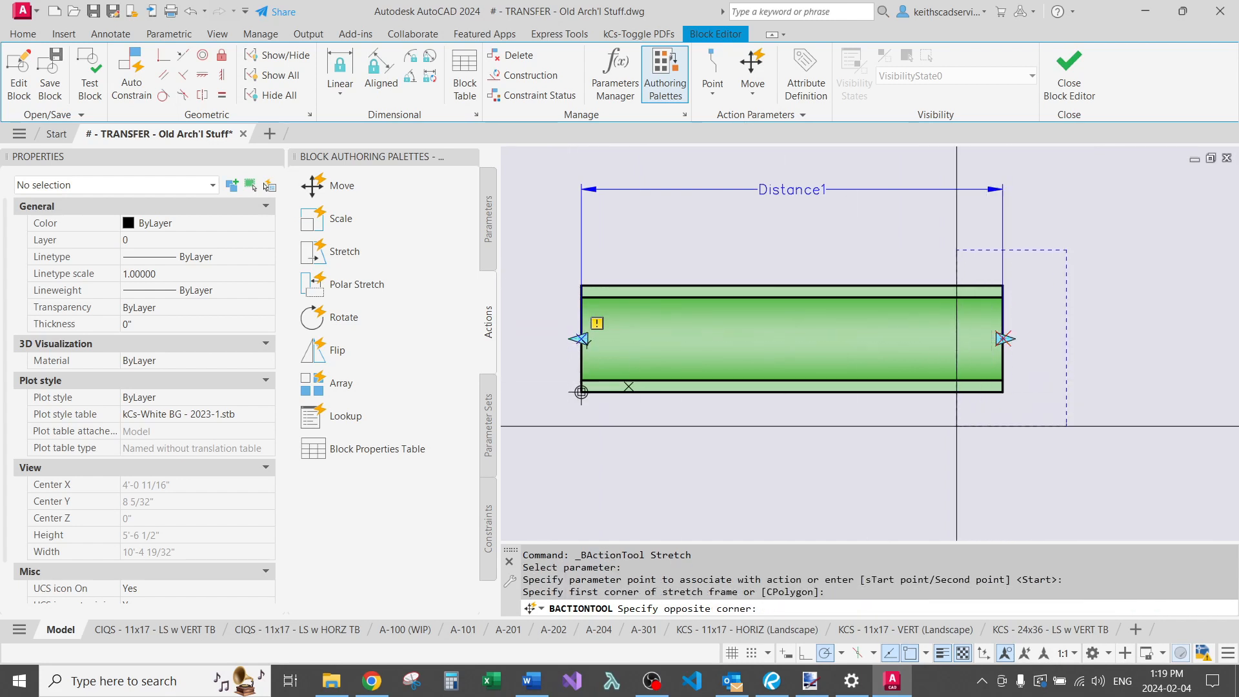
pyautogui.click(991, 421)
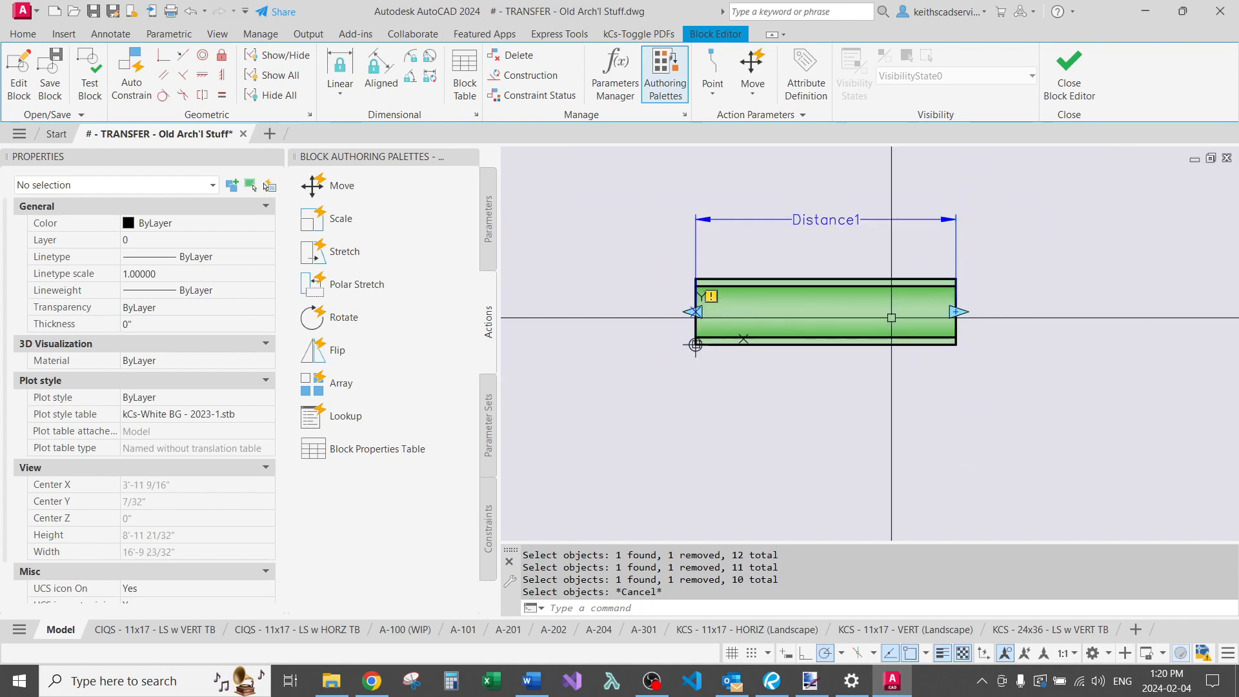
pyautogui.click(822, 312)
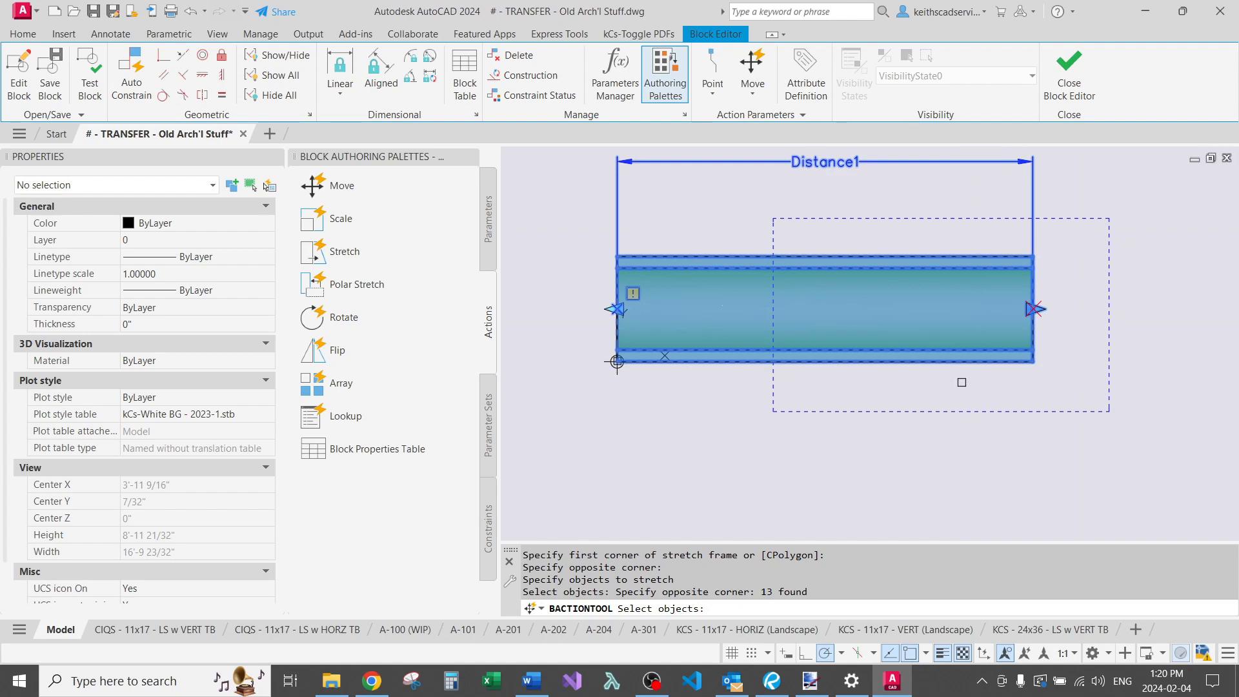
# Finish the stretch object selection and close the Block Editor back to model space.
pyautogui.click(1049, 199)
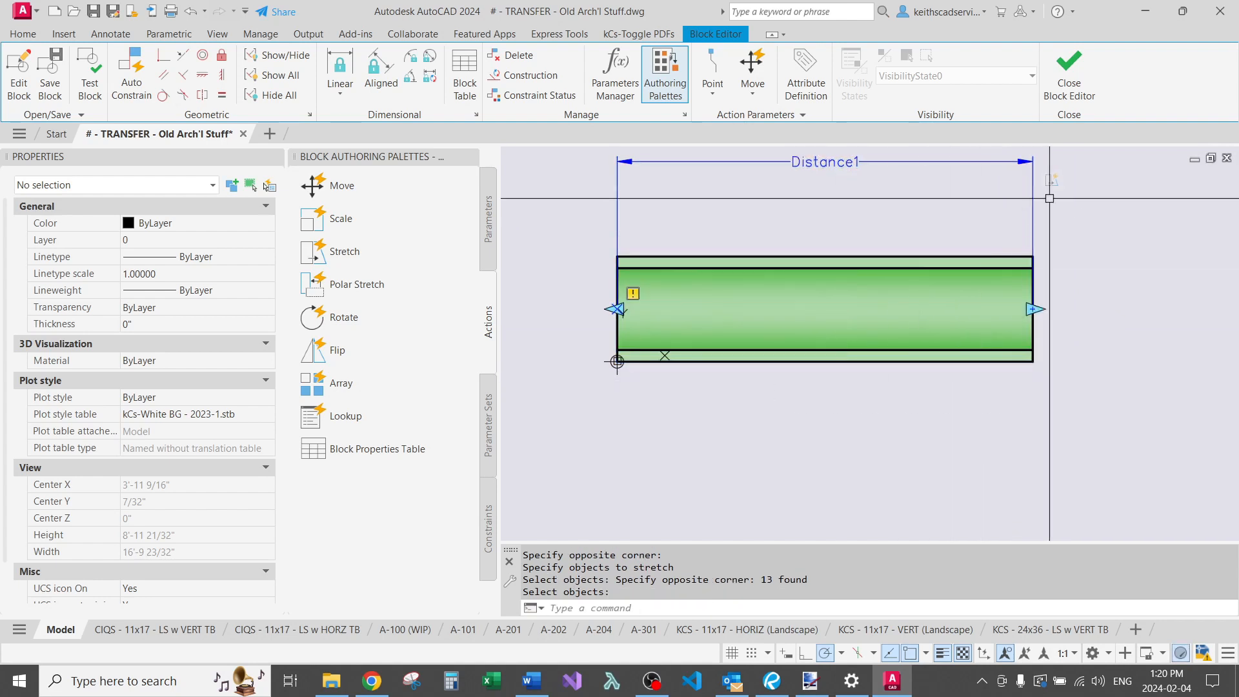
pyautogui.click(1068, 71)
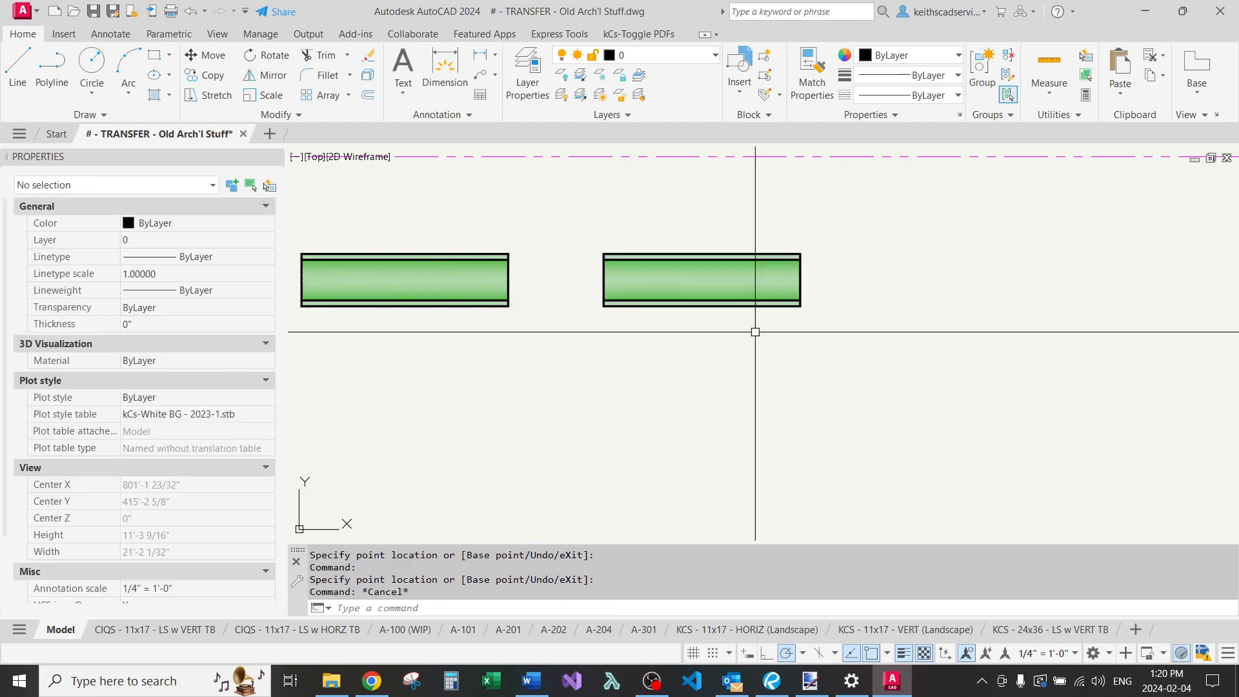
# Reopen #-BEAM DEMO in BEDIT, add a Linear parameter and begin a Stretch action on the beam end.
pyautogui.write('BEDIT')
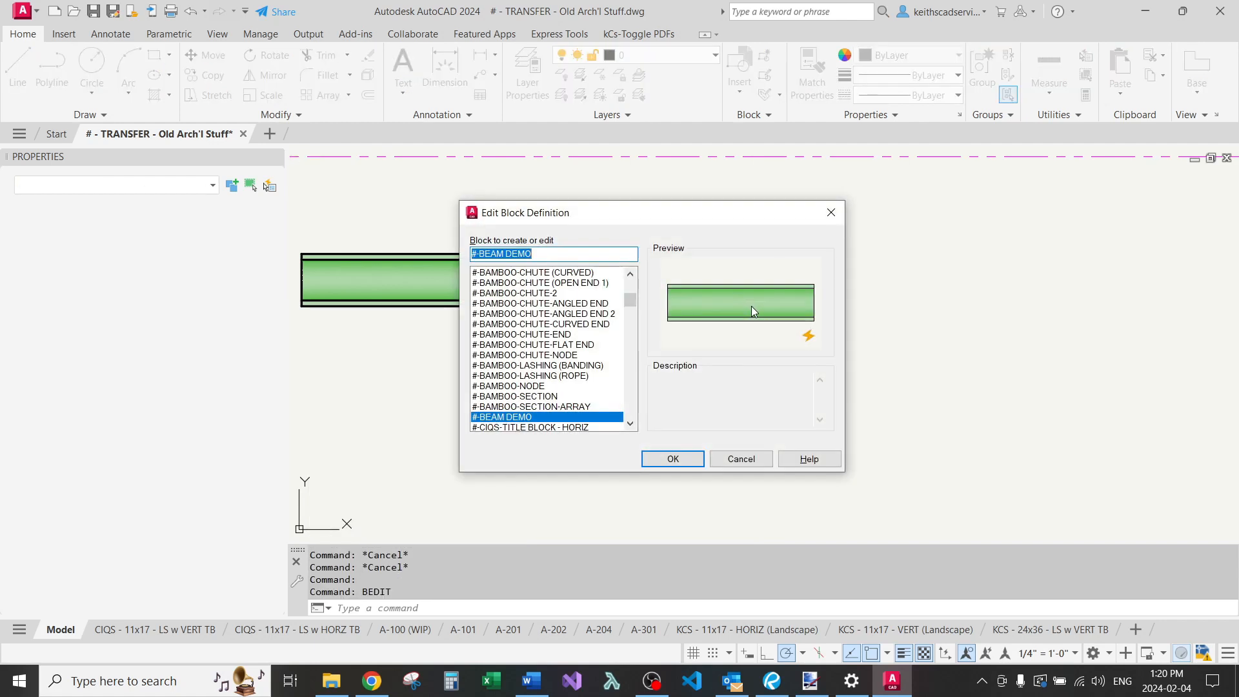
pyautogui.click(671, 458)
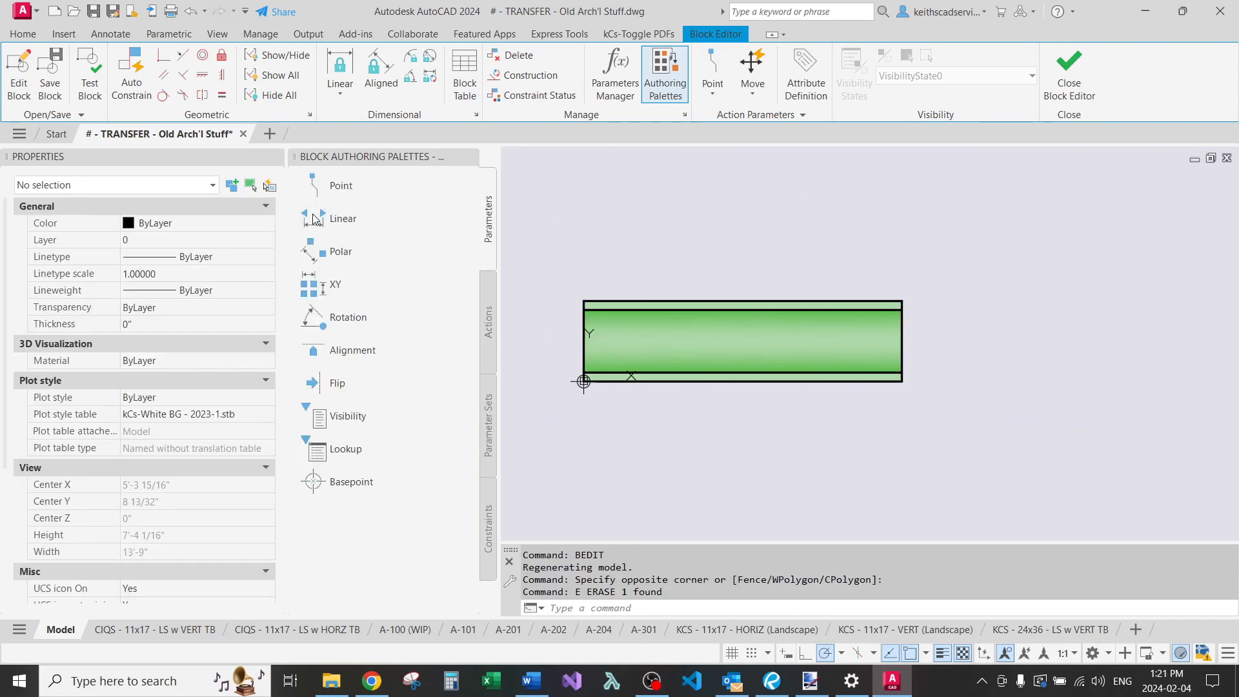
pyautogui.click(343, 219)
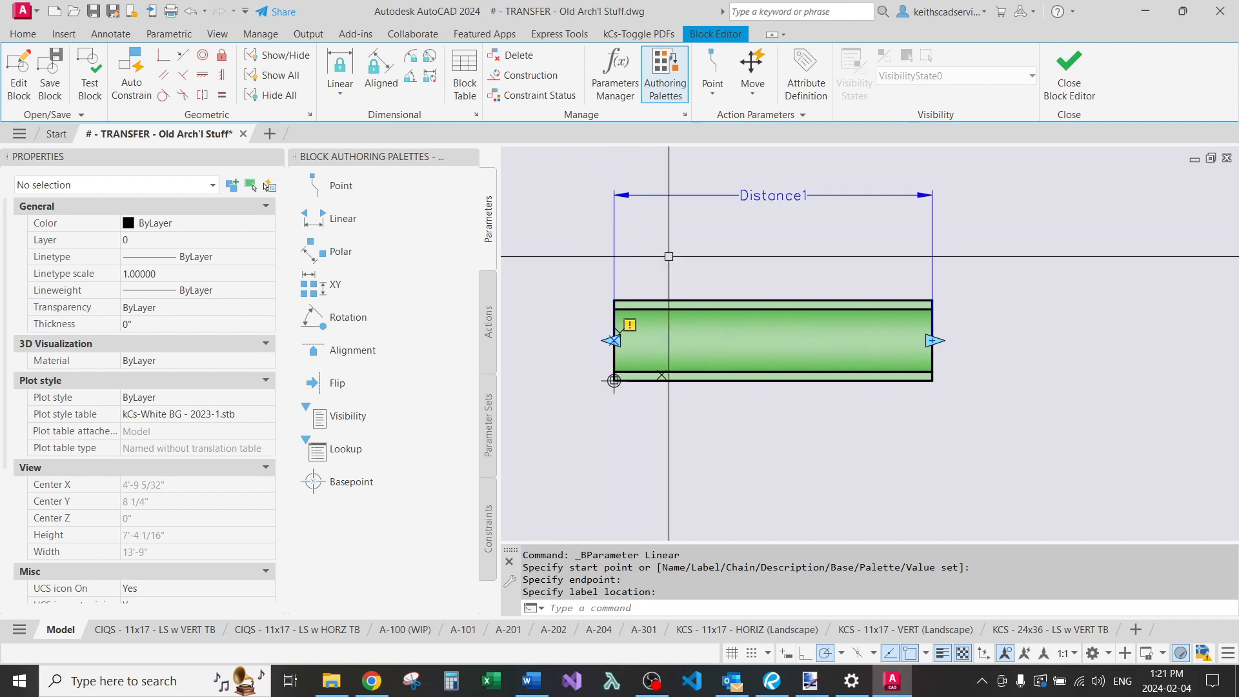
pyautogui.click(487, 324)
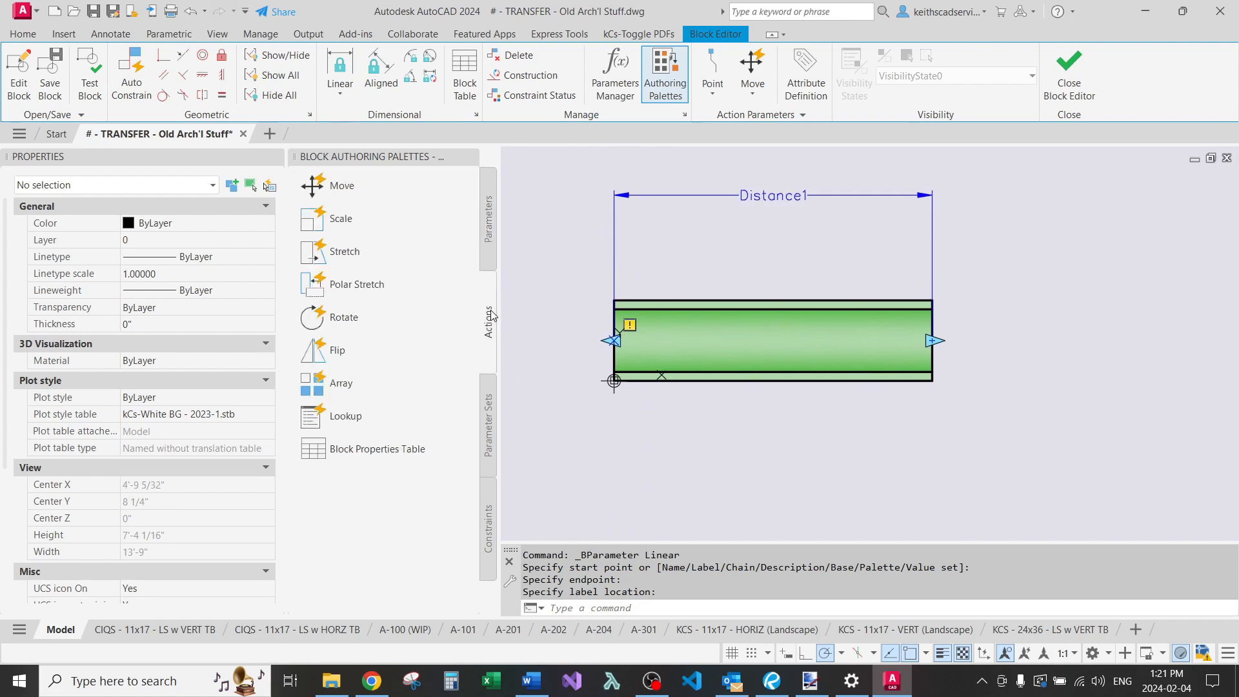
pyautogui.moveTo(364, 234)
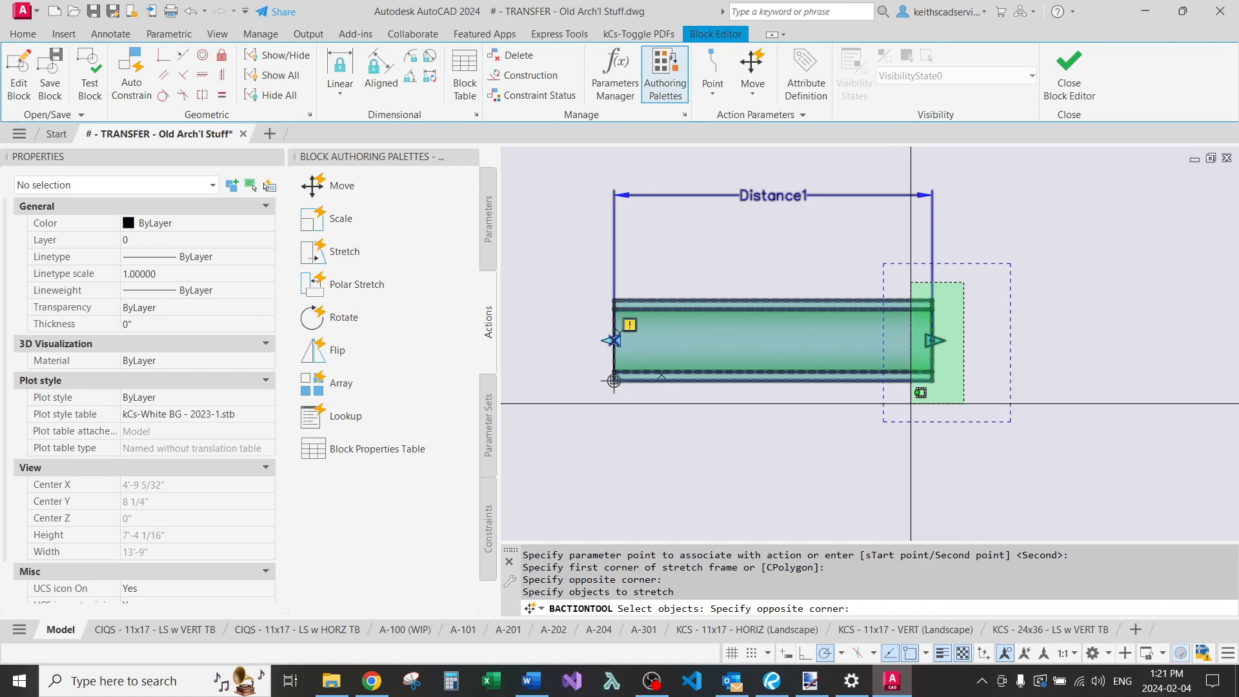
pyautogui.click(970, 385)
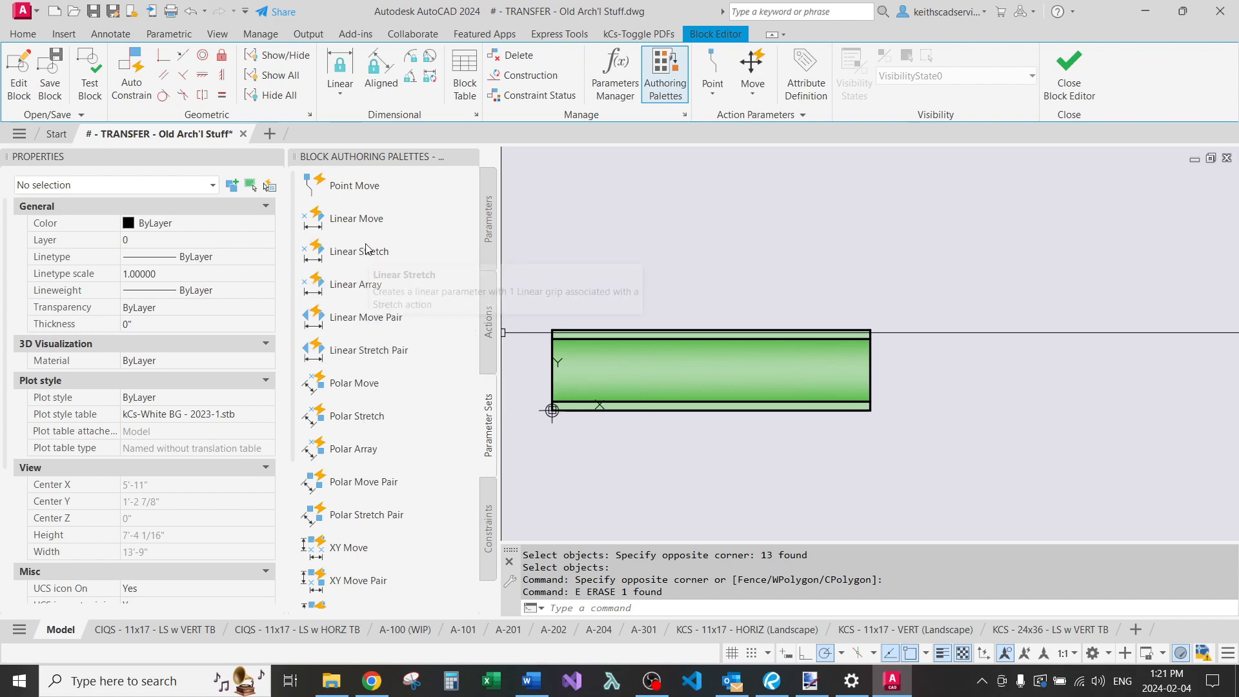
# Place a Linear Stretch parameter set along the beam and rename its distance to Length.
pyautogui.click(360, 251)
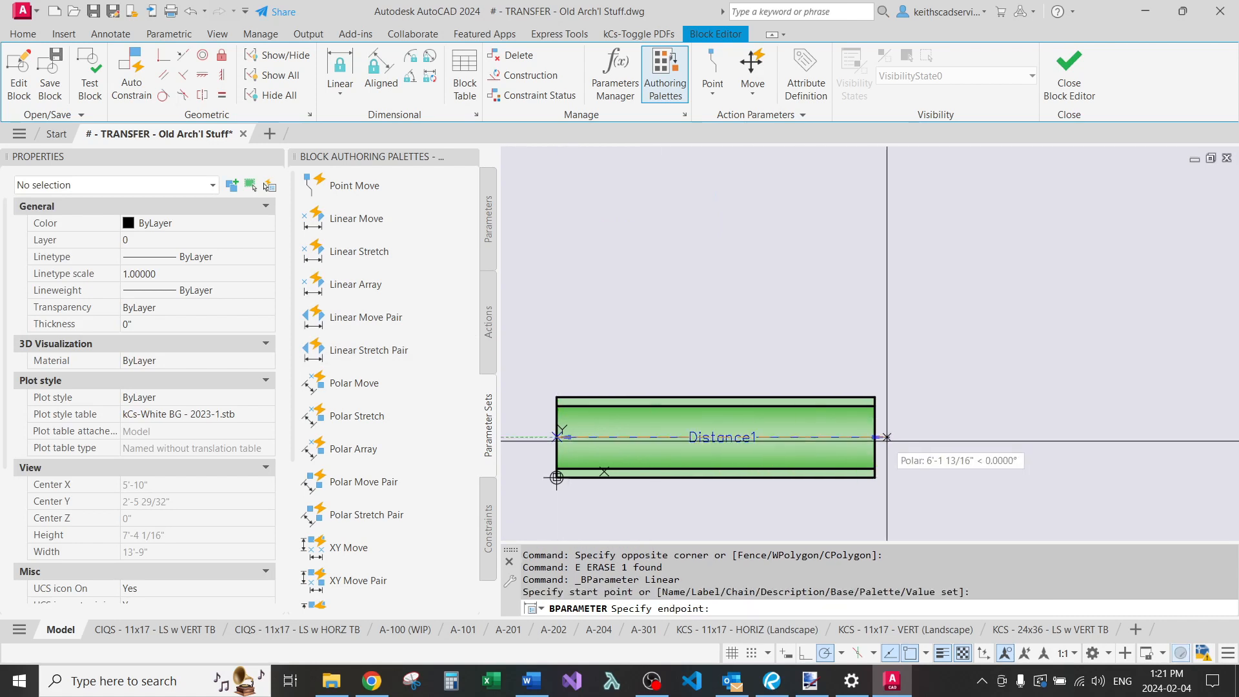
pyautogui.click(810, 333)
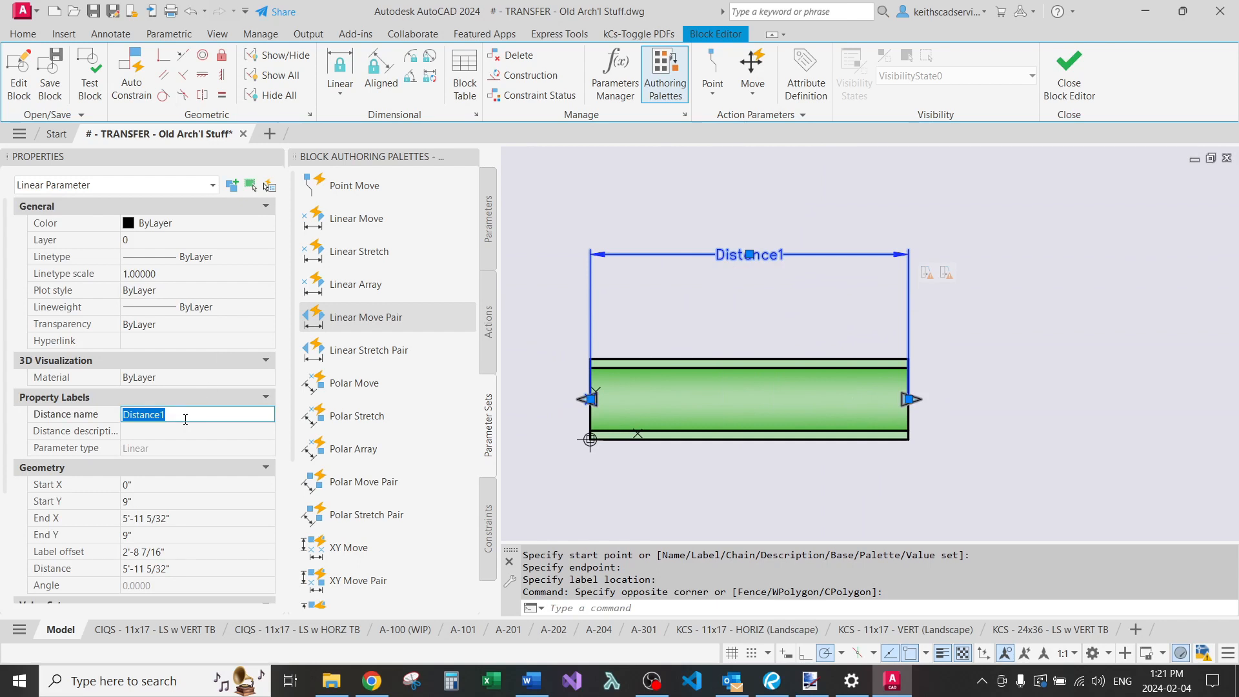
pyautogui.write('LENGTH')
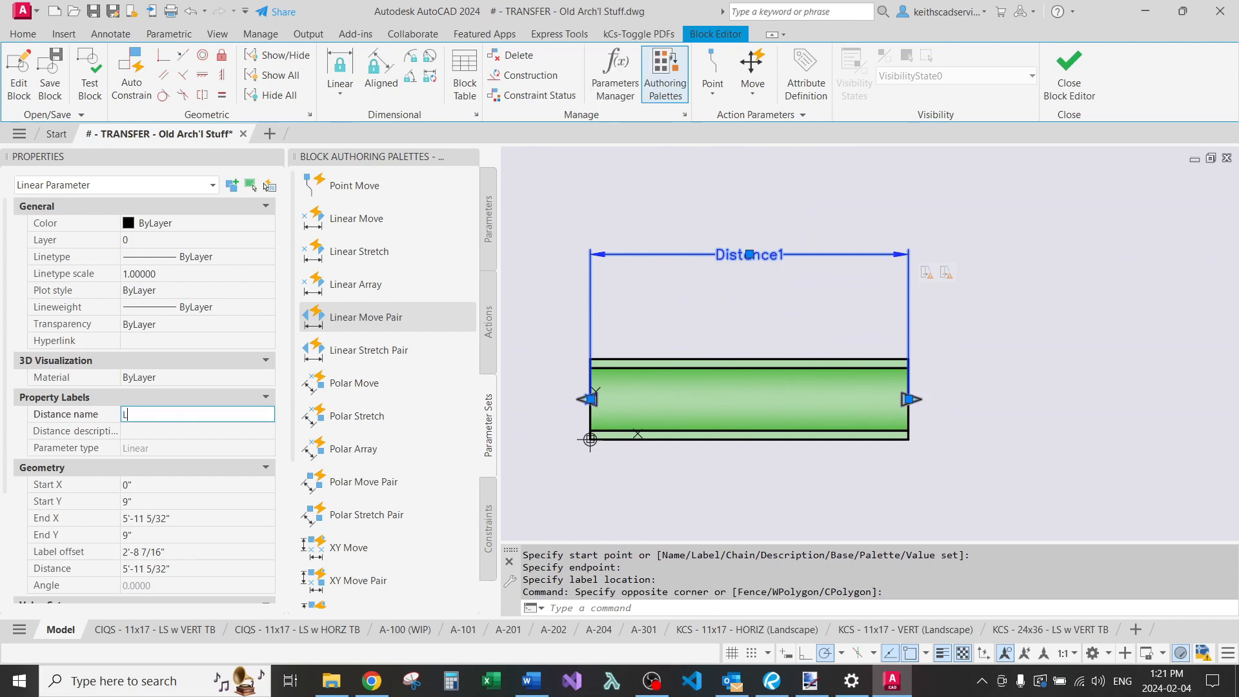
pyautogui.write('Length')
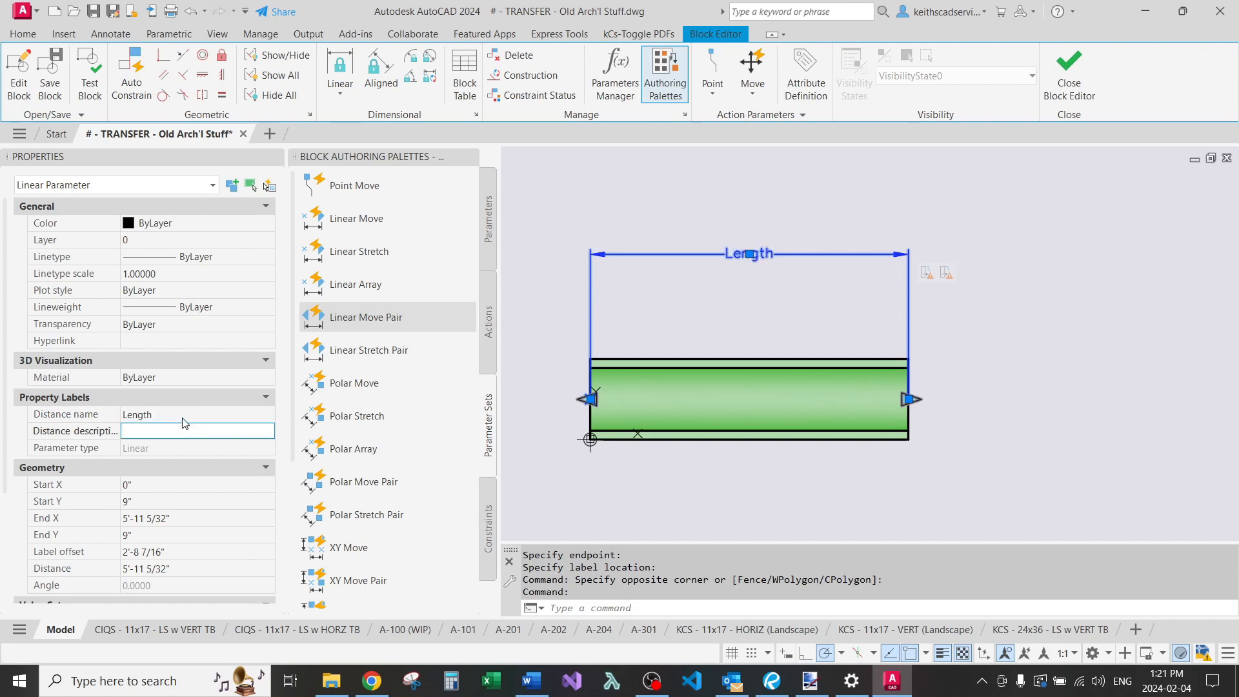
pyautogui.scroll(-3)
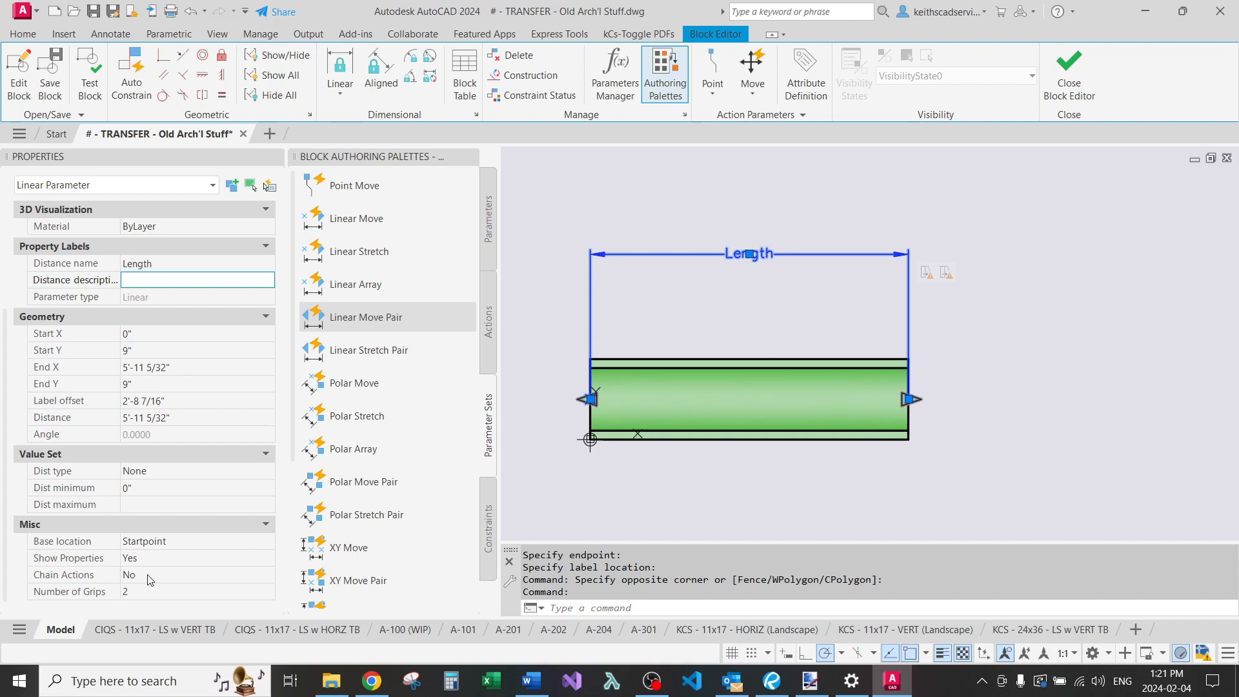
pyautogui.moveTo(600, 374)
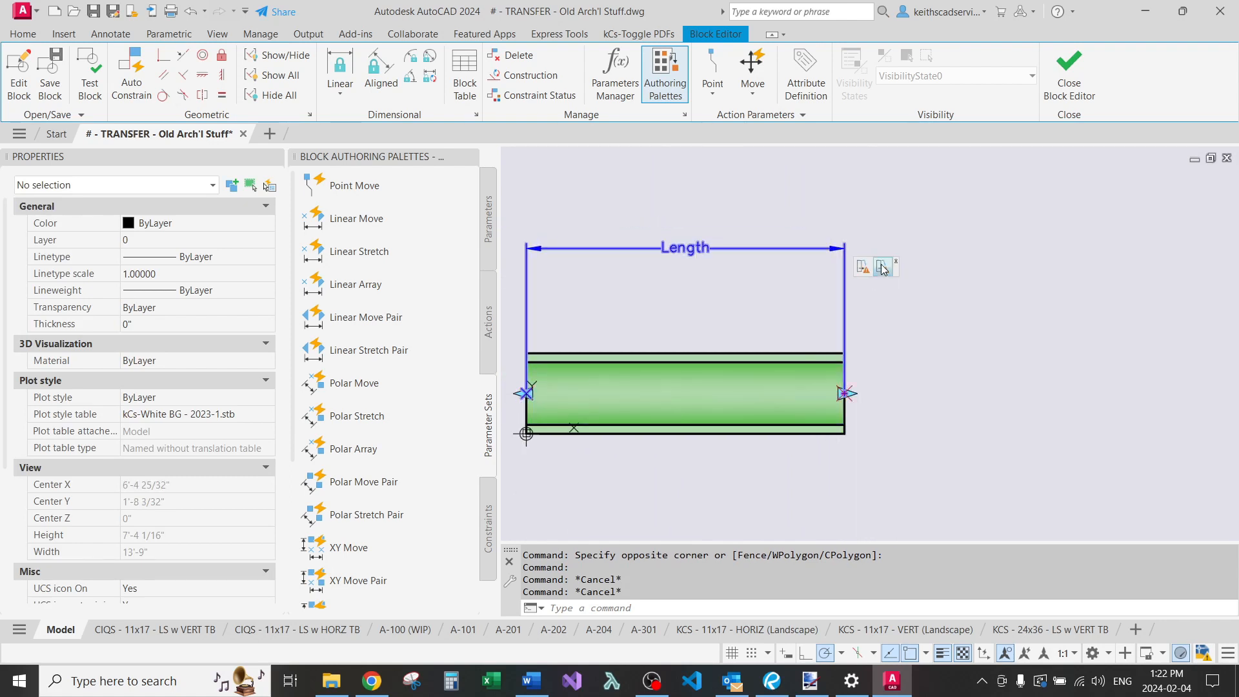
# Give both stretch actions on Length new selection sets with redrawn frames and objects.
pyautogui.rightClick(882, 268)
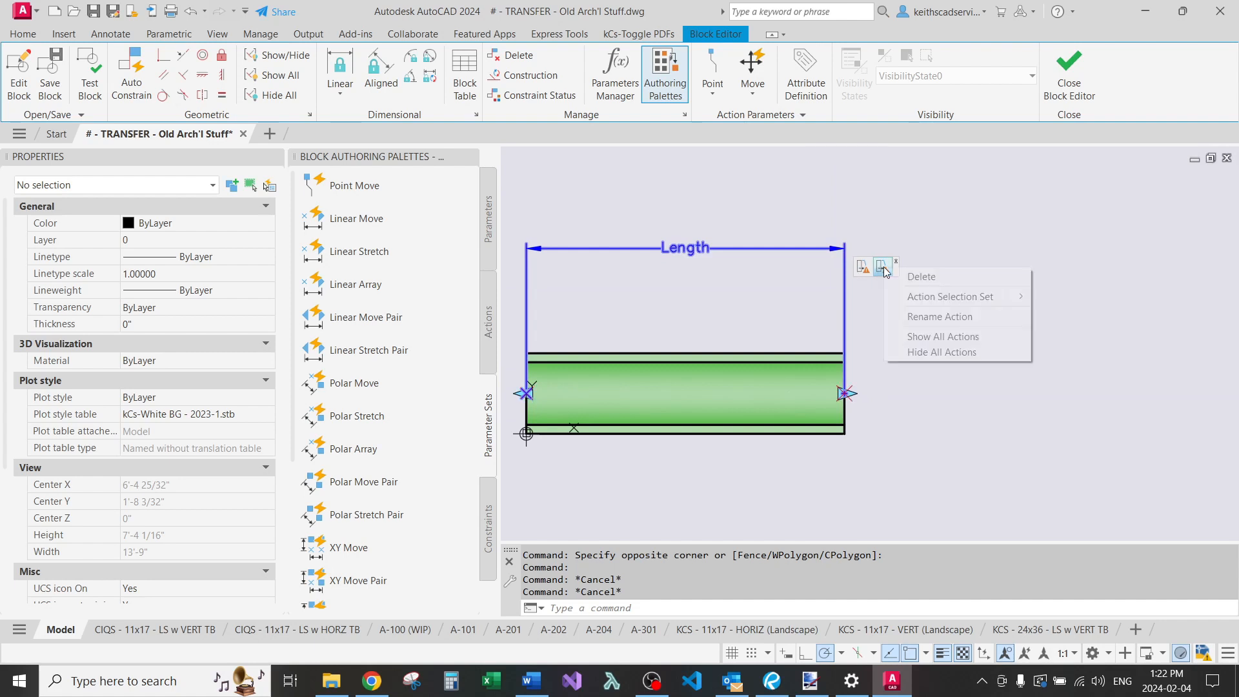
pyautogui.moveTo(951, 297)
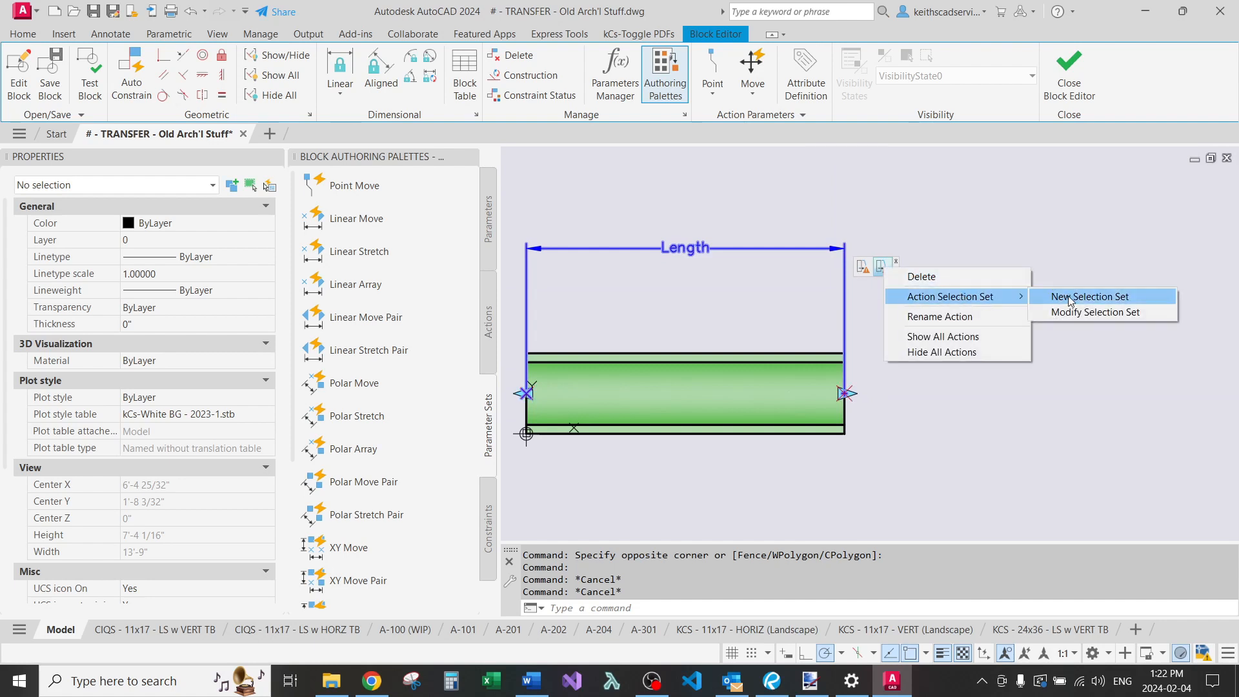
pyautogui.click(1089, 297)
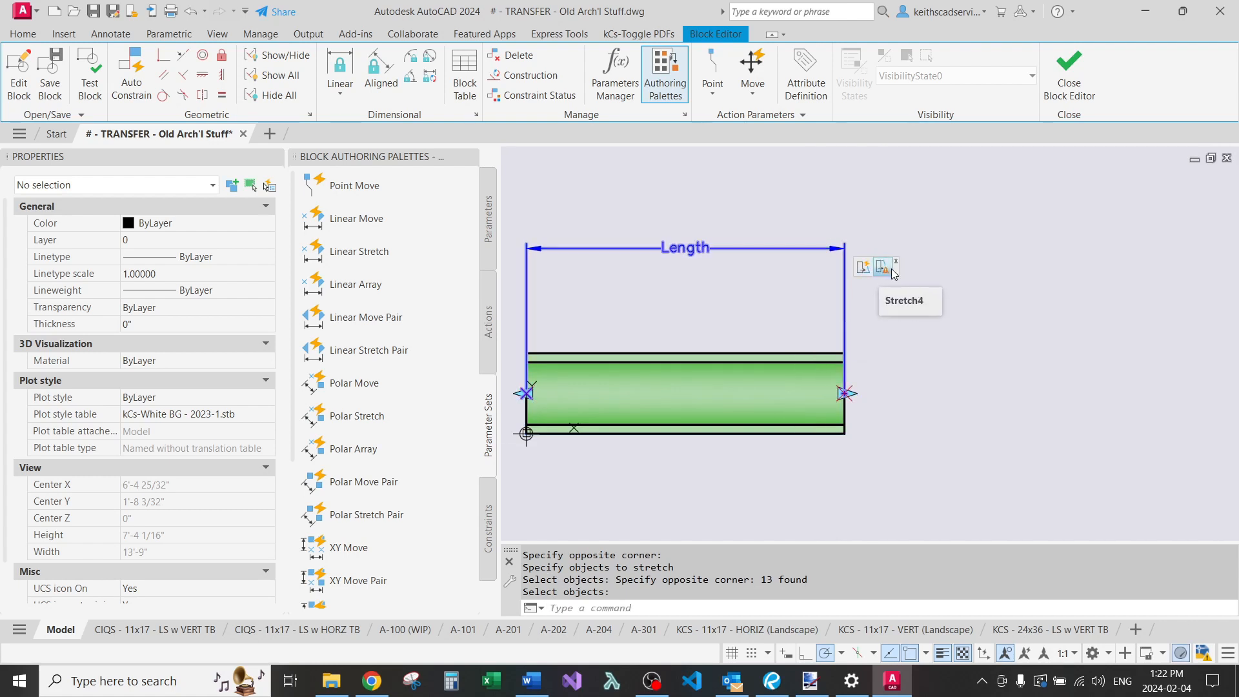
pyautogui.click(863, 267)
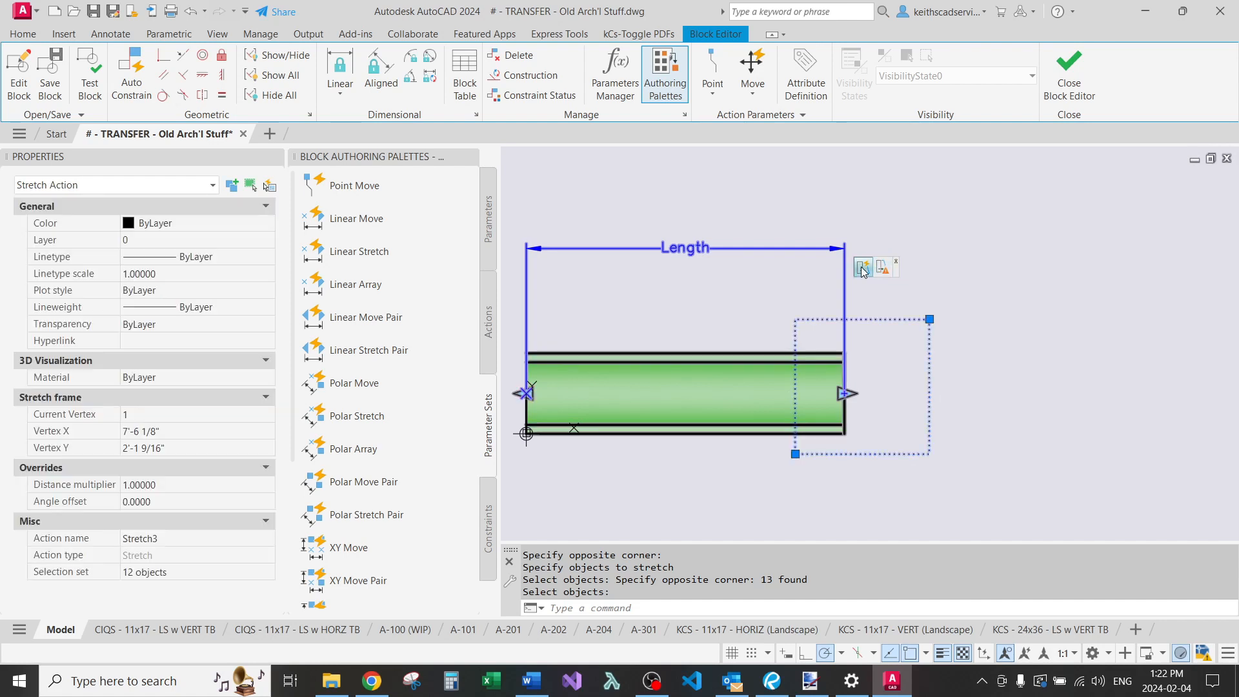
pyautogui.rightClick(863, 265)
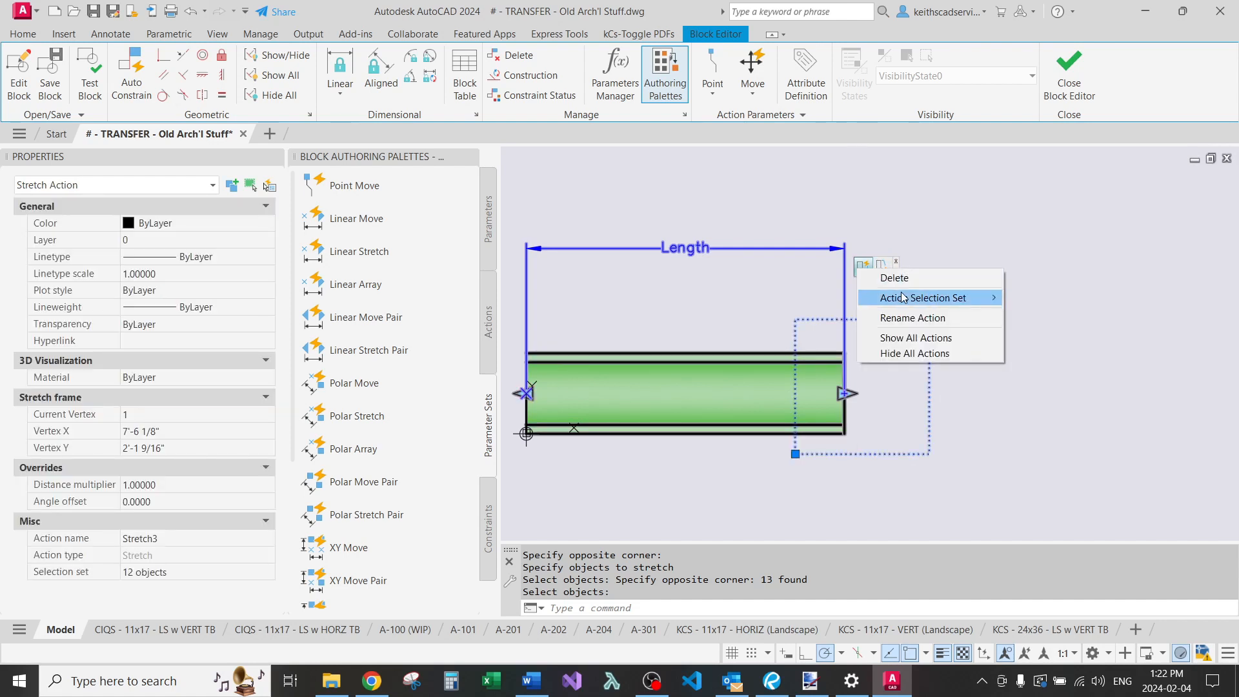
pyautogui.click(921, 298)
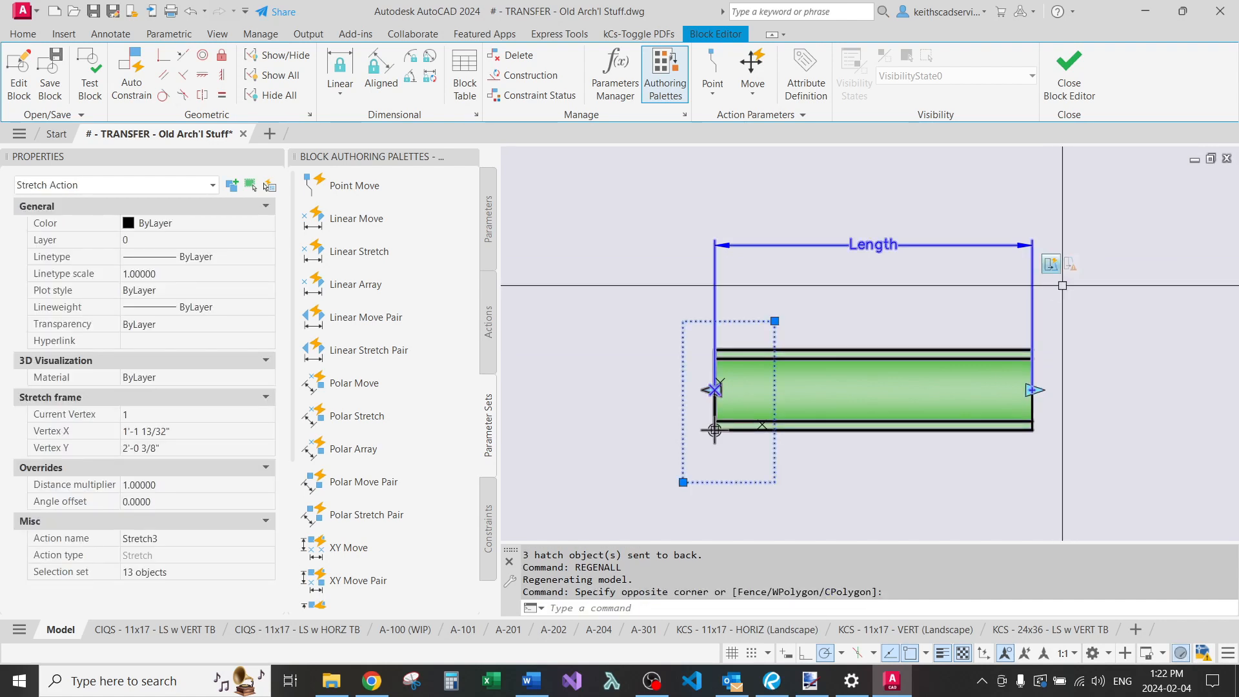
pyautogui.rightClick(1069, 263)
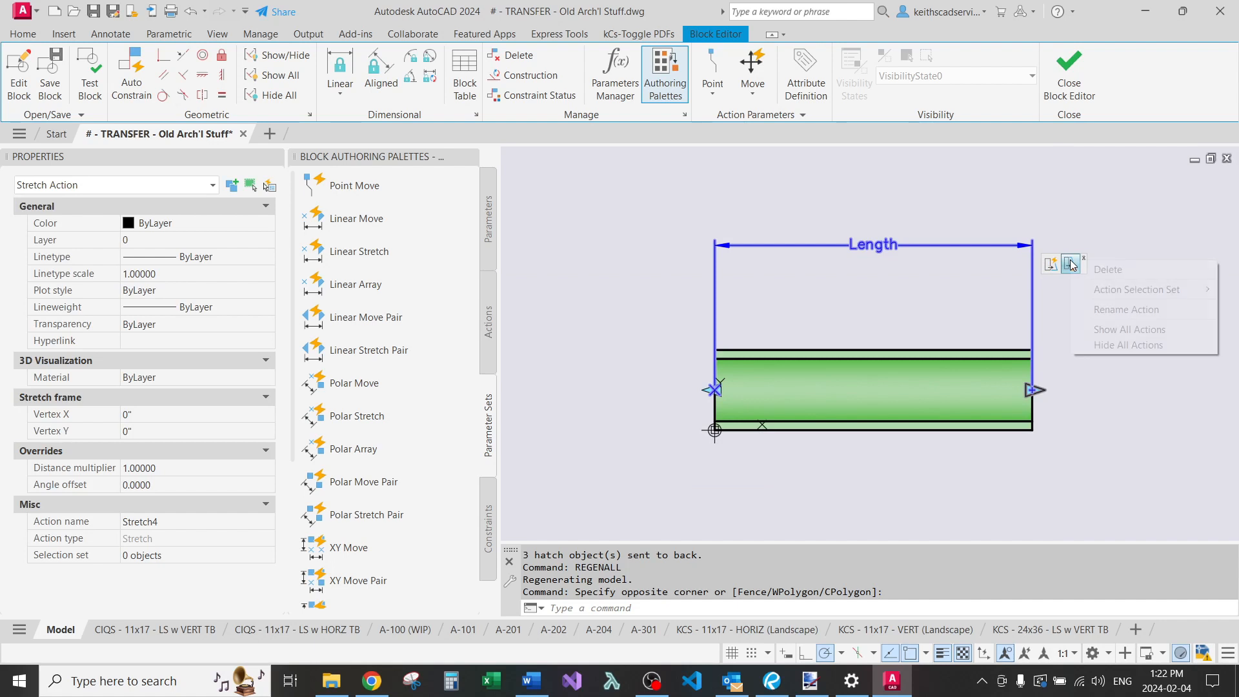
pyautogui.moveTo(1136, 289)
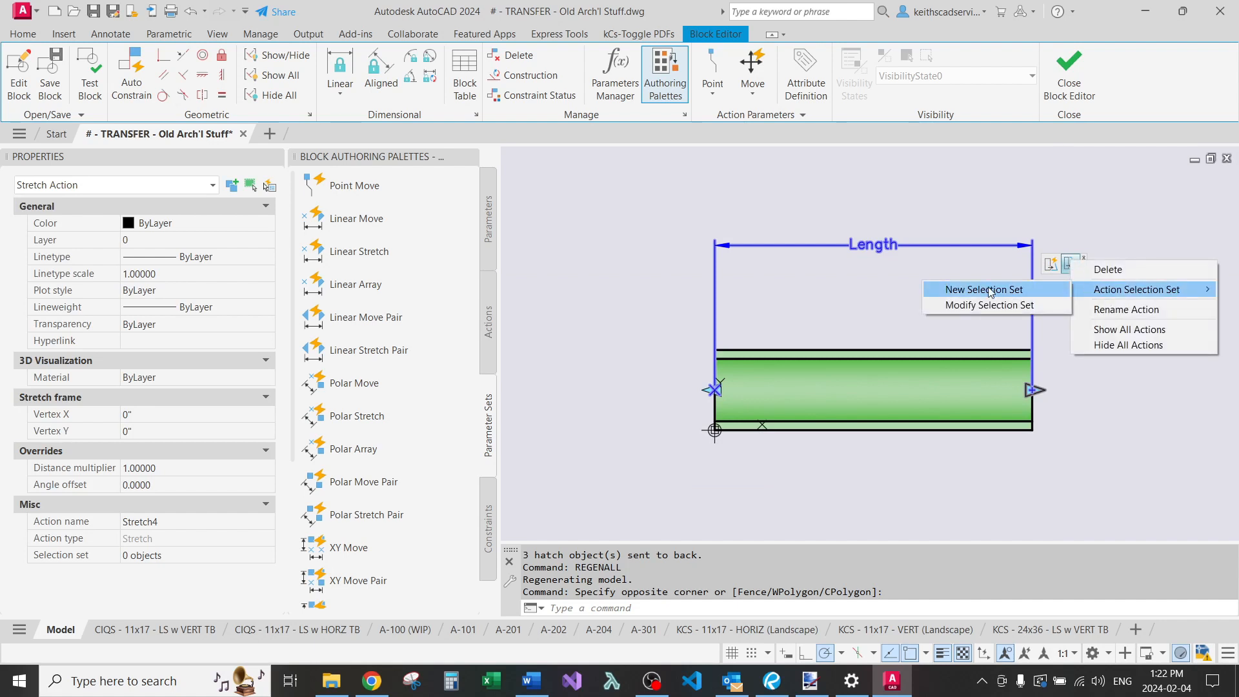
pyautogui.click(985, 290)
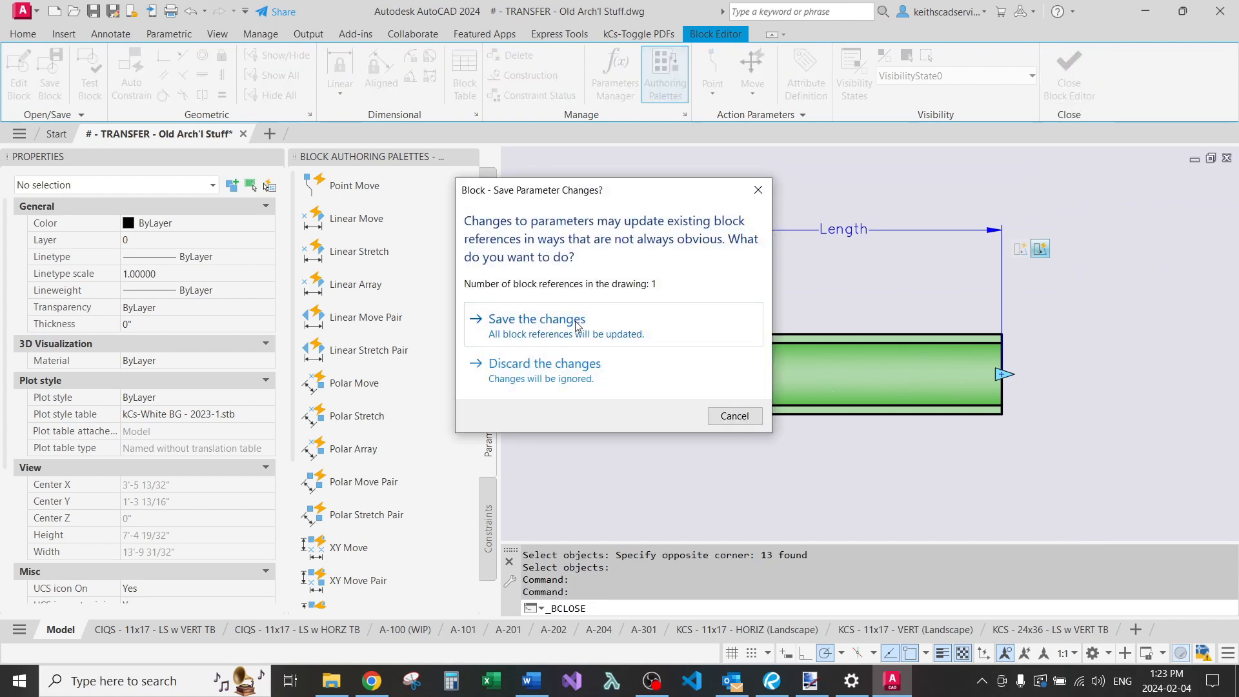
# Save the parameter changes when closing the #-BEAM DEMO block editor.
pyautogui.click(534, 318)
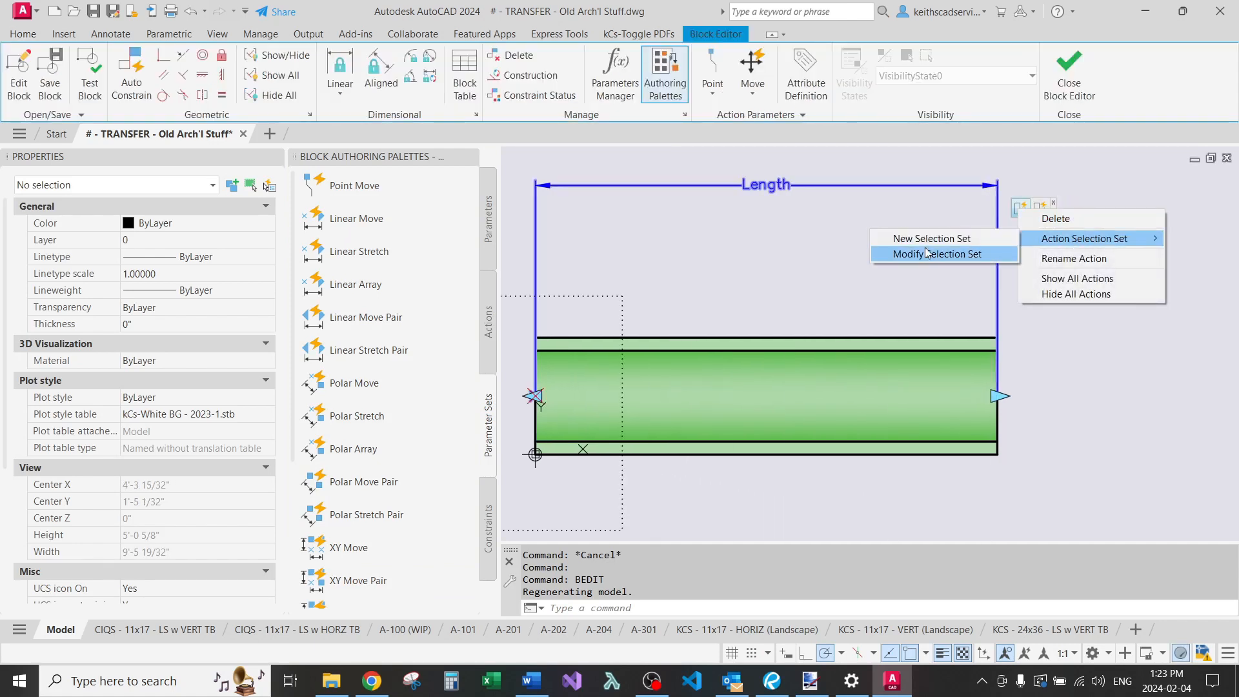
# Modify the object selection sets of both Length stretch actions, including the right-end one.
pyautogui.click(938, 255)
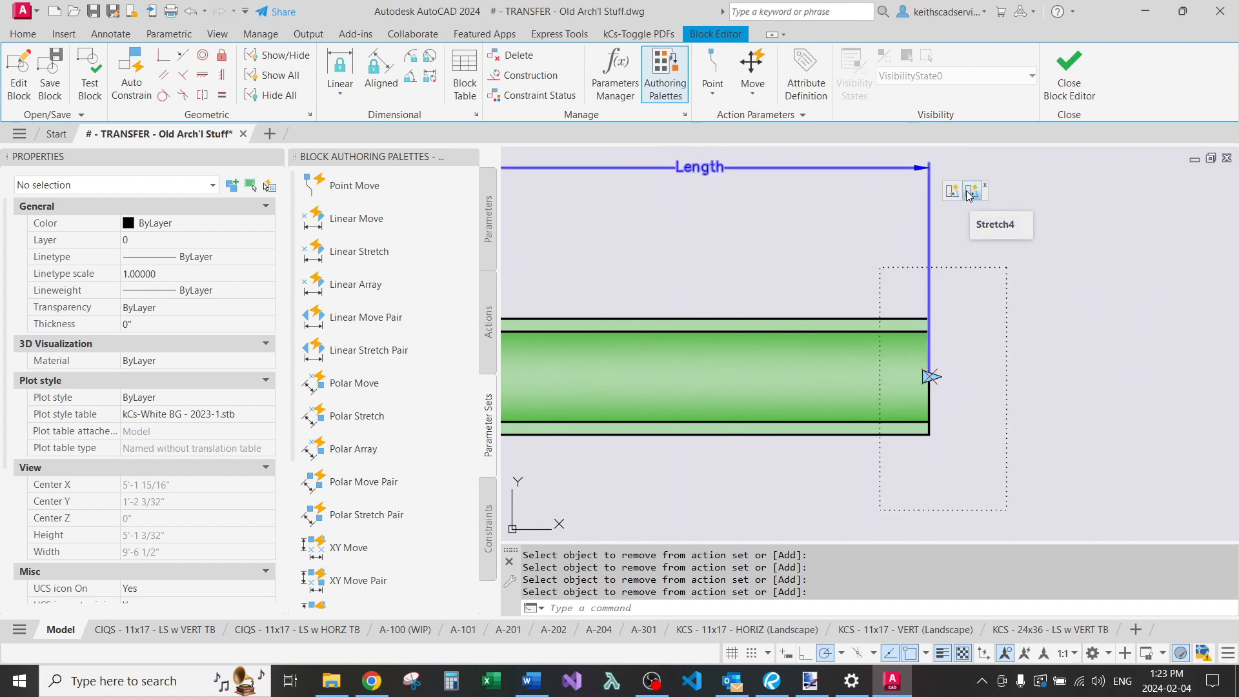
pyautogui.rightClick(973, 191)
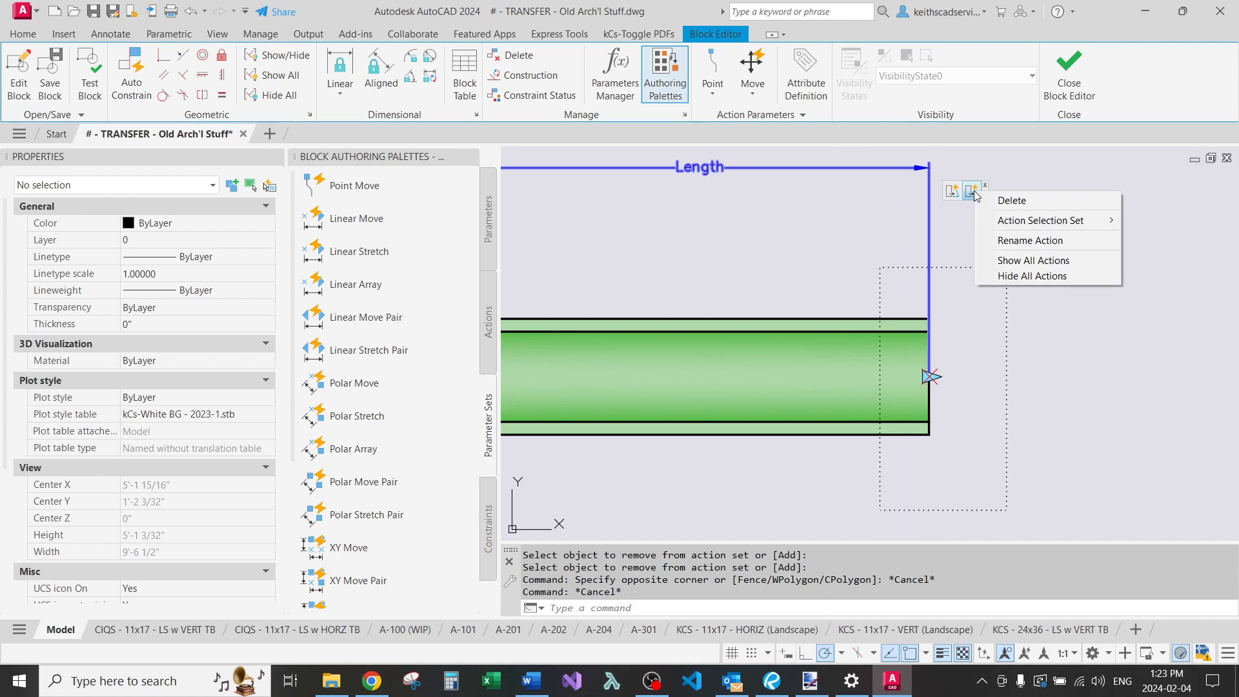
pyautogui.moveTo(1040, 220)
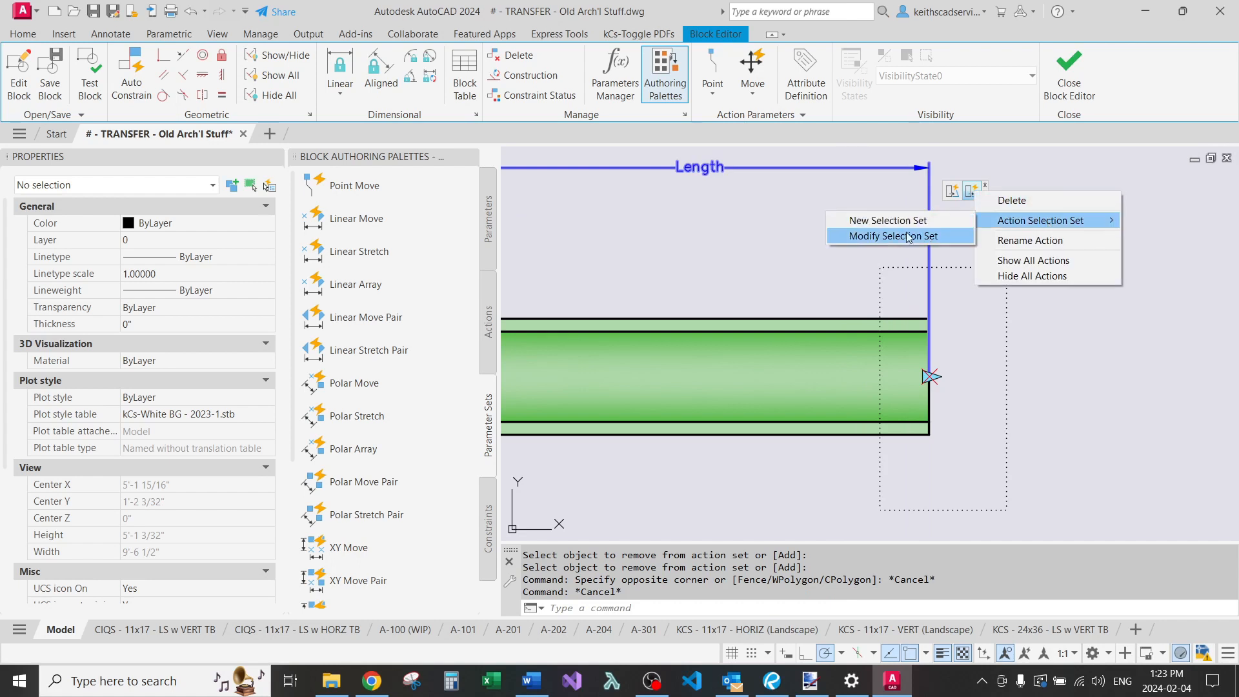
pyautogui.click(893, 235)
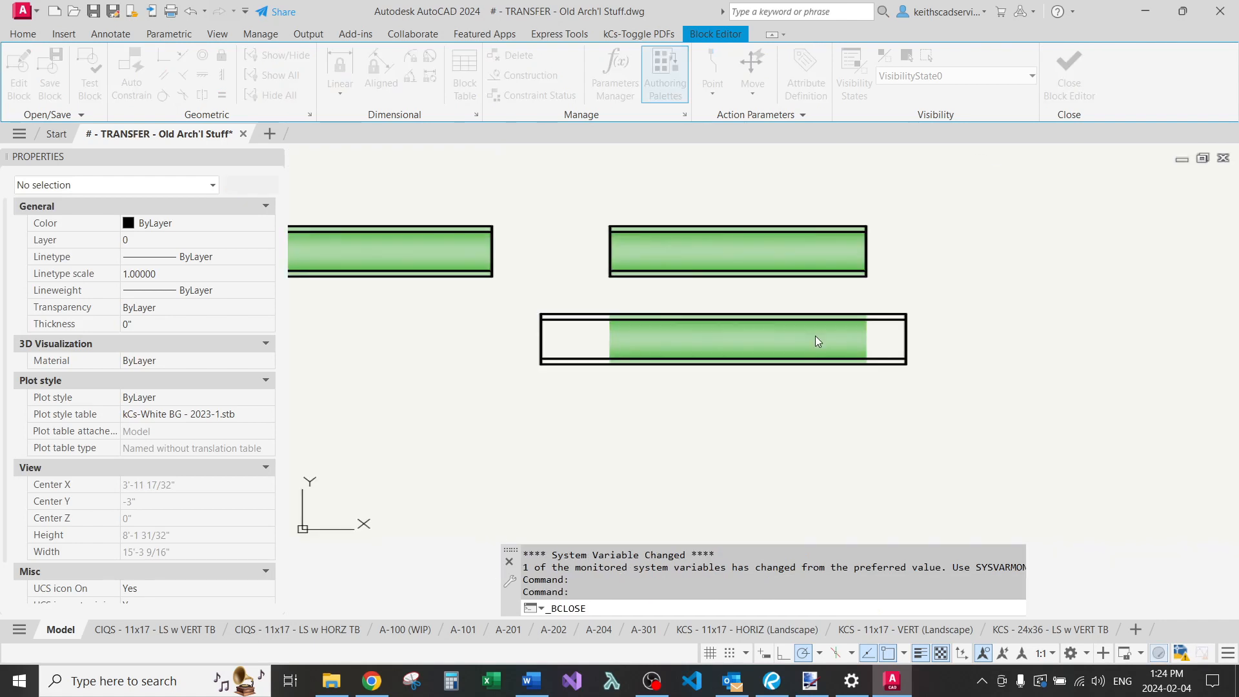
# Select the lower beam instance and start stretching it by its Length grip.
pyautogui.click(1068, 71)
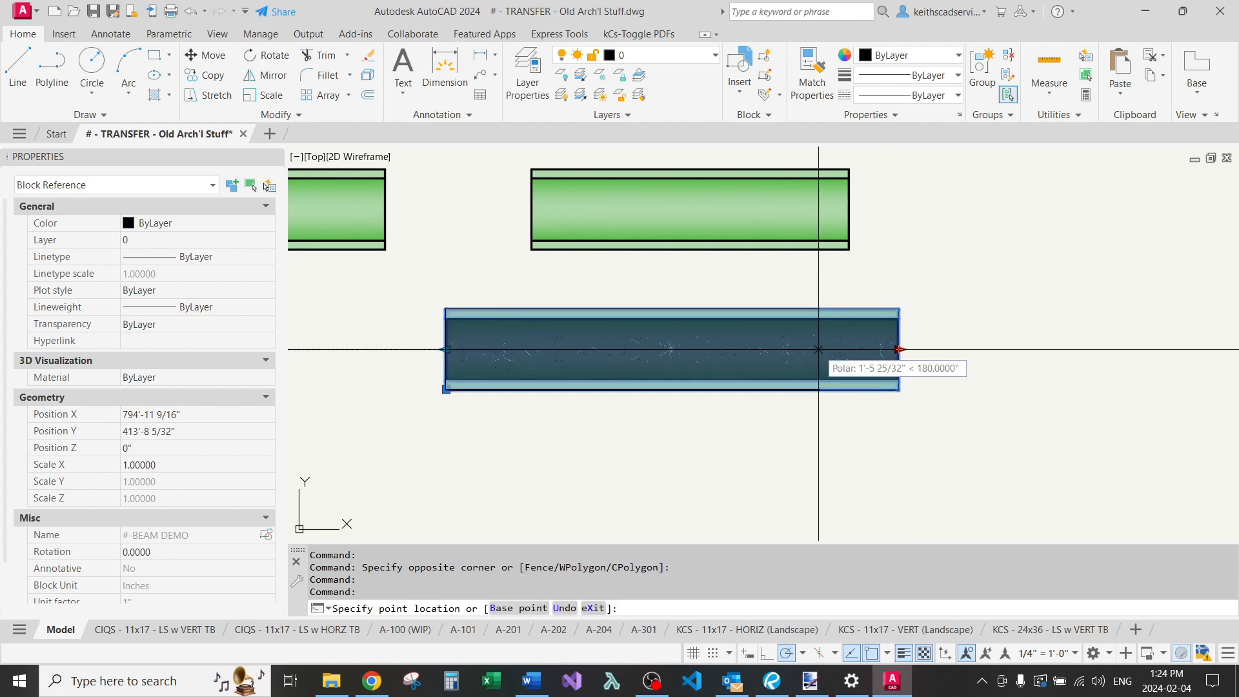
pyautogui.click(573, 353)
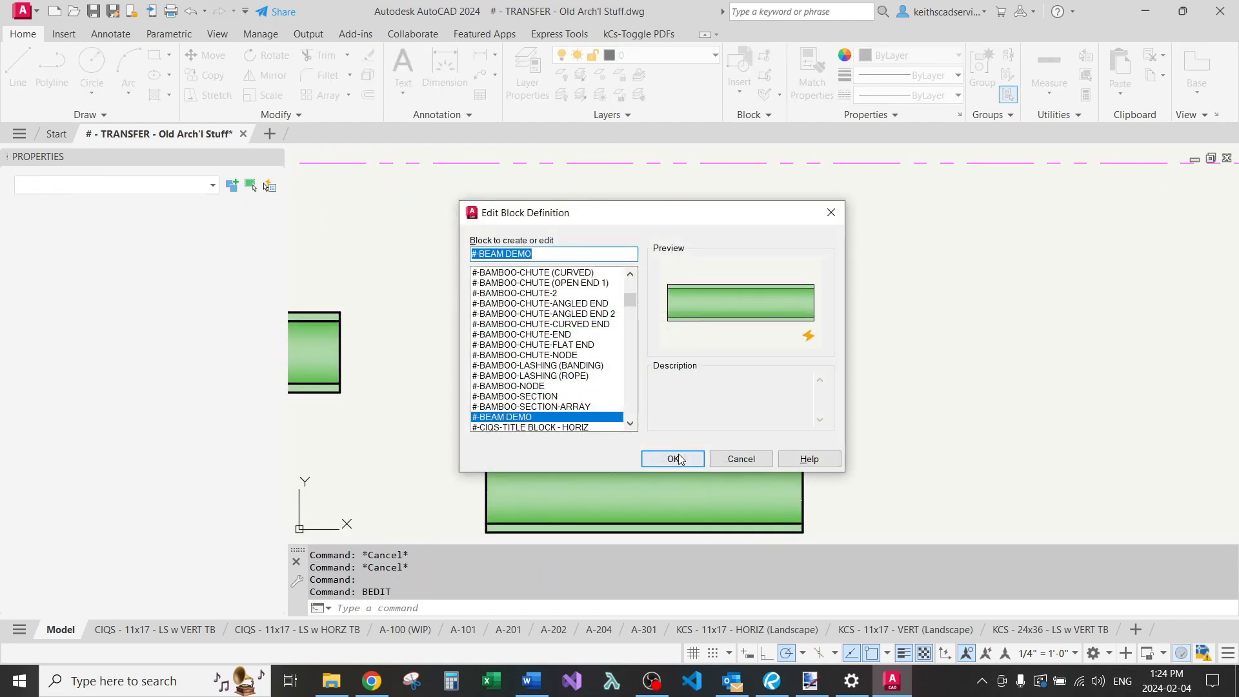
# Reopen #-BEAM DEMO and set the attribute to style 2 - MEDIUM, non-annotative, centre-justified, preset.
pyautogui.click(672, 458)
pyautogui.write('ATT')
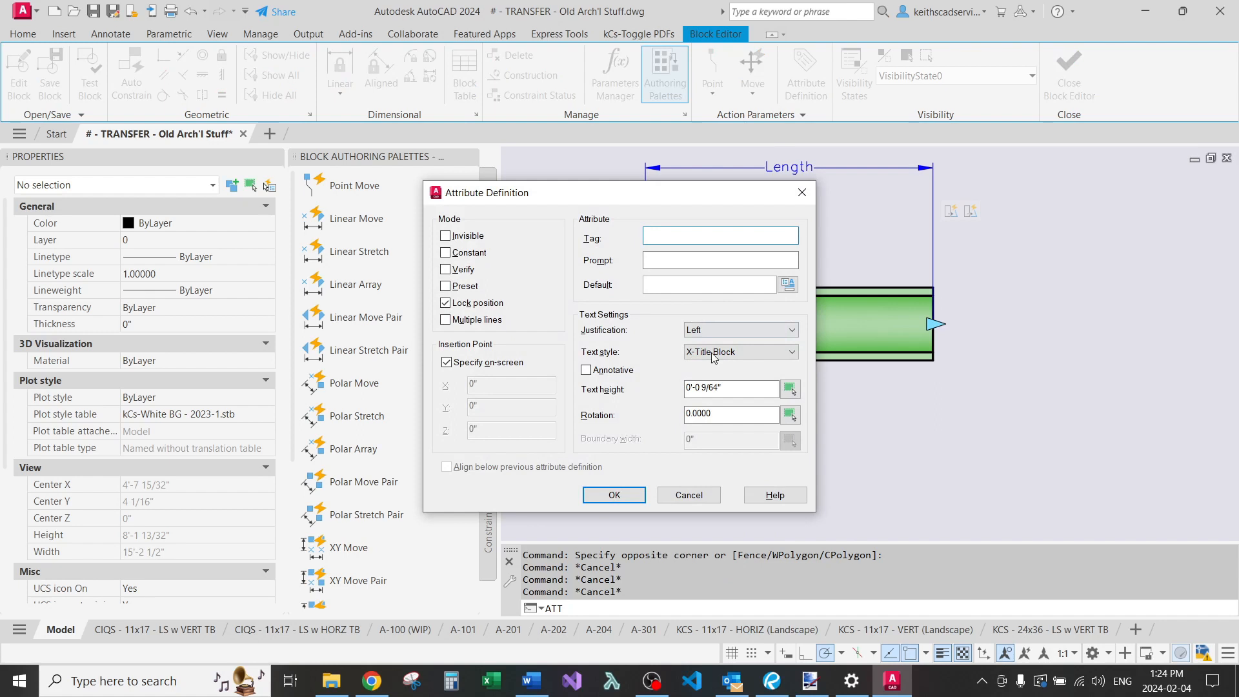
pyautogui.moveTo(719, 351)
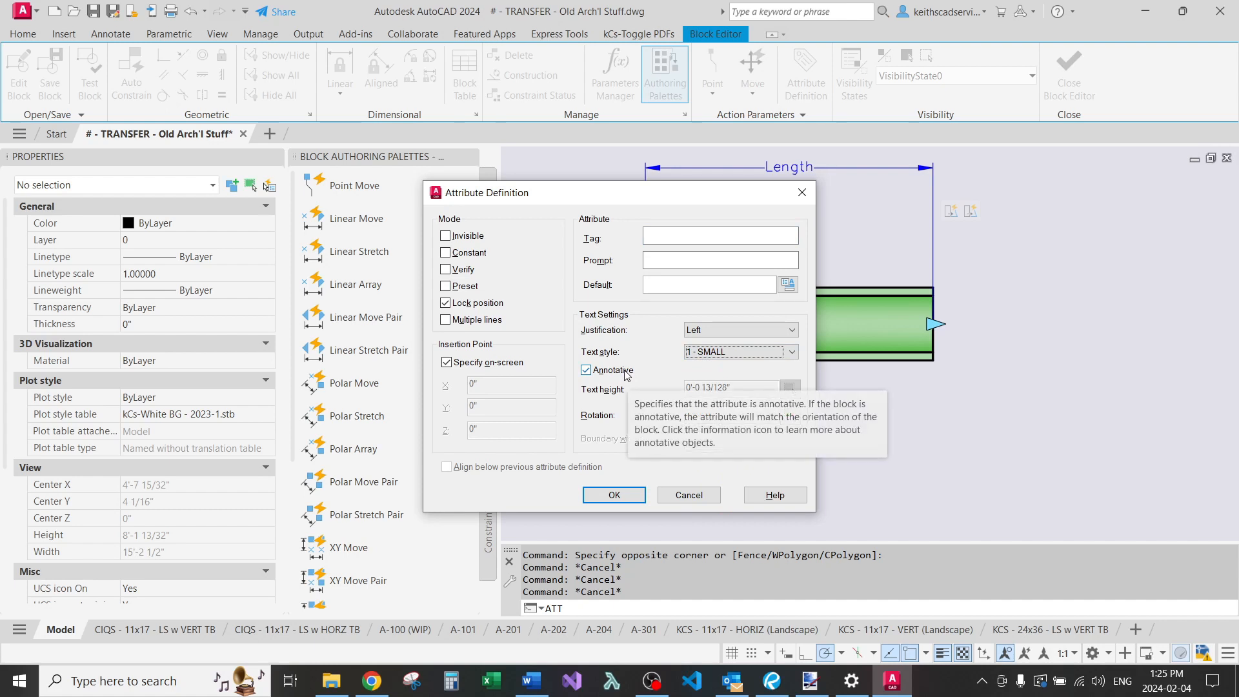
pyautogui.click(738, 351)
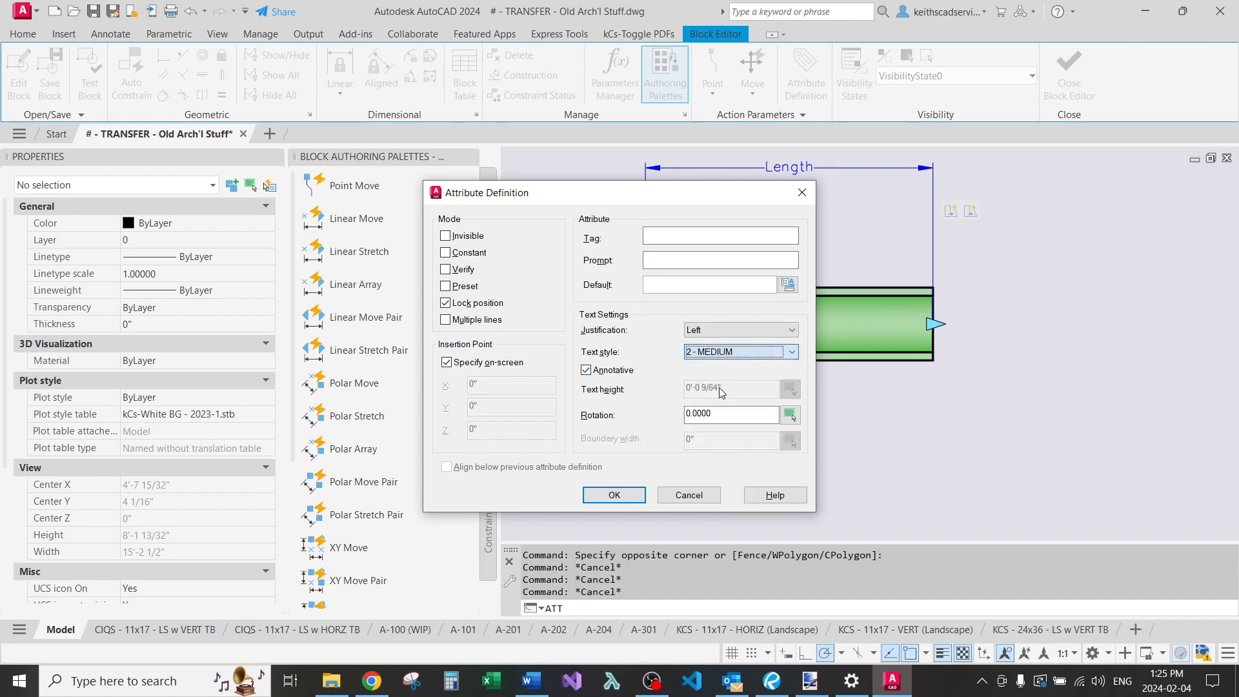
pyautogui.click(586, 371)
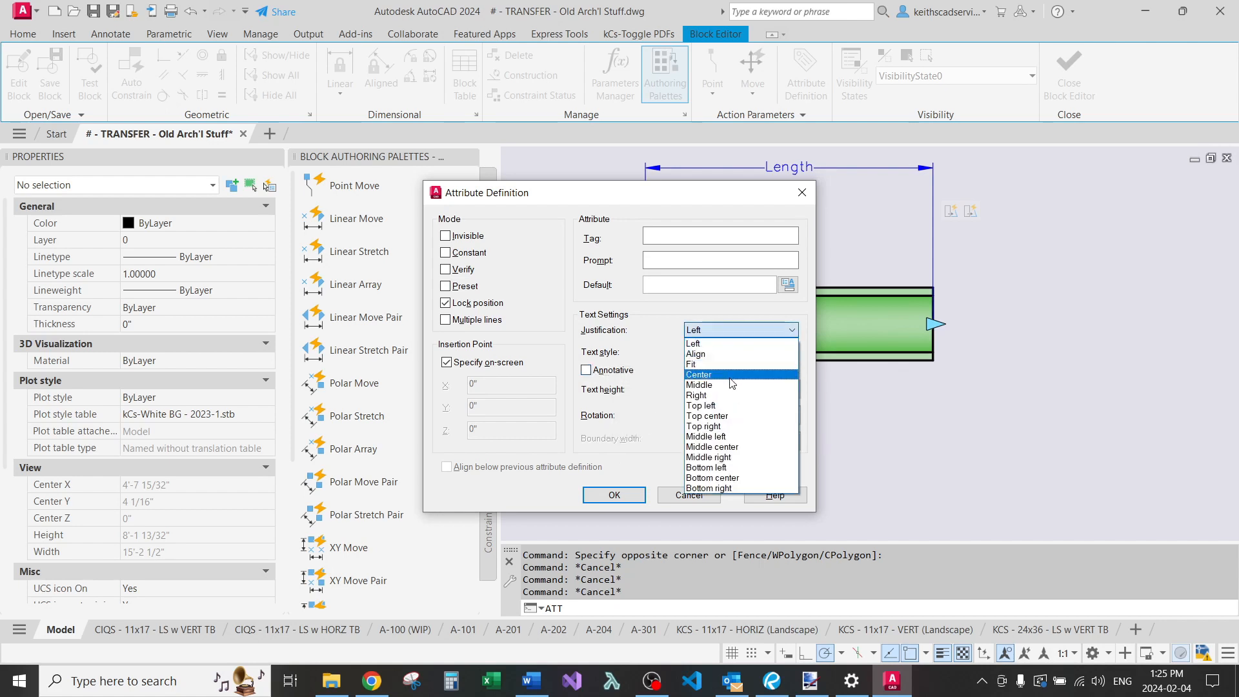
pyautogui.click(698, 375)
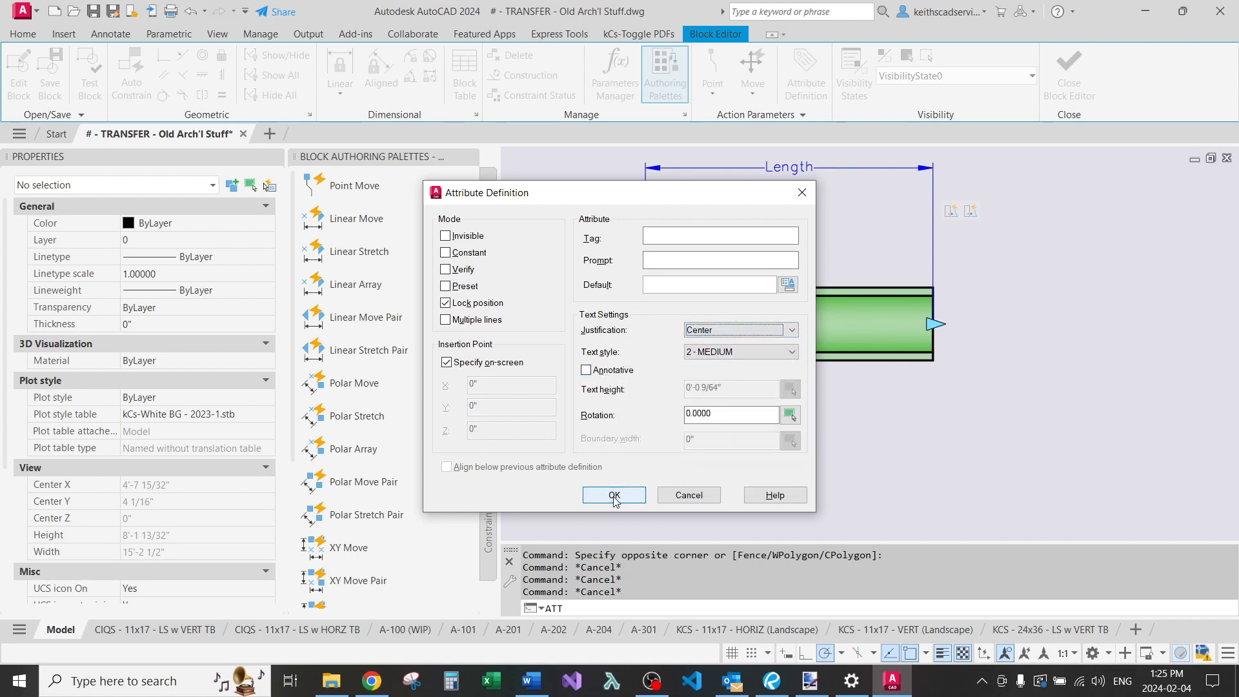
pyautogui.click(445, 285)
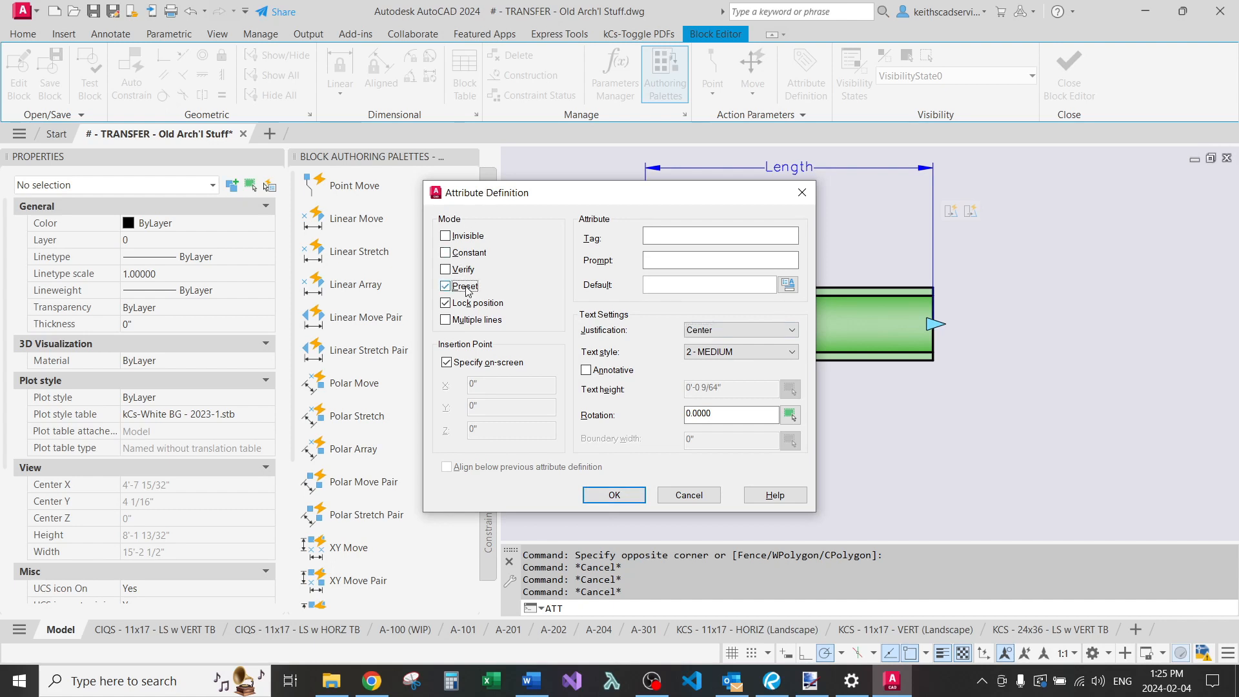
pyautogui.moveTo(615, 495)
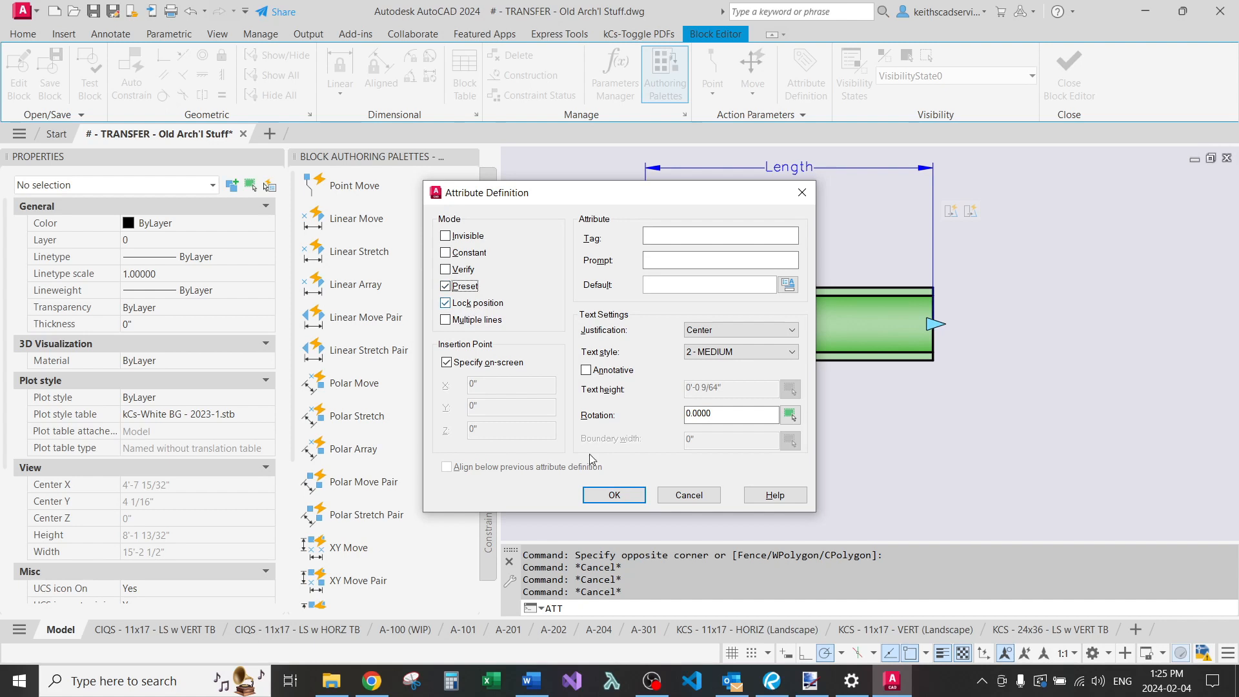
# After the empty-tag warning, enter TAG as tag and prompt and confirm the attribute definition.
pyautogui.click(613, 494)
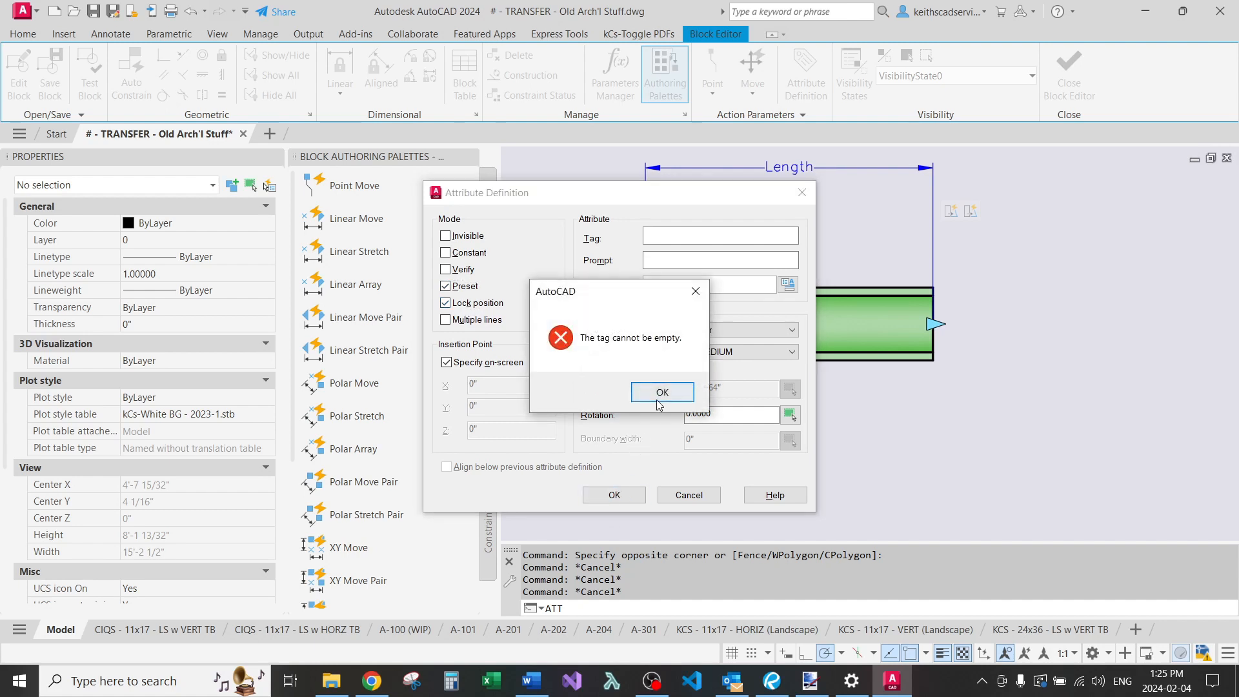
pyautogui.click(662, 392)
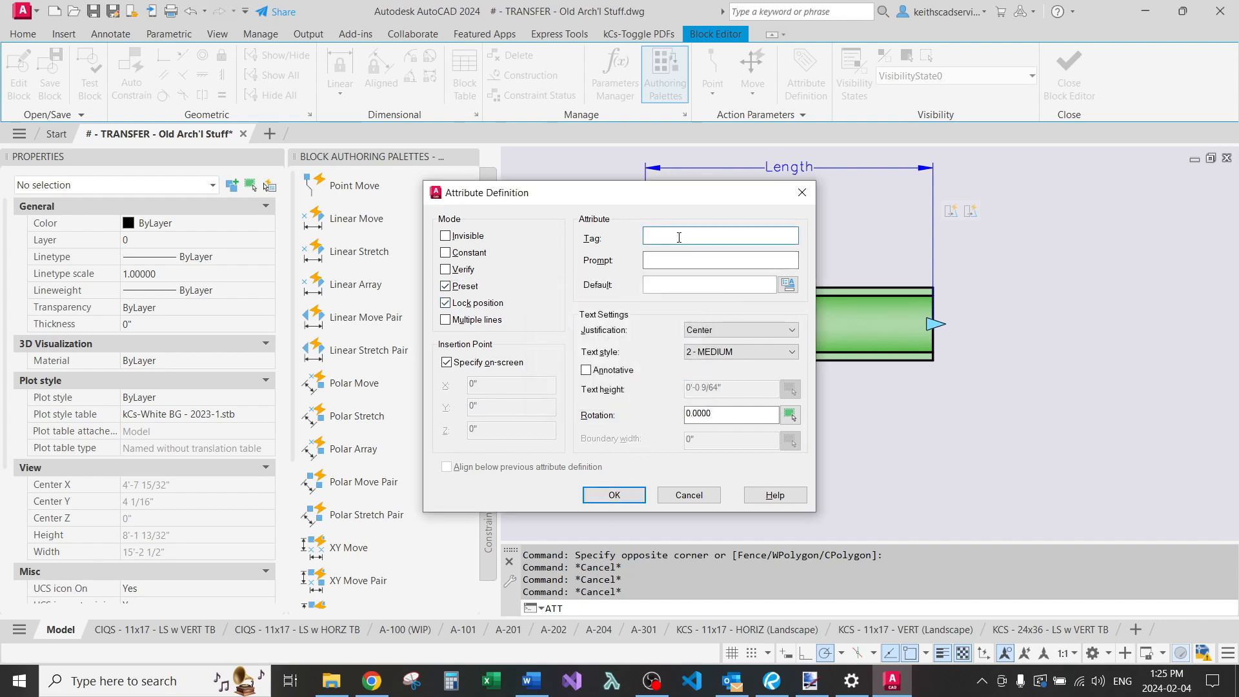
pyautogui.write('TAG')
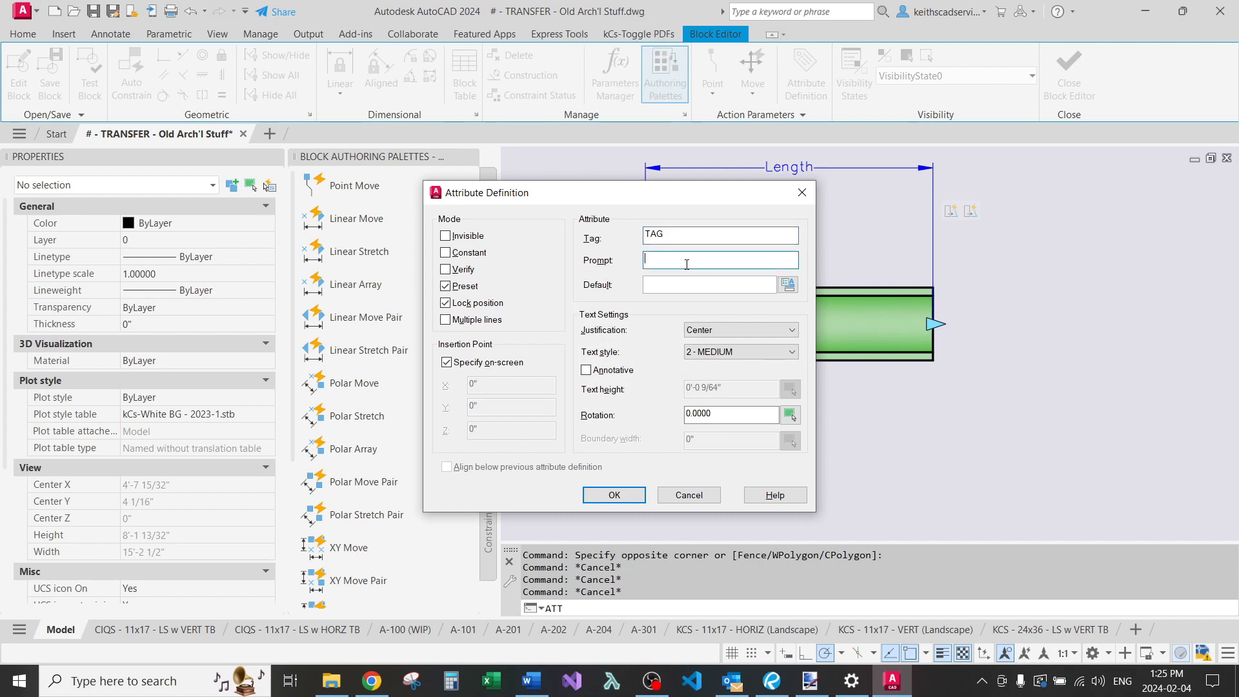
pyautogui.write('TAG')
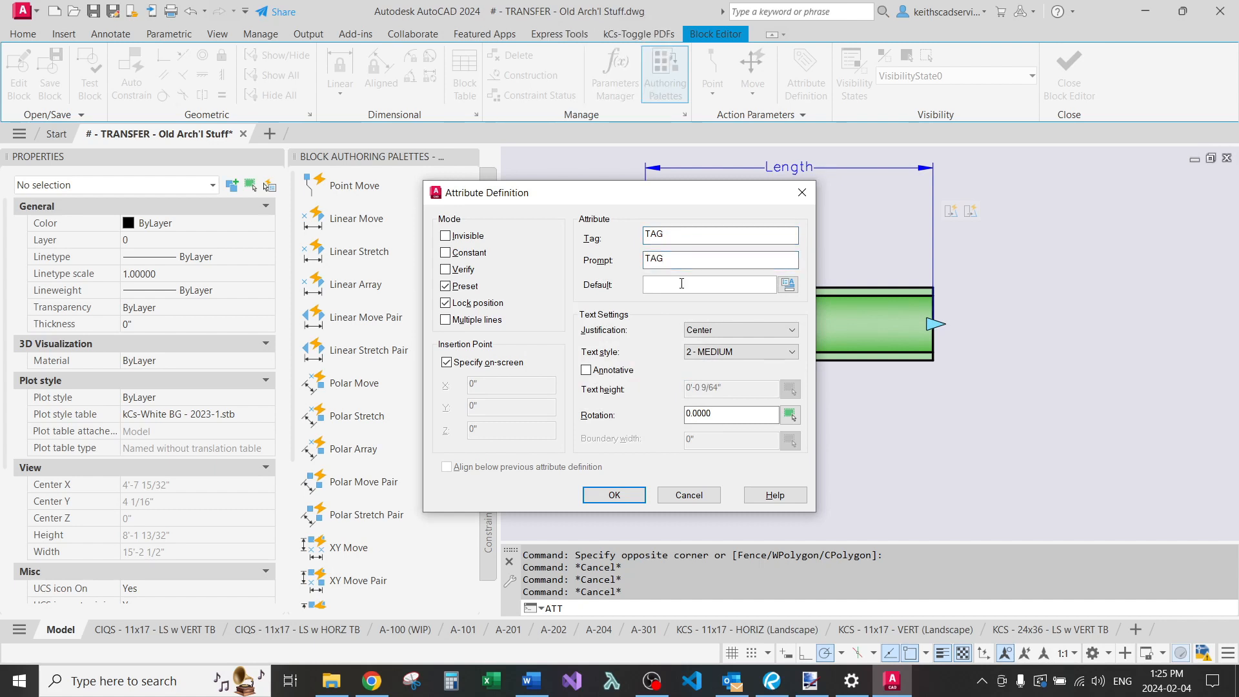
pyautogui.write('TA')
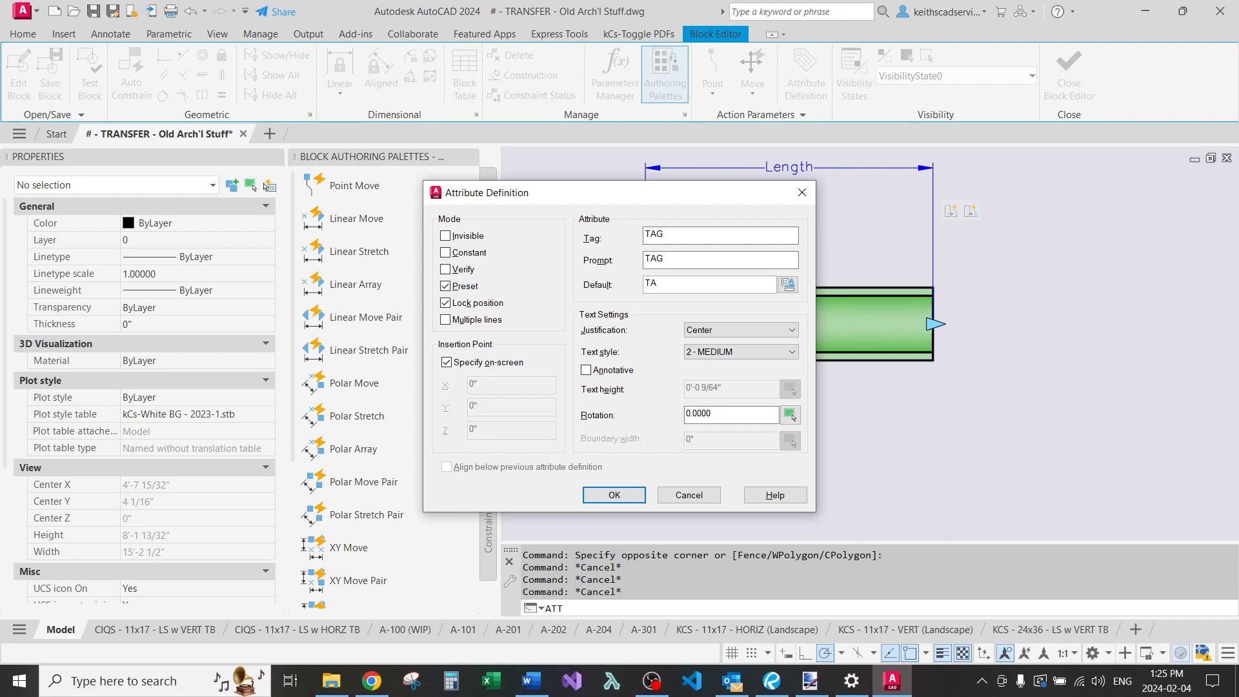
pyautogui.click(708, 284)
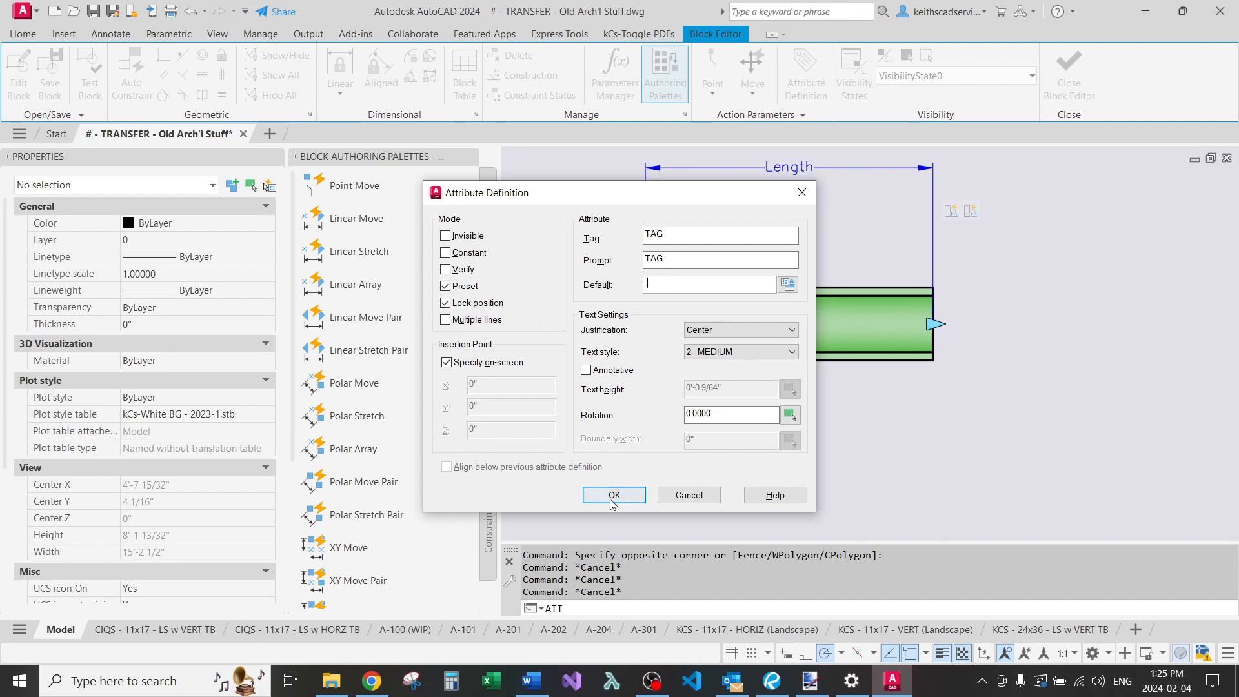
pyautogui.click(614, 494)
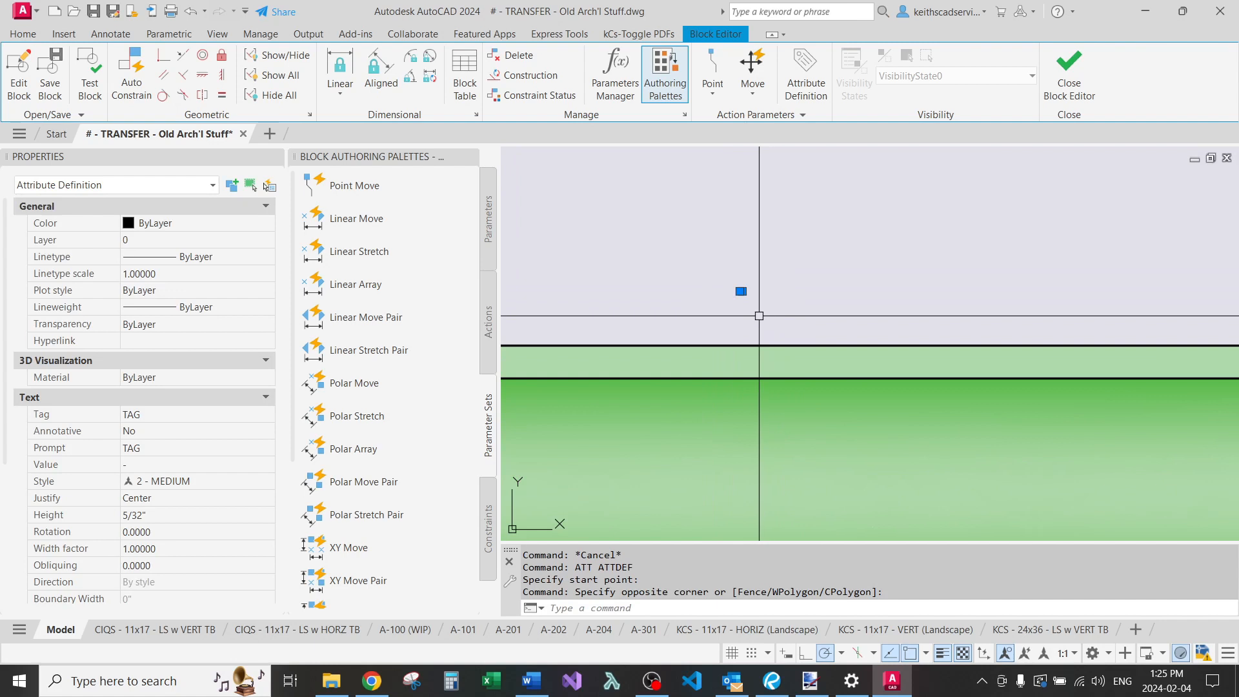
# Place the TAG attribute centred above the beam within the Length span.
pyautogui.click(188, 530)
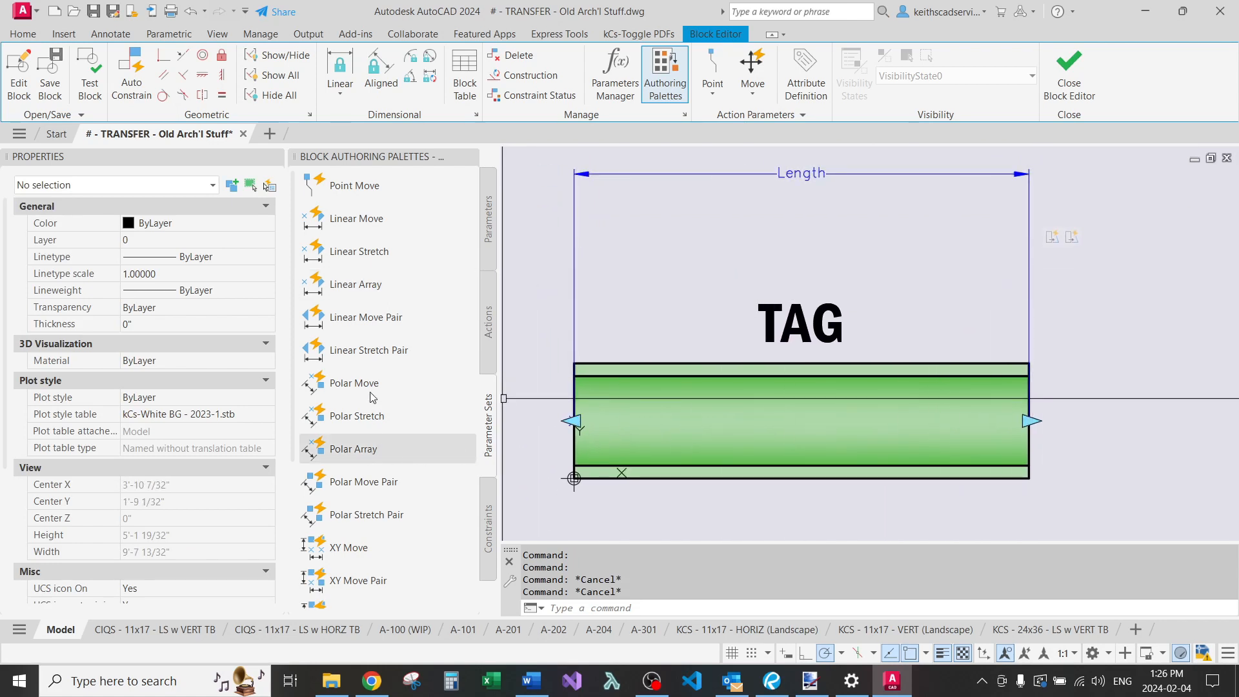
pyautogui.moveTo(369, 349)
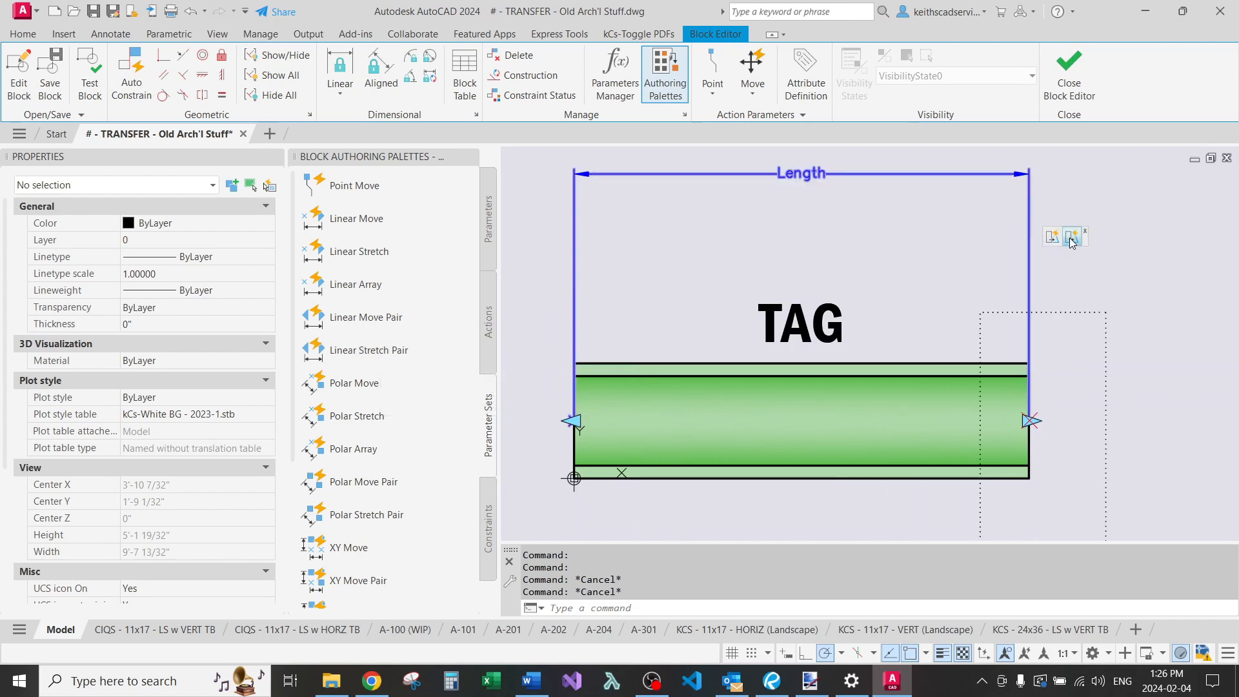
# Add a Stretch action on the Length parameter whose object set is the TAG attribute.
pyautogui.click(488, 327)
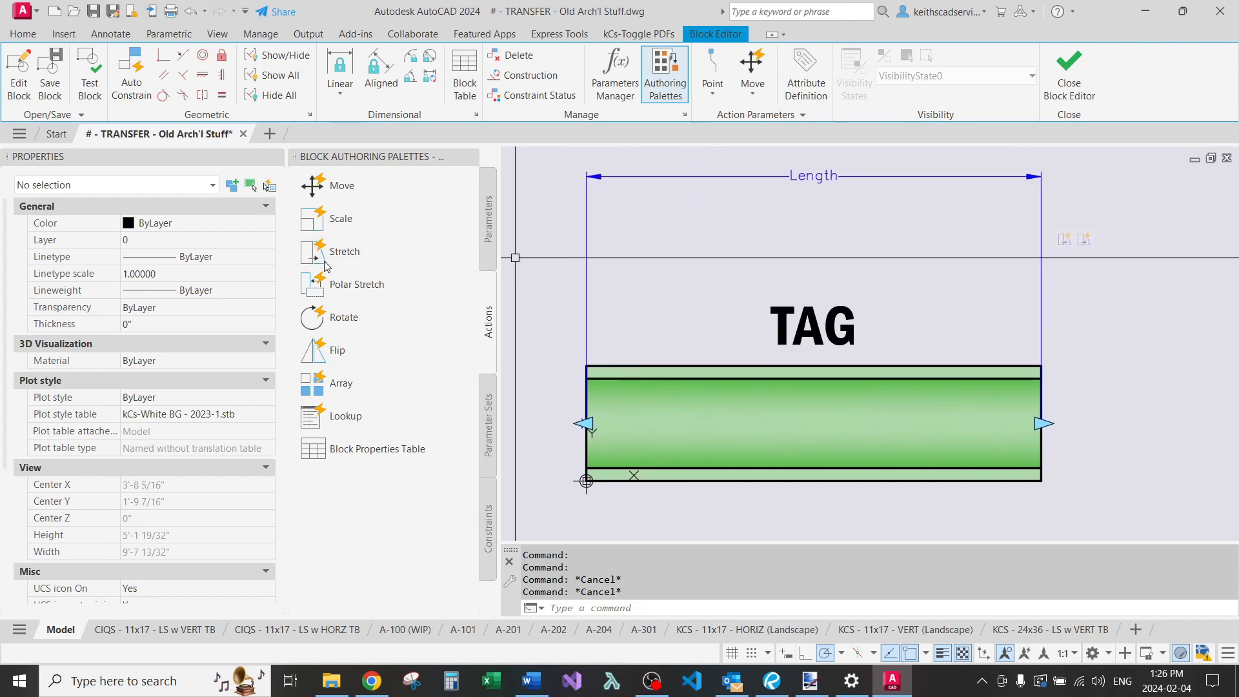
pyautogui.click(343, 252)
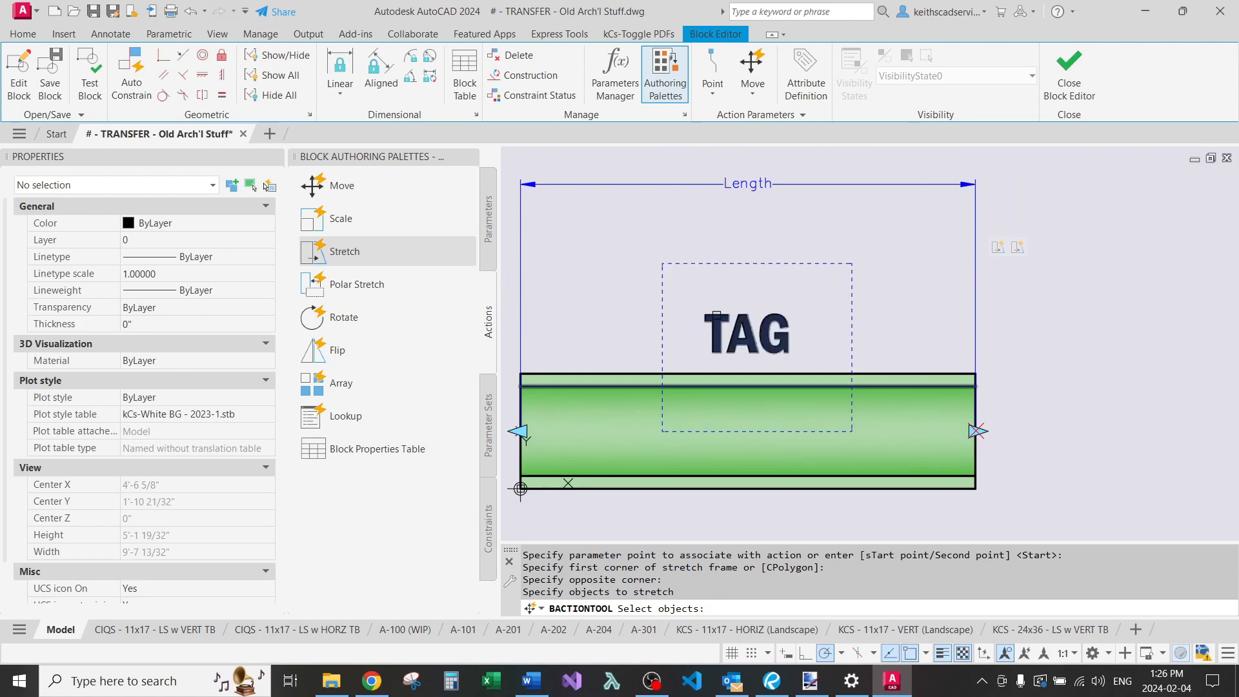
pyautogui.click(746, 330)
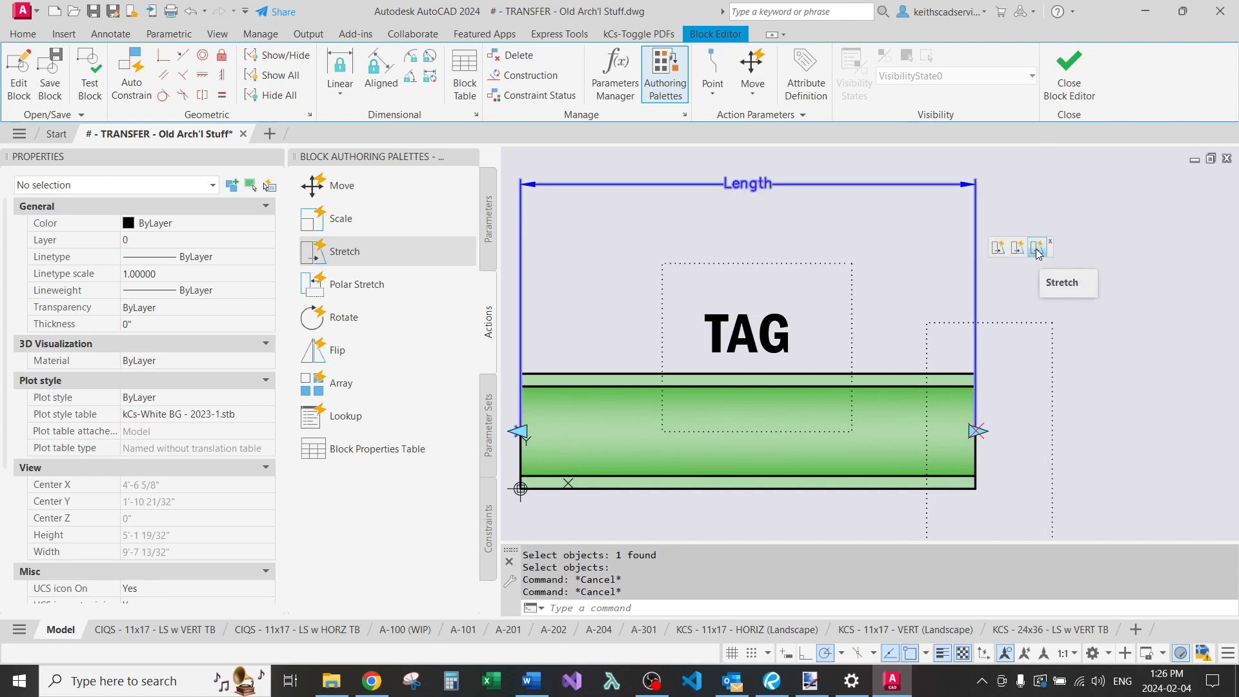
pyautogui.click(1037, 248)
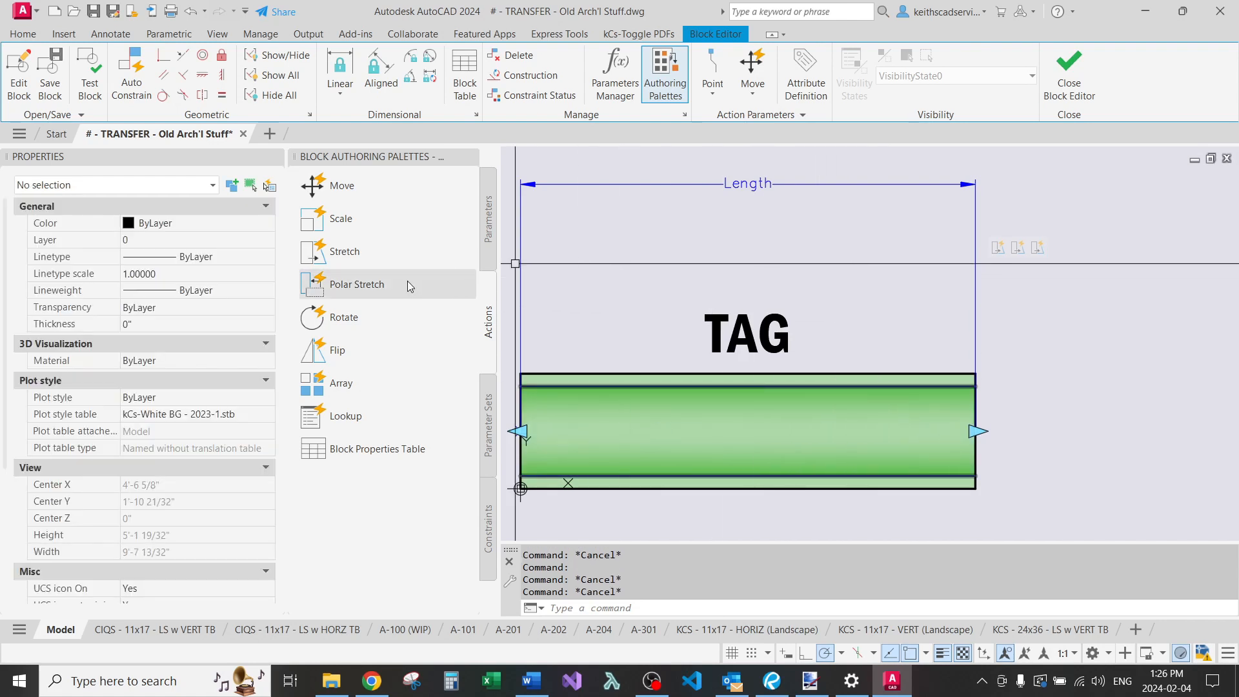
# Add a second Stretch action tied to the Length start point that also carries TAG.
pyautogui.click(344, 252)
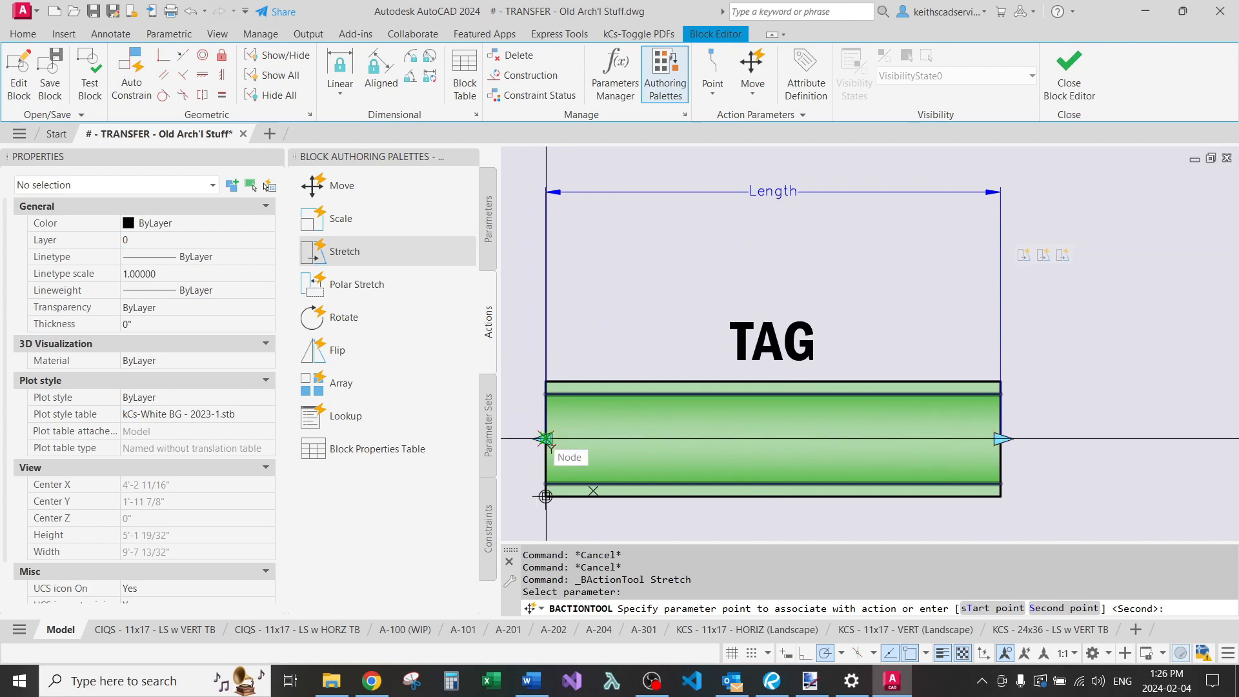
pyautogui.click(545, 439)
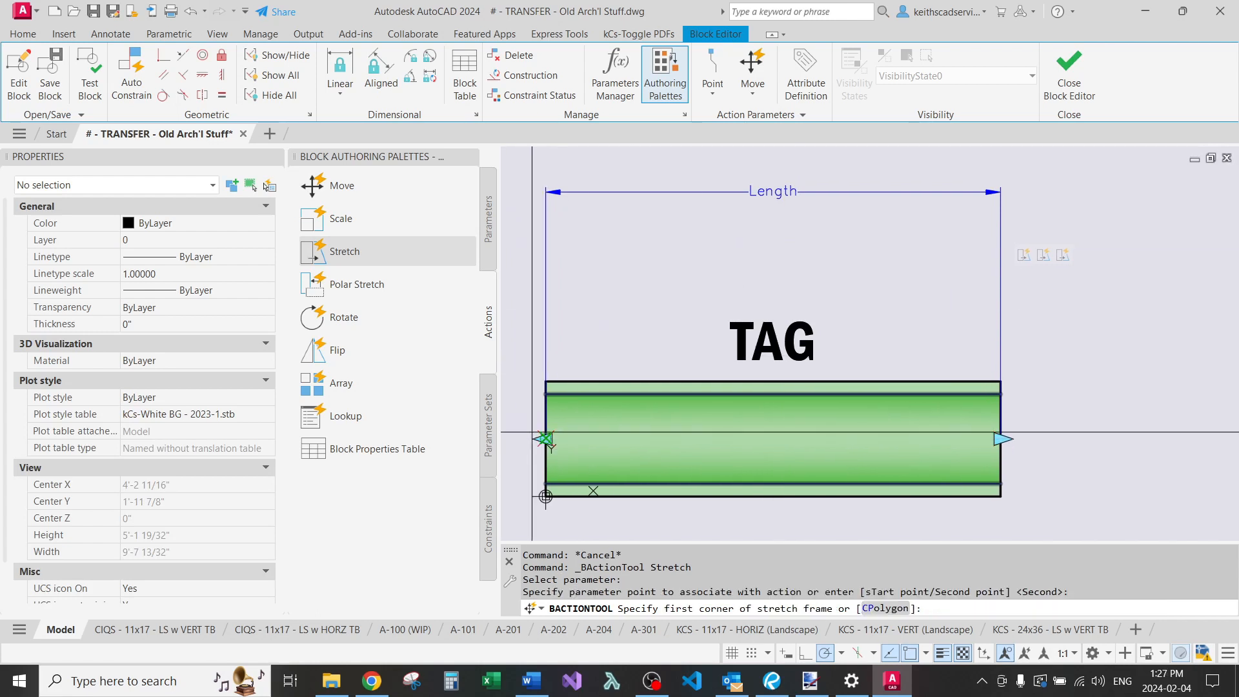
pyautogui.click(716, 409)
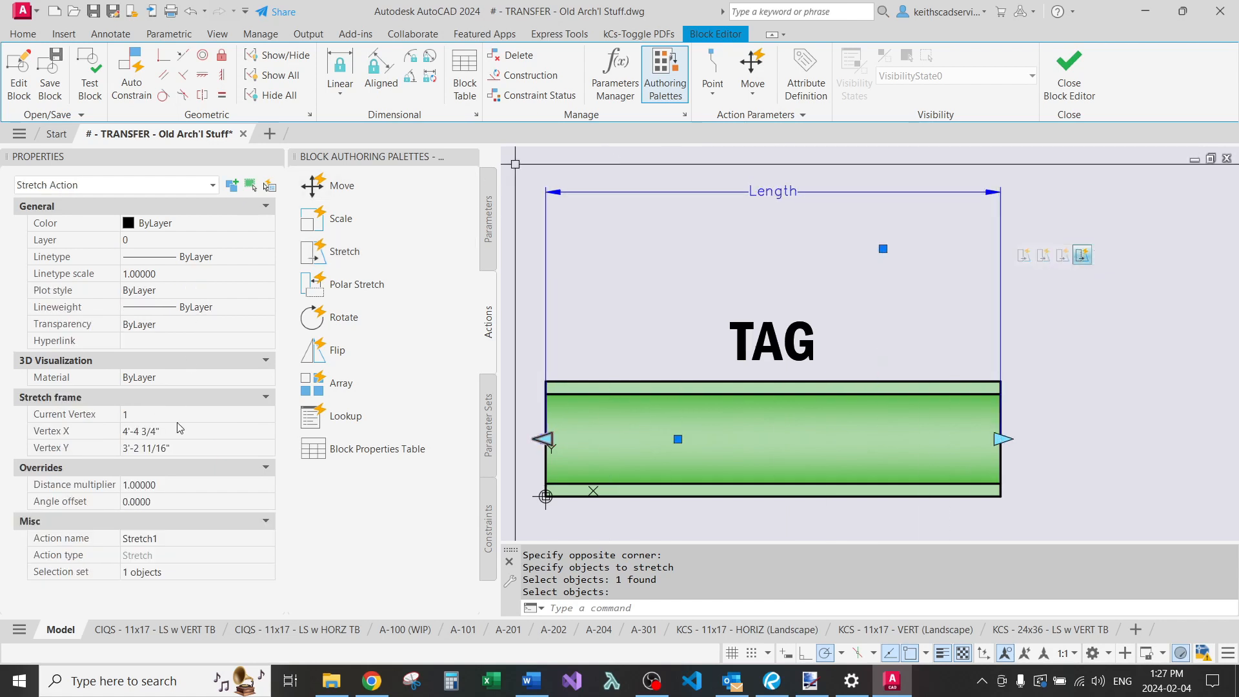
pyautogui.click(190, 484)
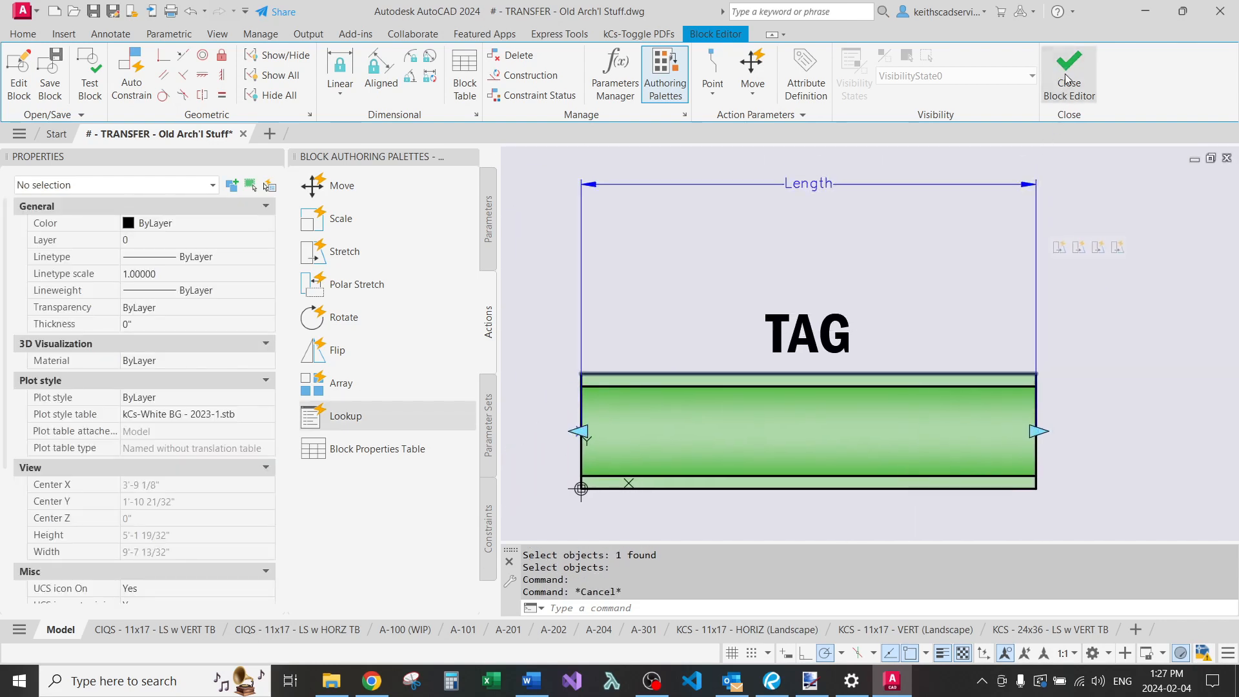
# Close the block editor saving changes, select the inserted beam and start ATTSYNC.
pyautogui.click(1067, 71)
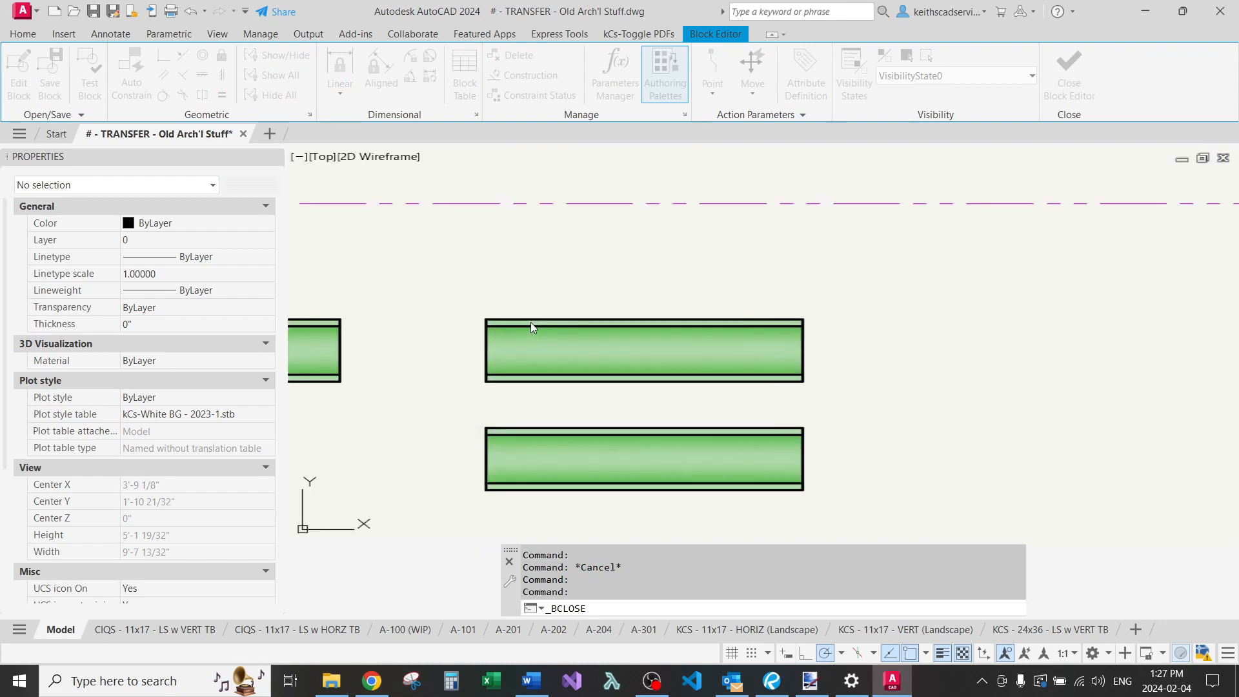
pyautogui.click(1069, 74)
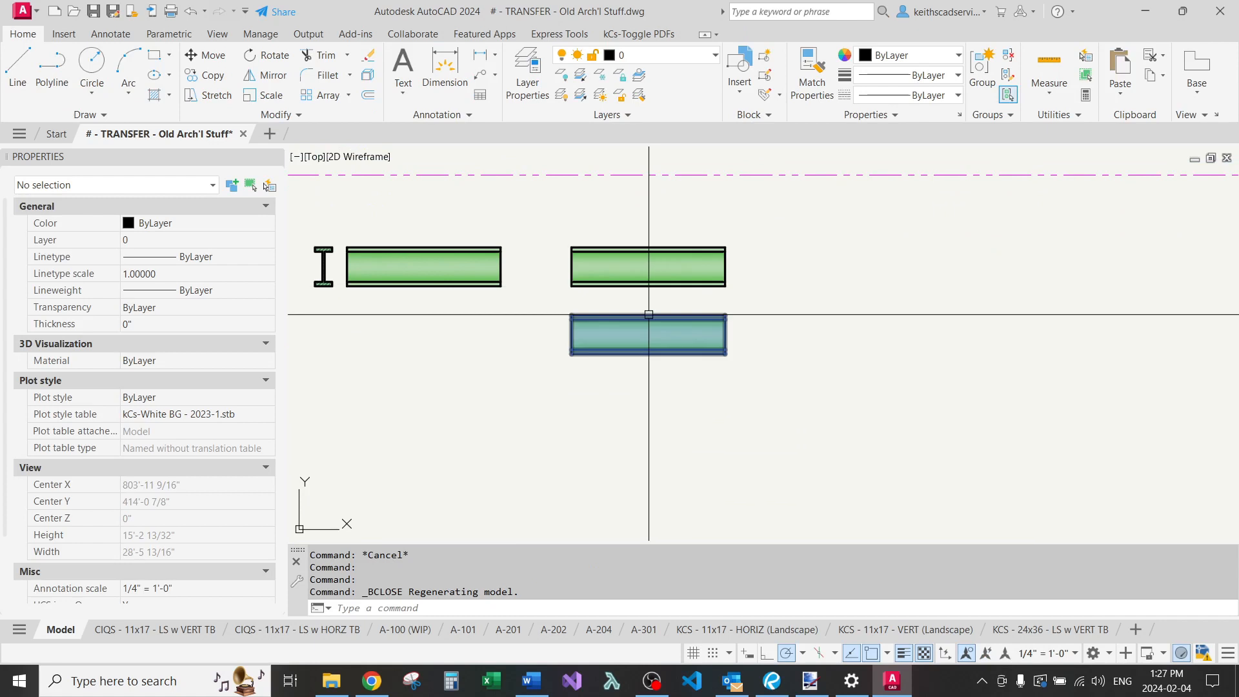
pyautogui.click(647, 333)
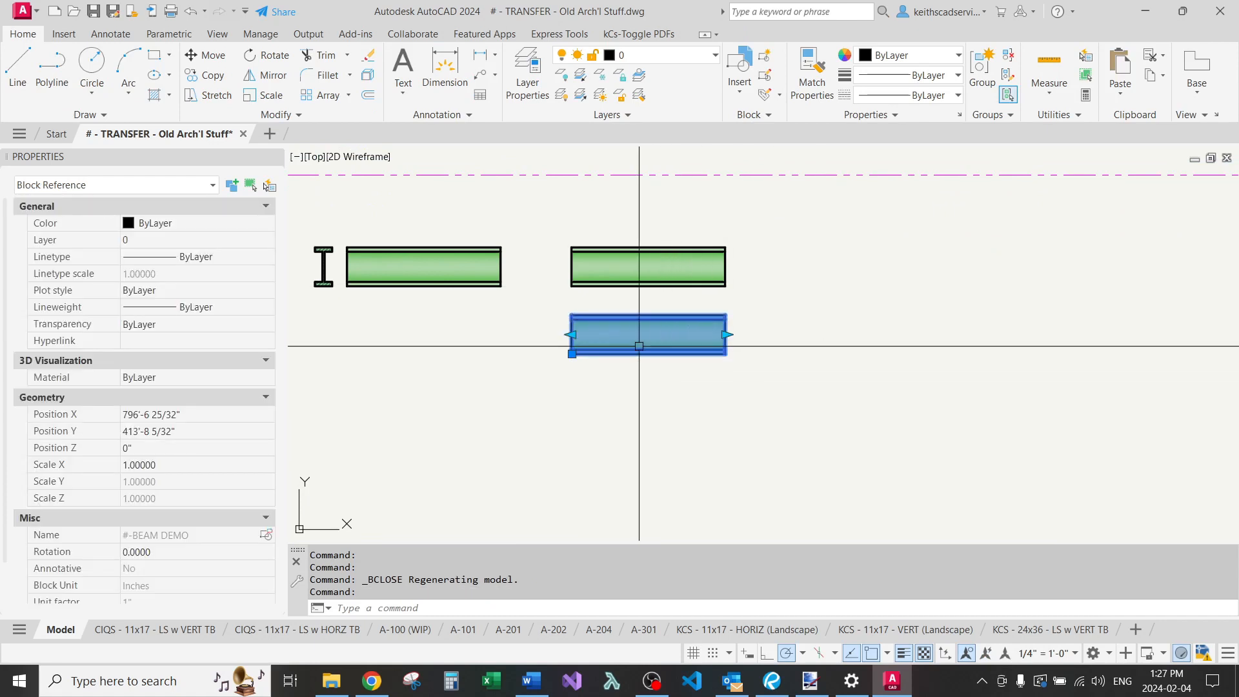
pyautogui.write('ATTSYNC Enter an option [? Name Select] <Select>:')
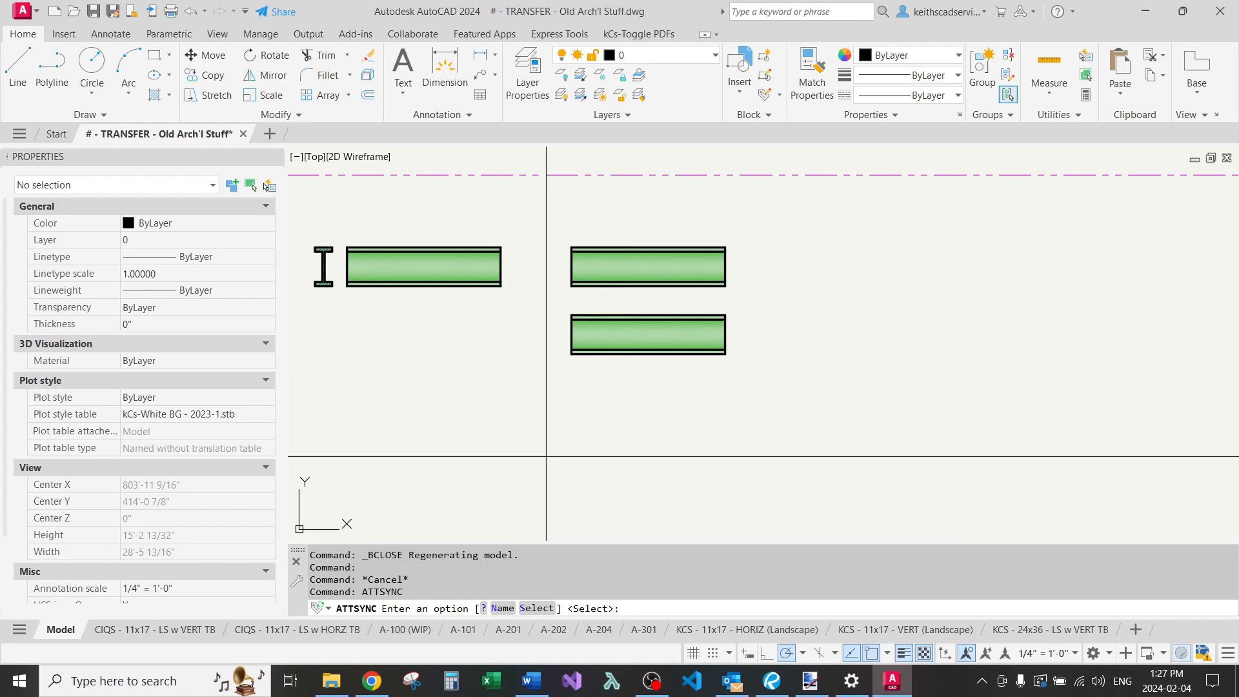
# Set the beam's TAG to EXAMPLE BEAM and shorten it to check the label stays centred.
pyautogui.write('S')
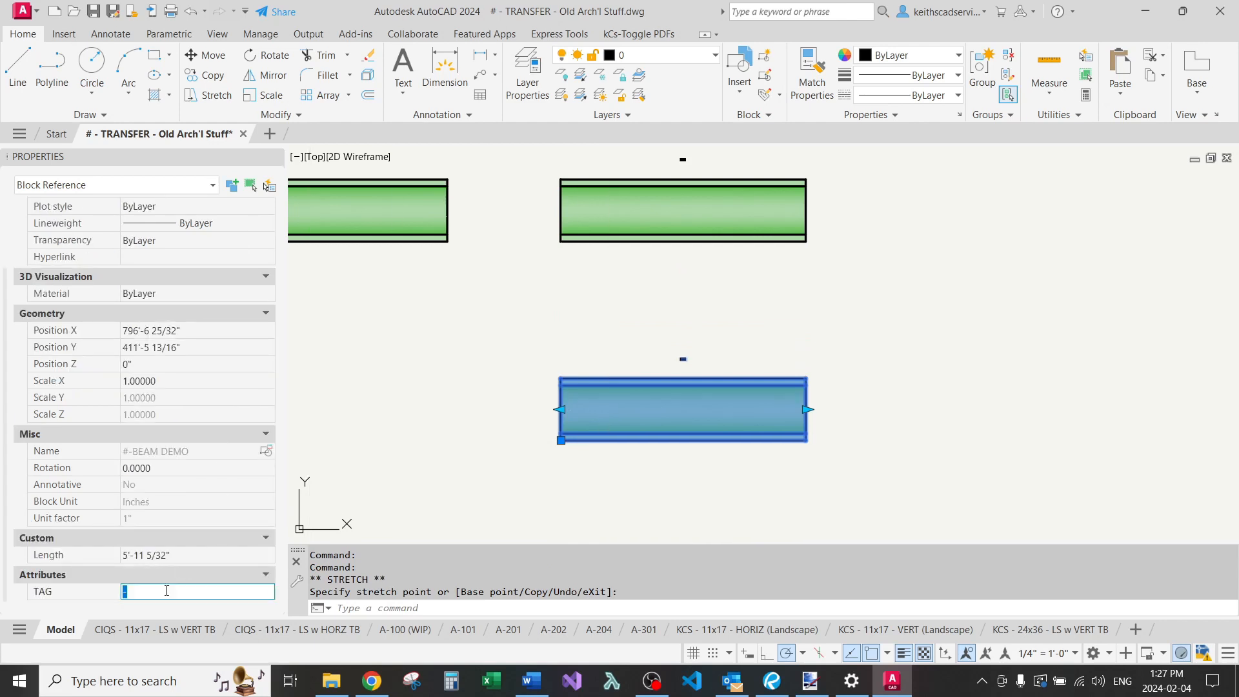
pyautogui.write('EXAMPLE BEAM')
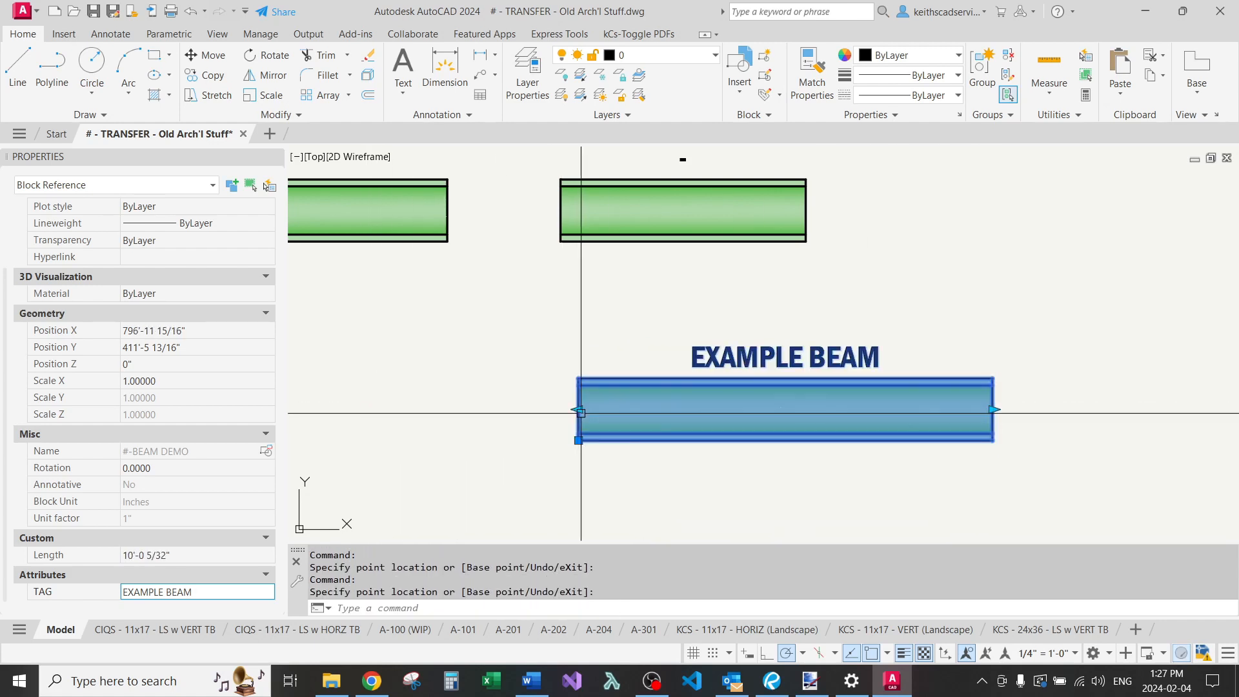
pyautogui.moveTo(993, 409); pyautogui.dragTo(861, 420)
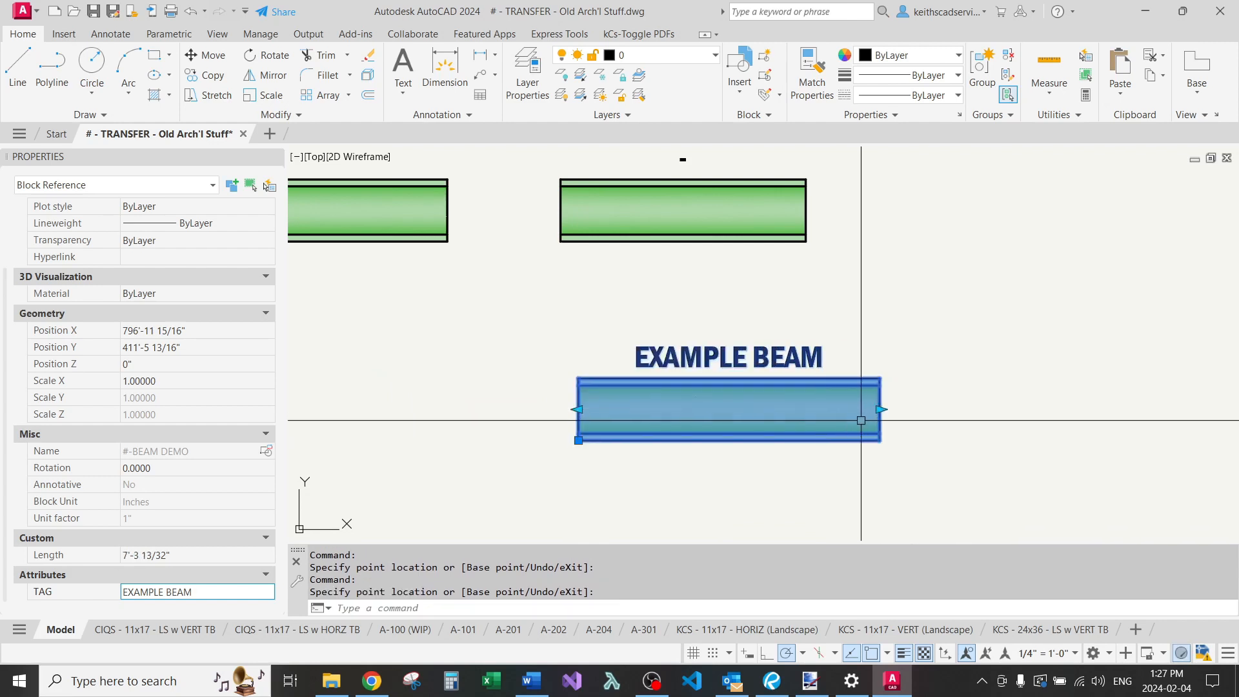